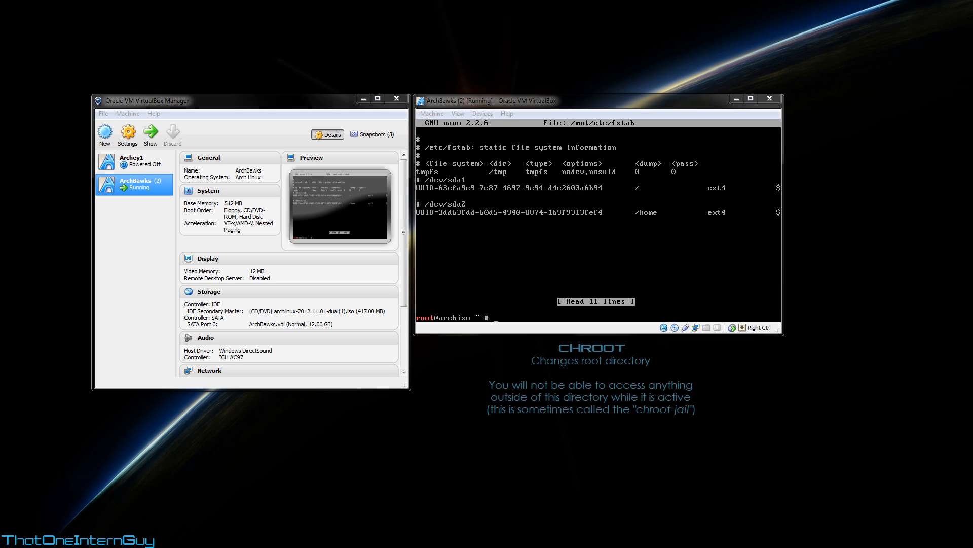
Step: Chroot into /mnt with arch-chroot and open /etc/locale.gen in nano
text(arch-chroot /mnt)
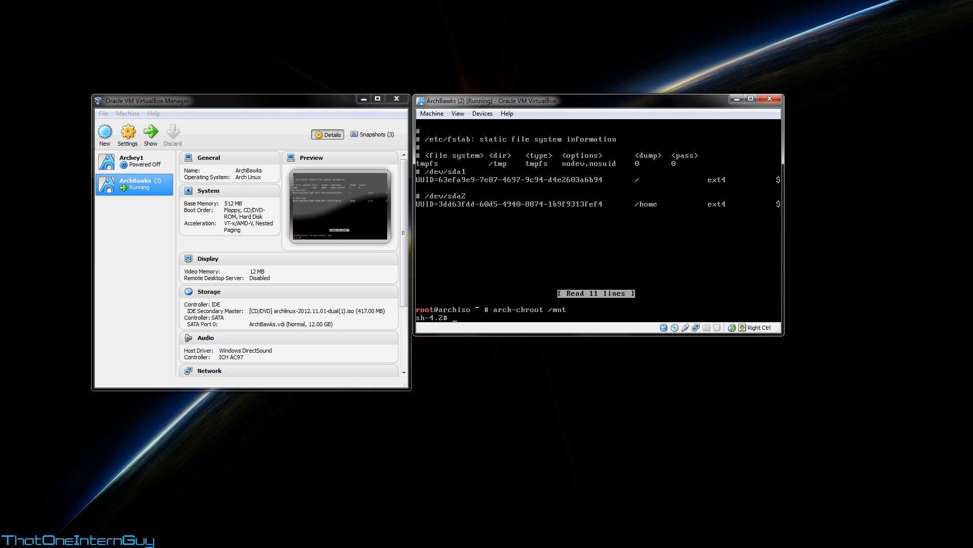
text(nano /)
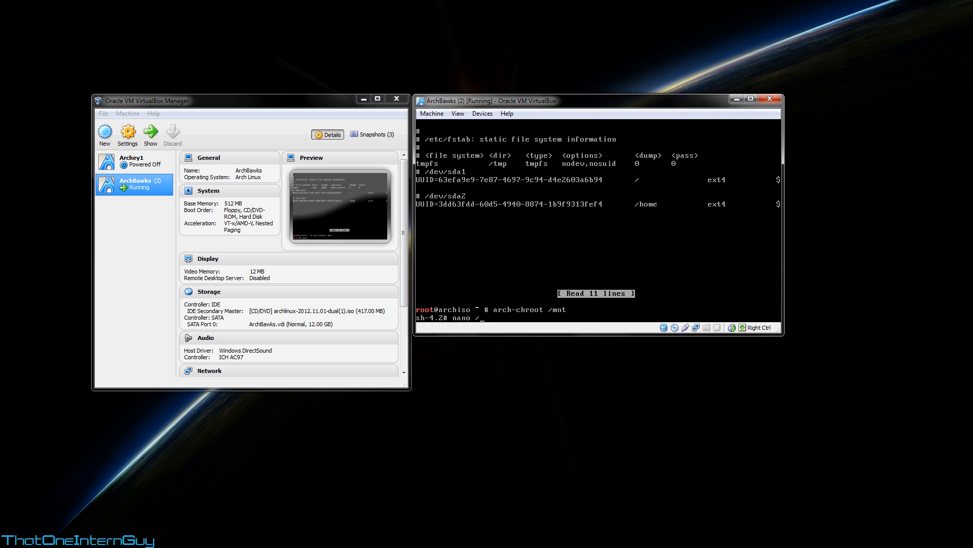
text(ed)
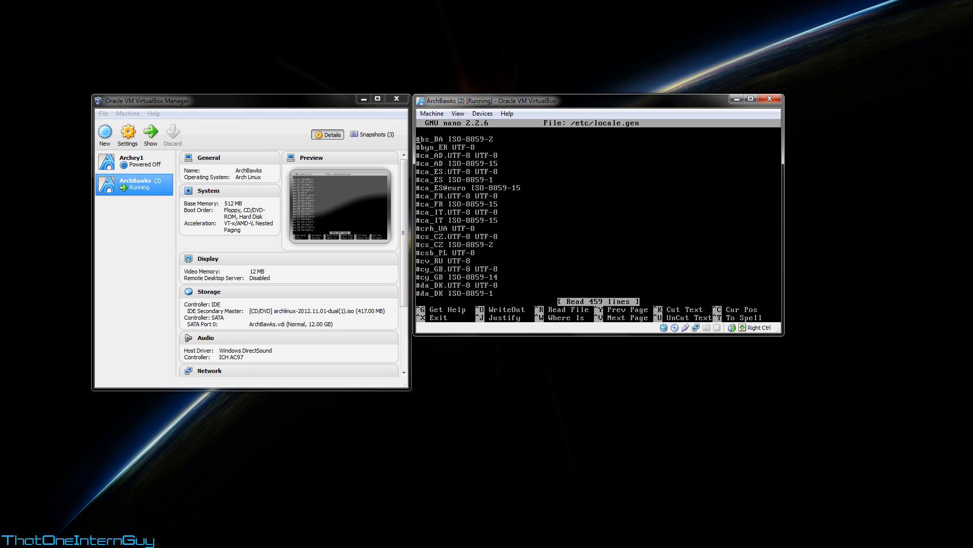
Step: Uncomment the en_US UTF-8 and ISO-8859-1 locale lines and save locale.gen
scroll(down, 3)
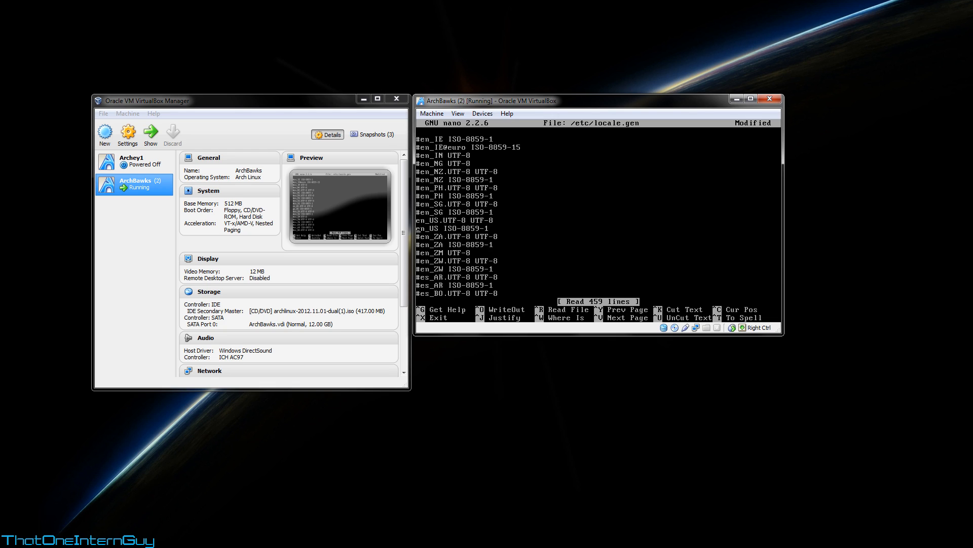
key(ctrl+o)
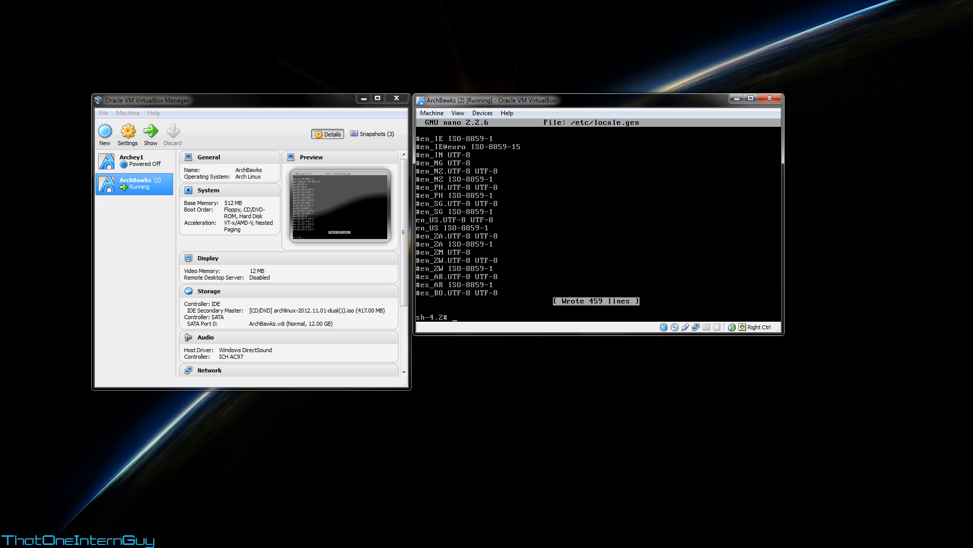
Step: Write LANG=en_US.UTF-8 into /etc/locale.conf with echo
text(echo LANG)
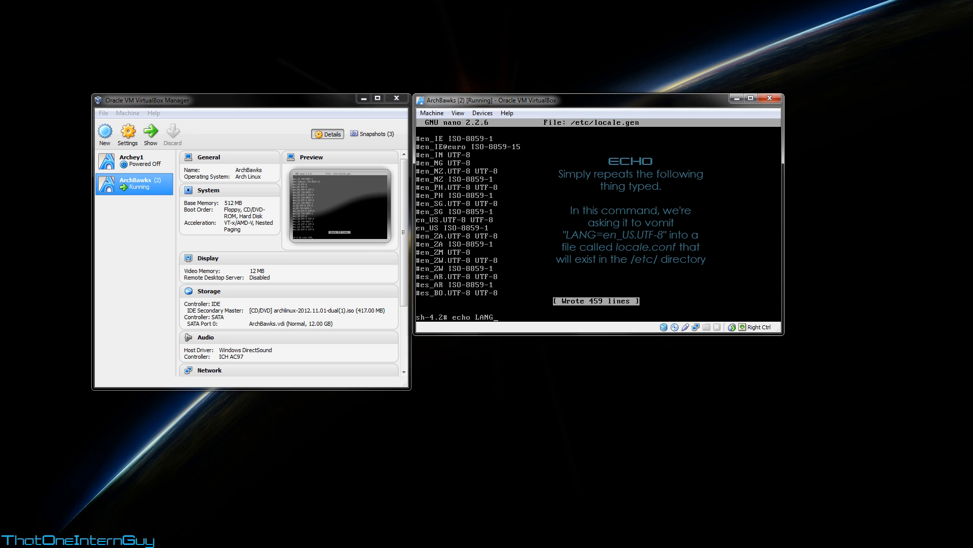
text(=)
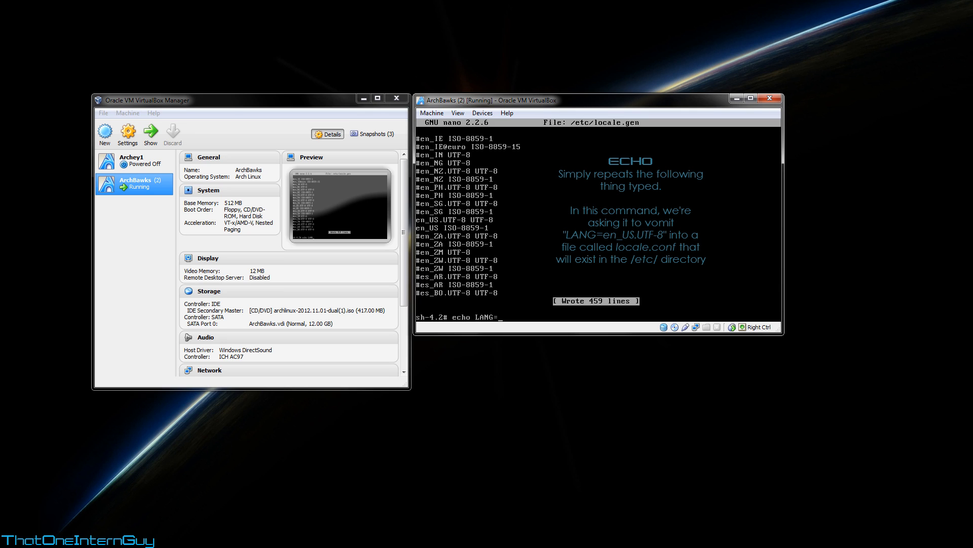
text(en)
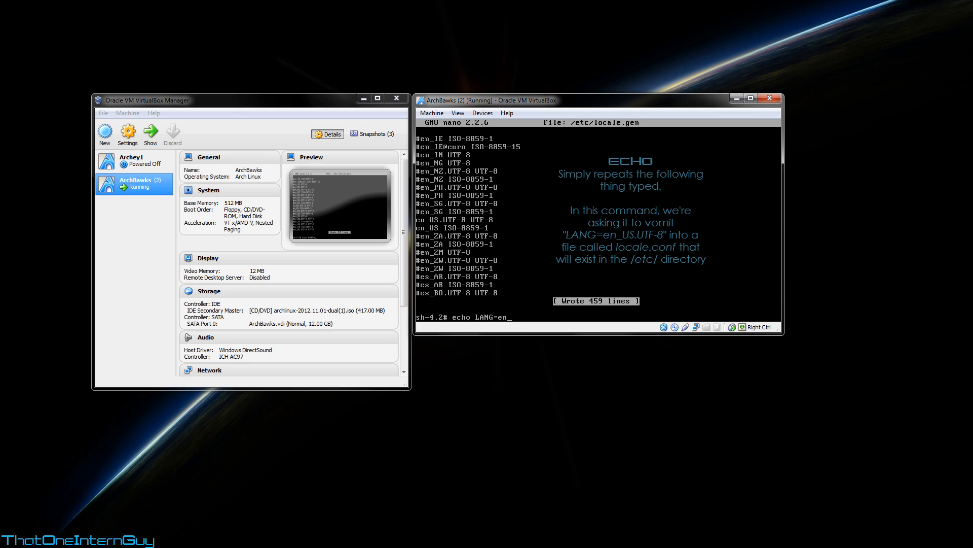
text(_)
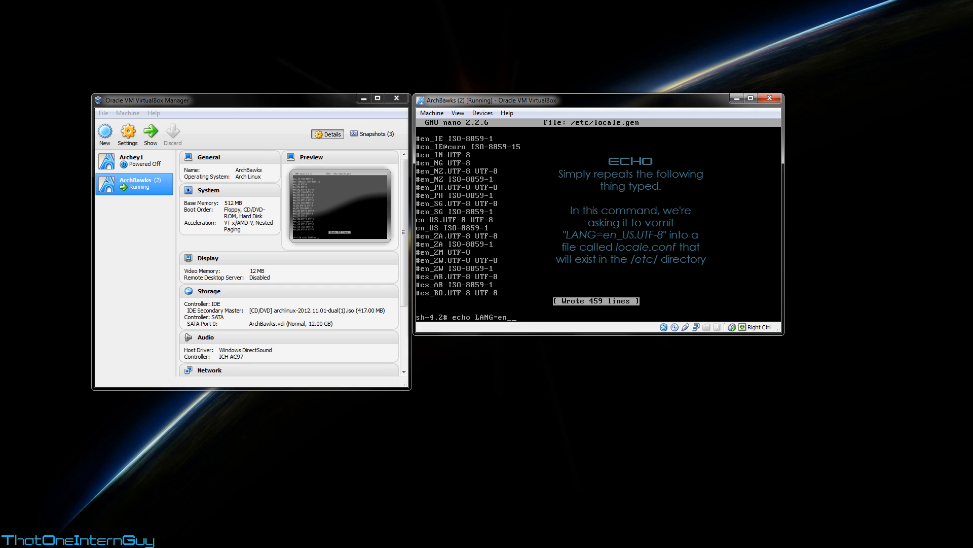
text(US)
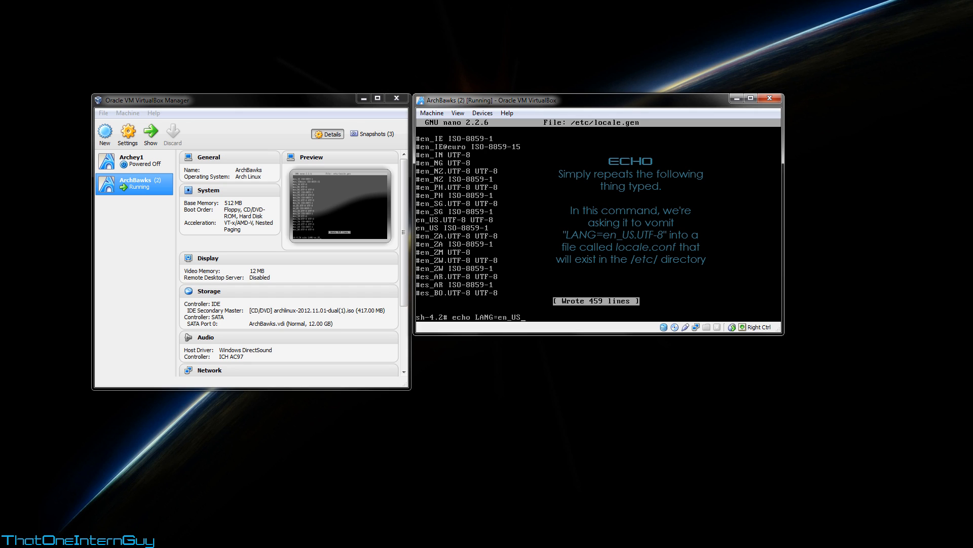
text(.UTF-8 >)
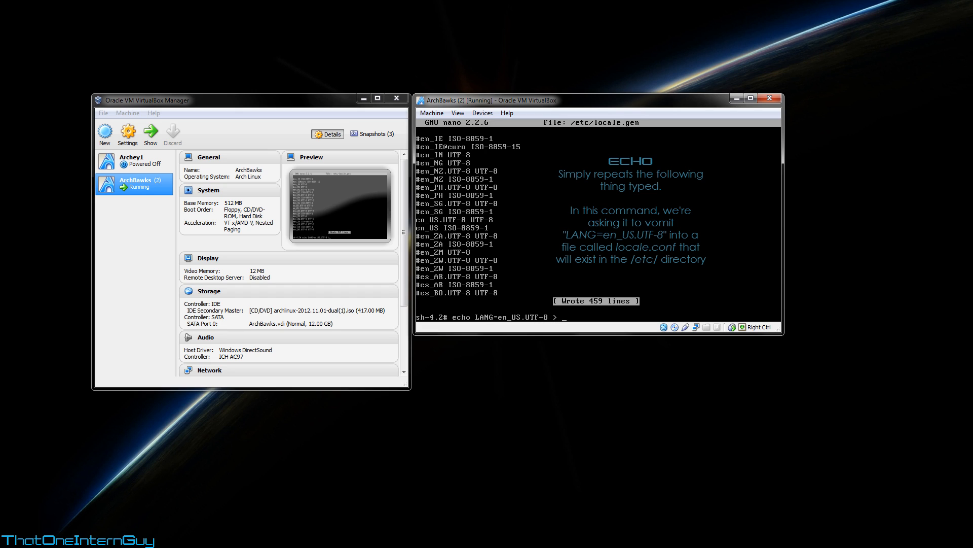
text(/etc/)
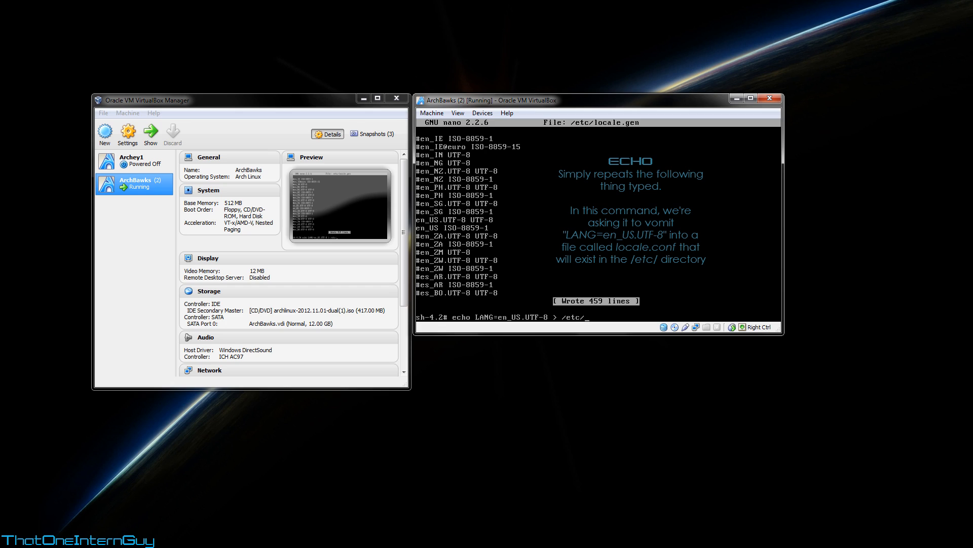
text(loca)
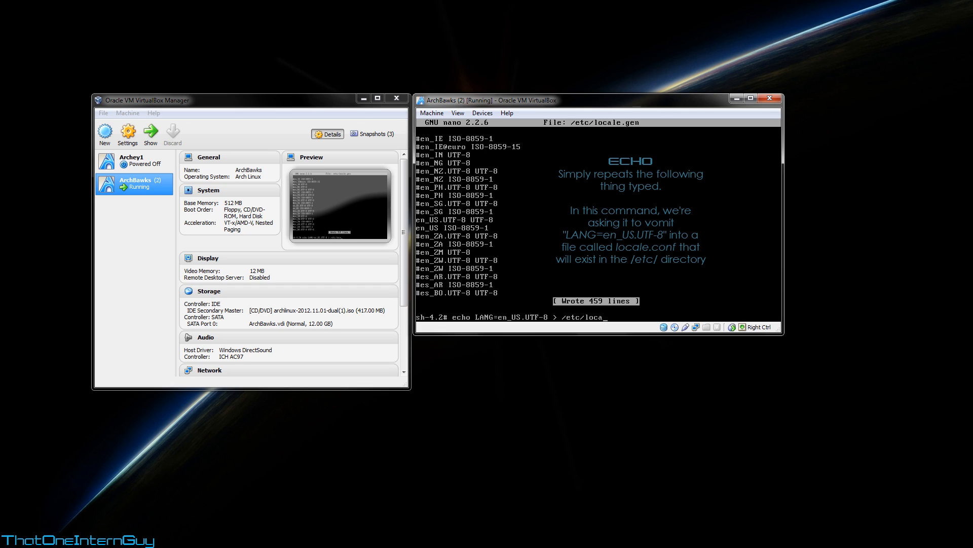
text(.conf)
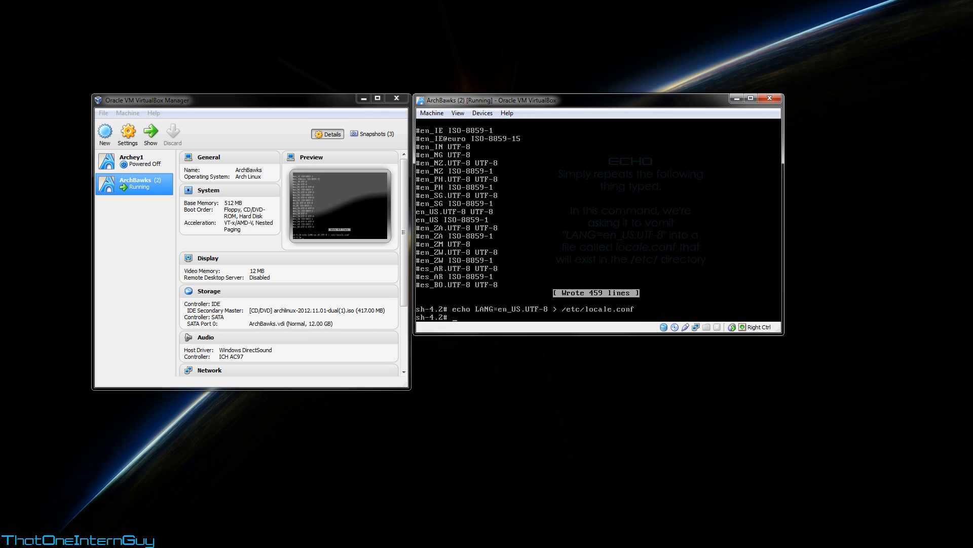
Step: Export LANG=en_US.UTF-8 in the current shell
text(export LANG=)
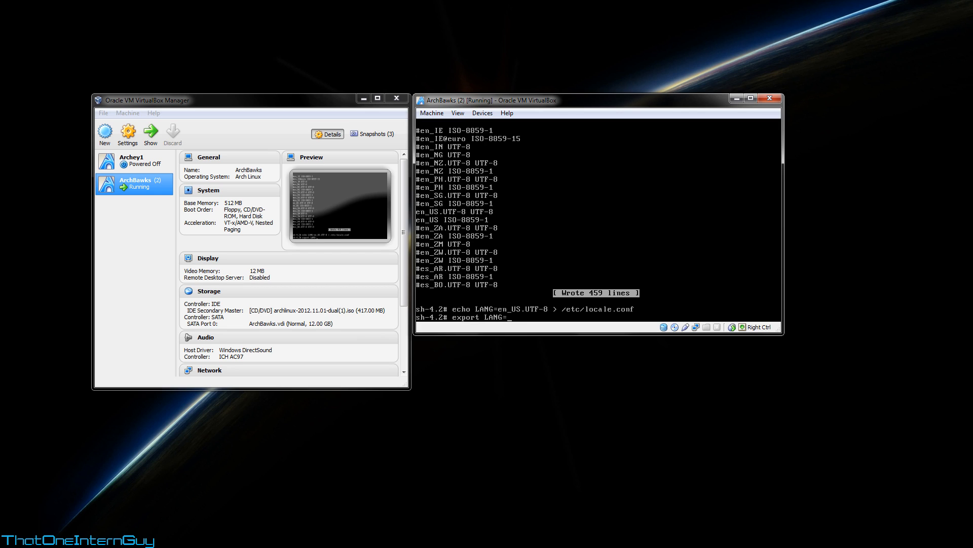
text(en_)
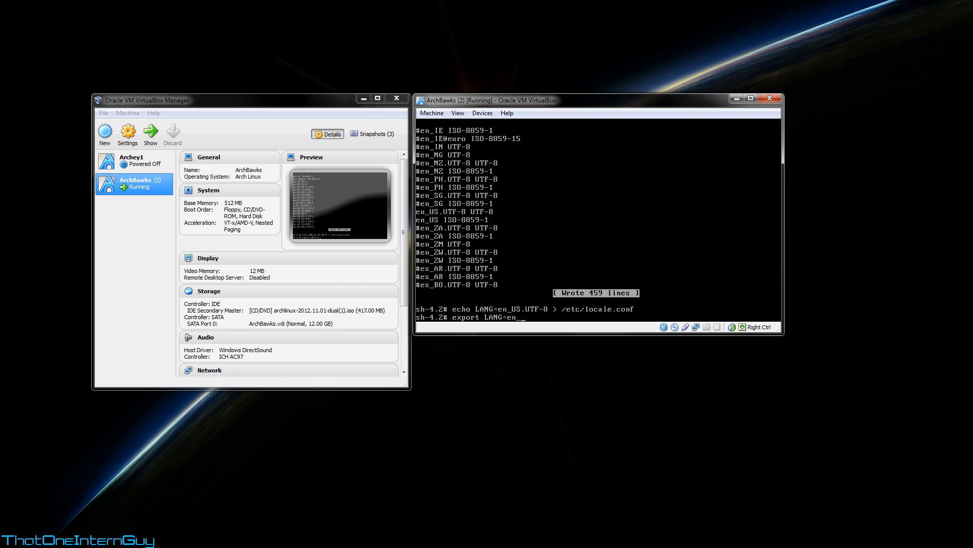
text(US.UTF)
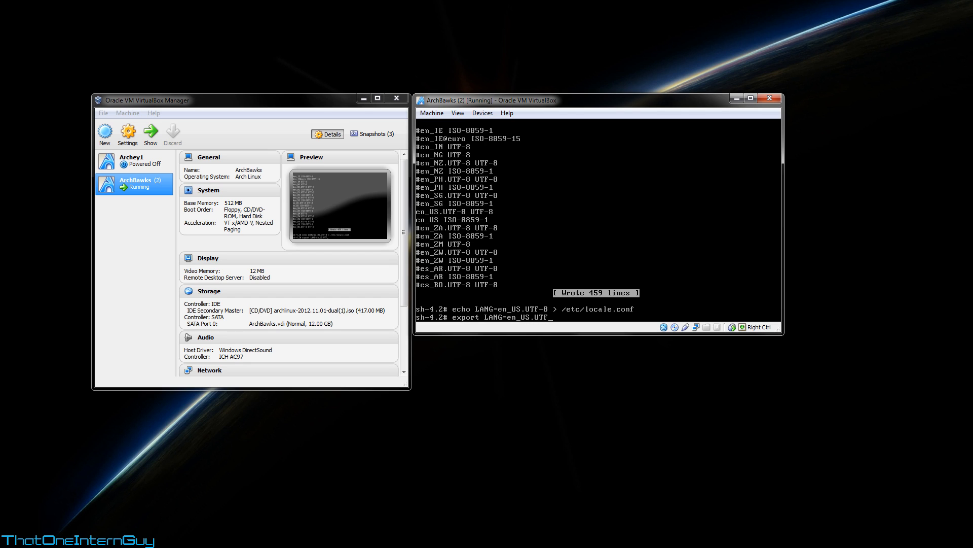
key(Return)
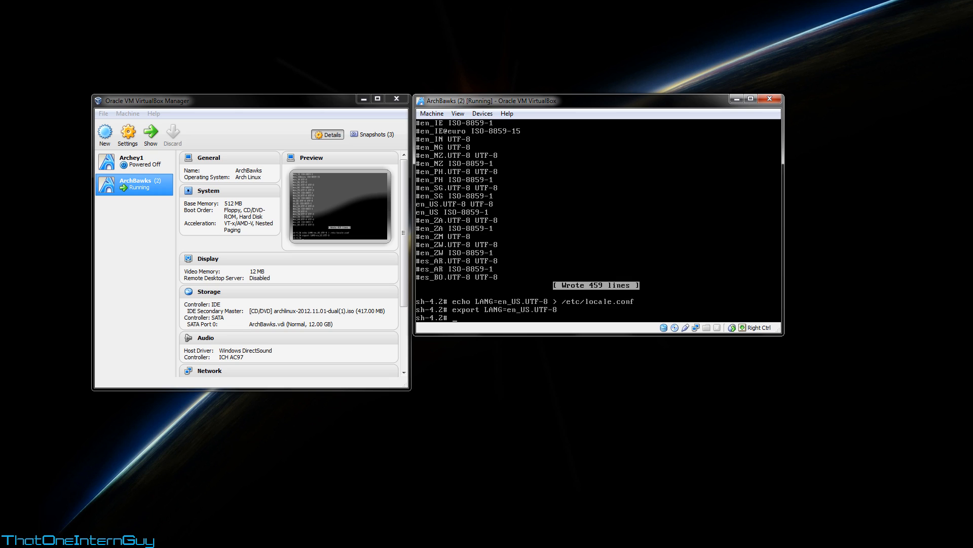
Step: List the time zone regions in /usr/share/zoneinfo and the US subfolder
text(ls)
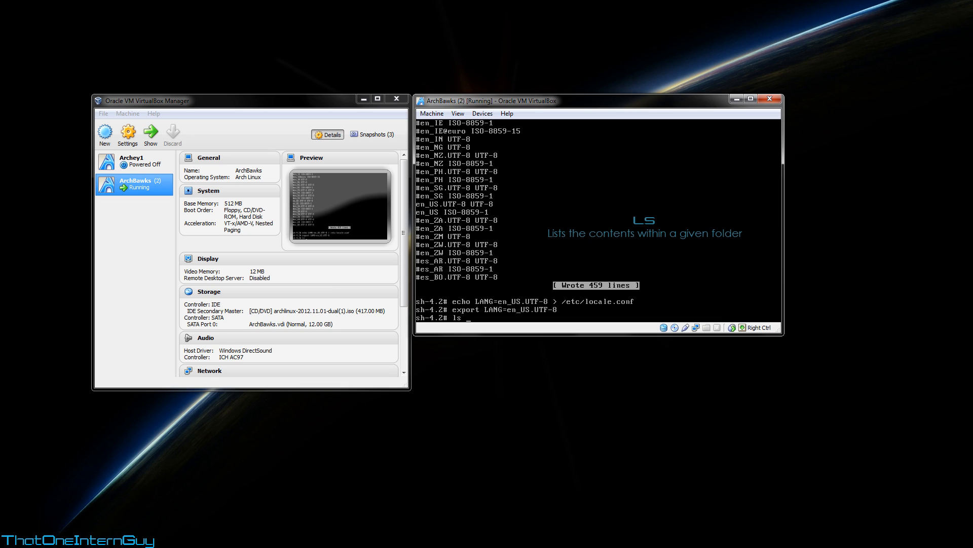
text(/usr/)
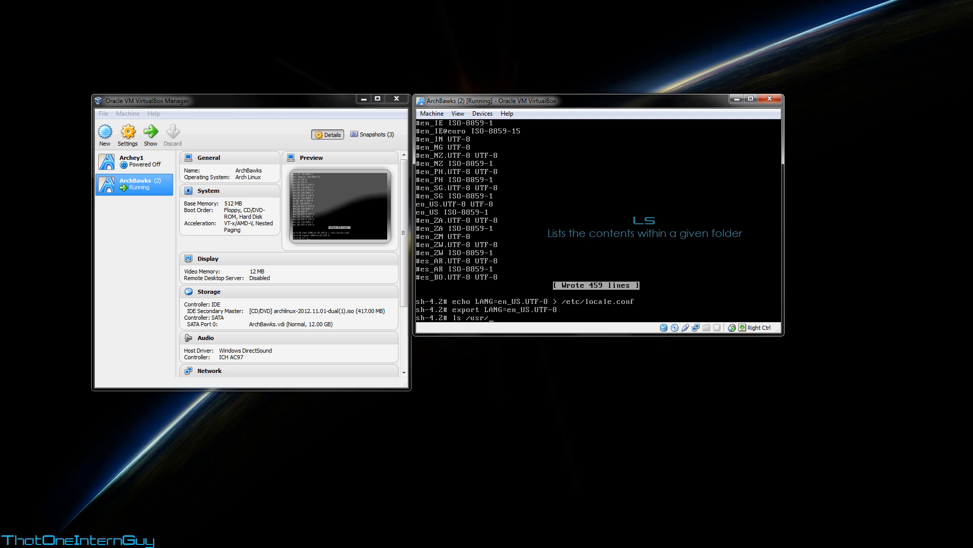
text(share/zo)
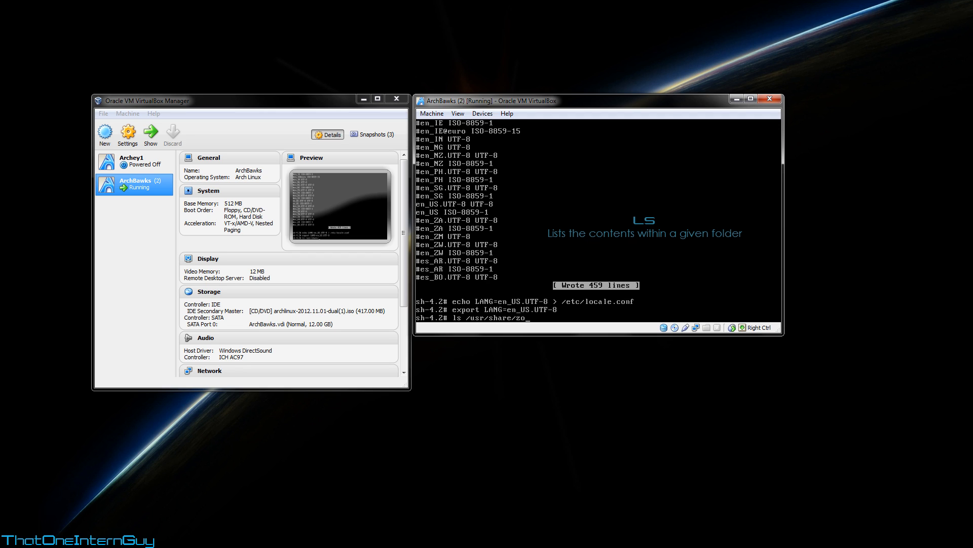
key(Return)
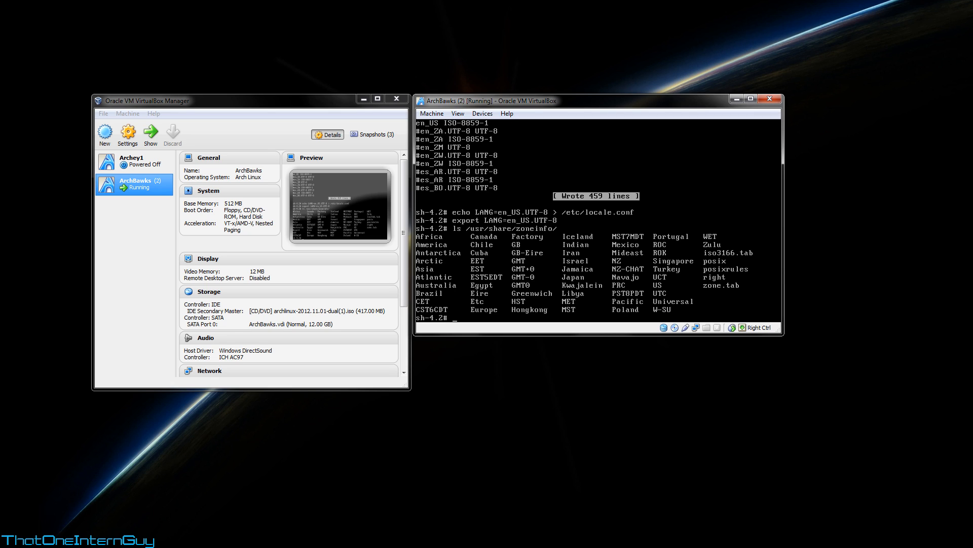
text(ls /usr/share/zoneinfo/)
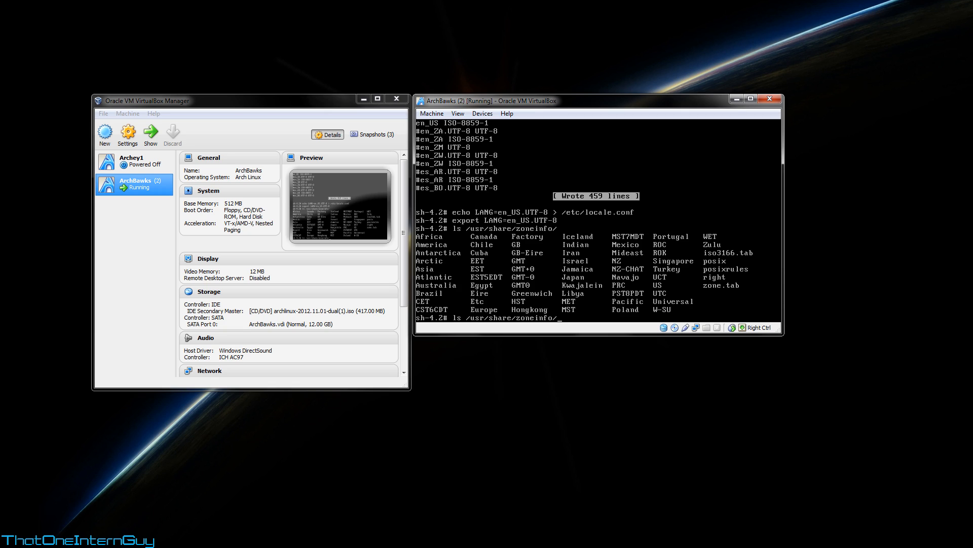
text(US)
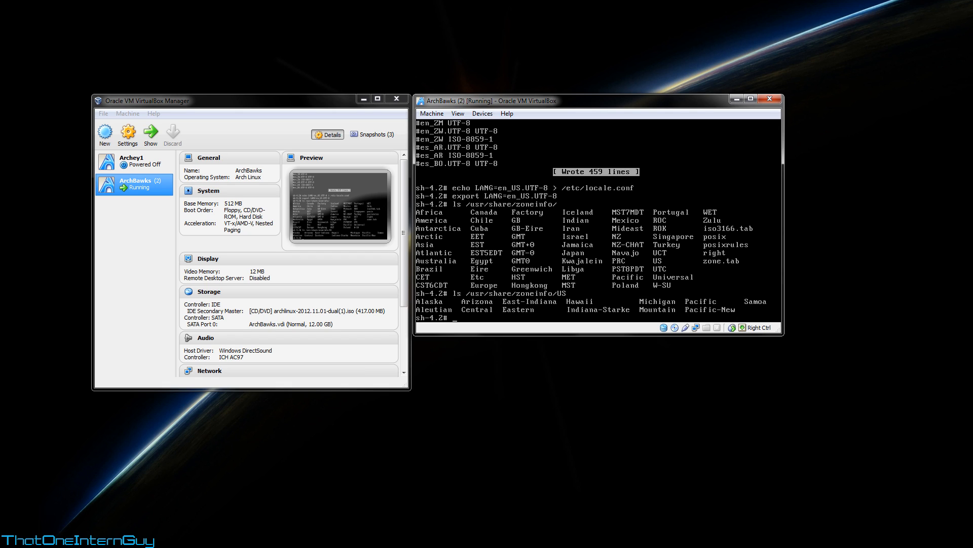
Step: Symlink /usr/share/zoneinfo/US/Mountain to /etc/localtime
text(ln -s)
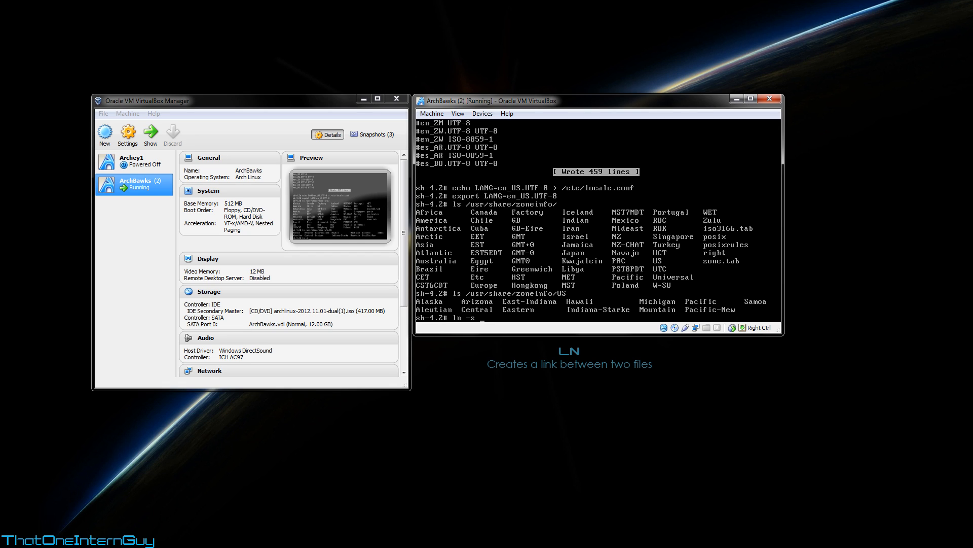
text(/usr/share/zoneinfo/US)
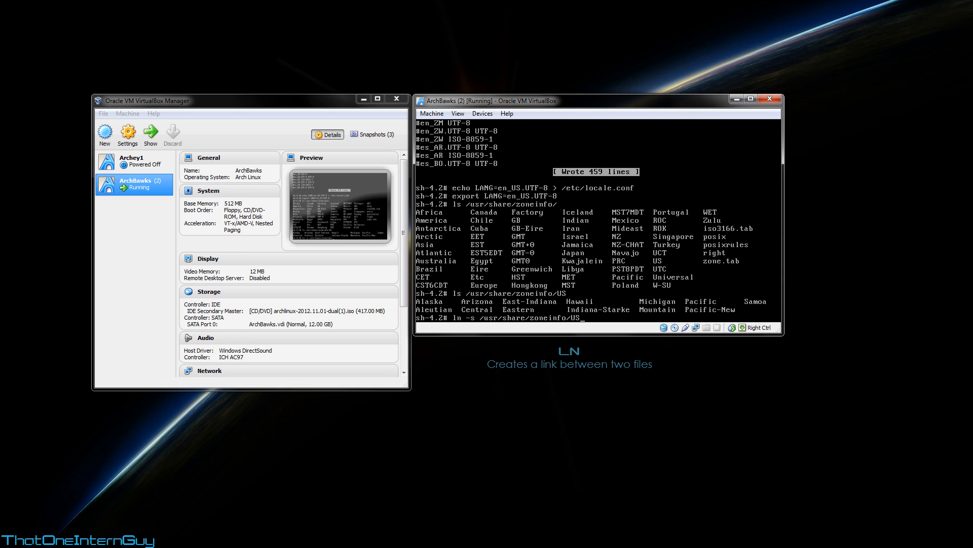
text(MOun)
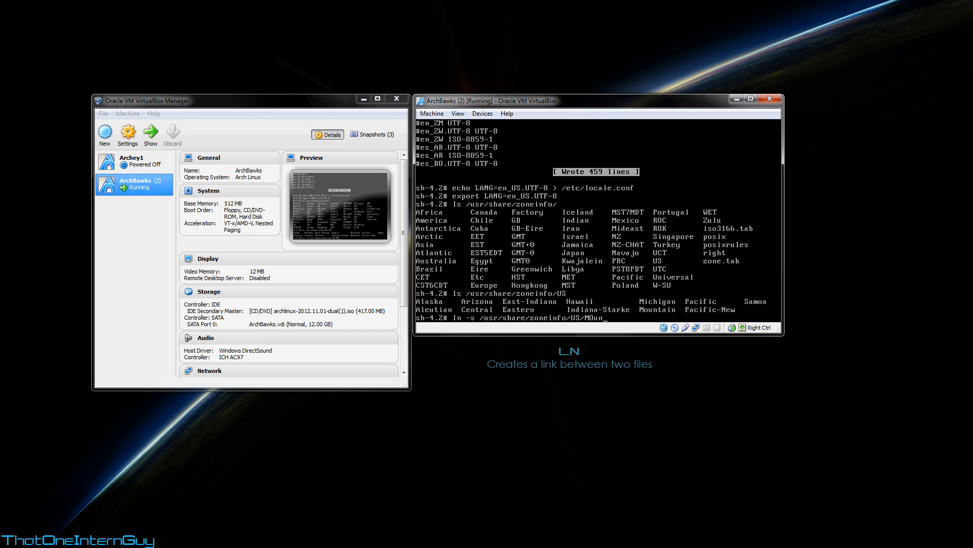
text(tain /etc/localtim)
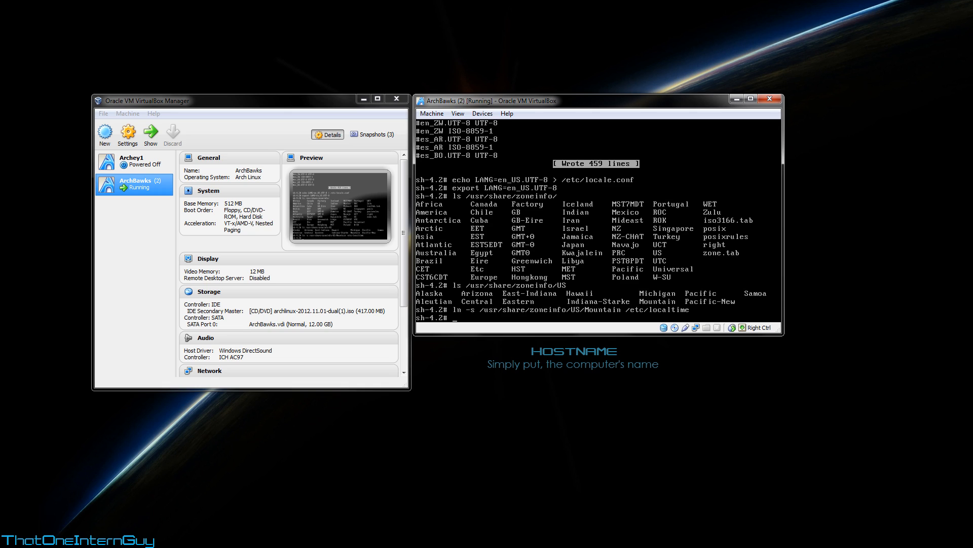
Step: Write ArchBawks into /etc/hostname with echo
text(echo)
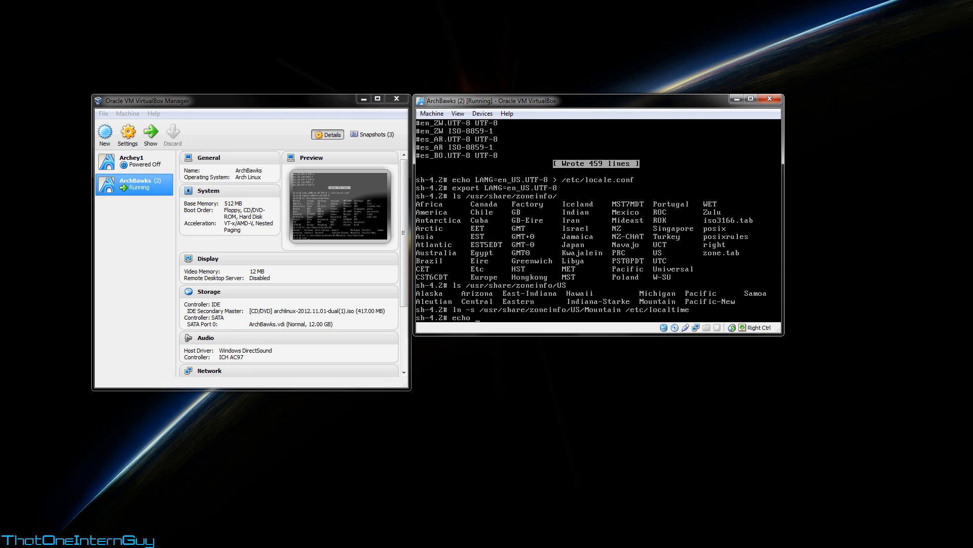
text(ArchBa)
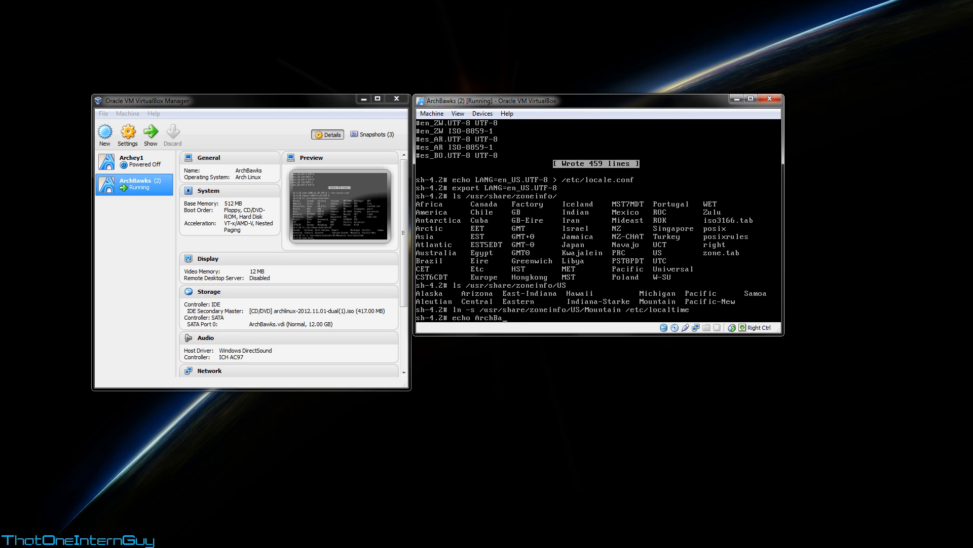
text(wks)
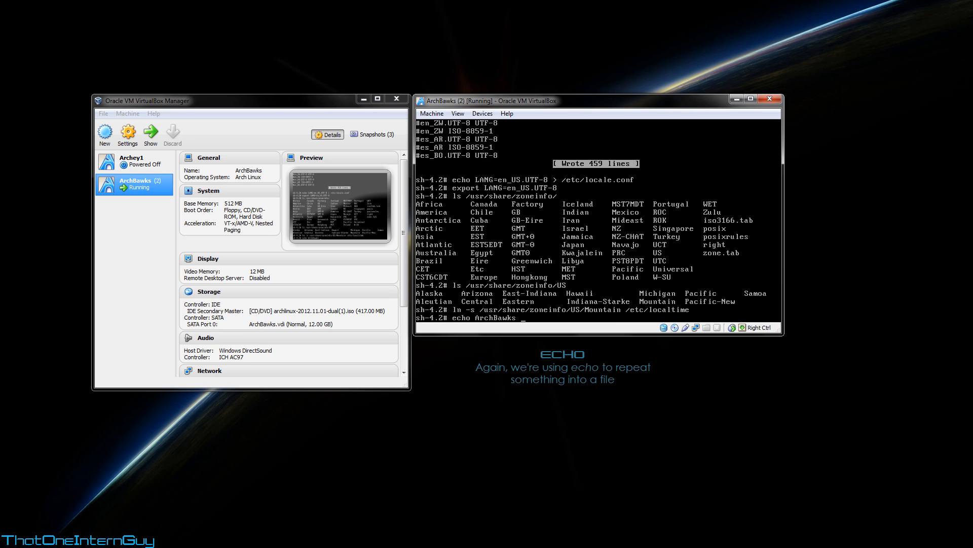
text(>)
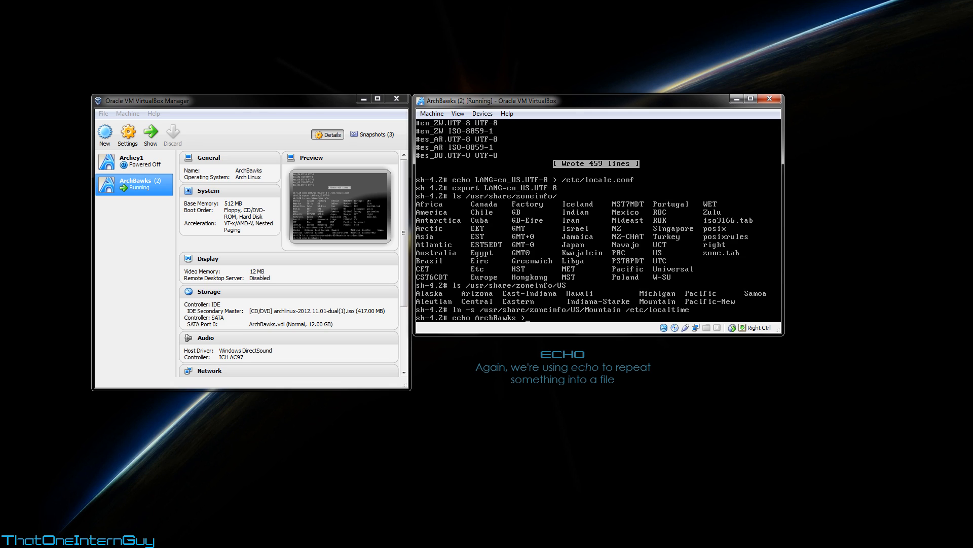
text(/etc/hosthane)
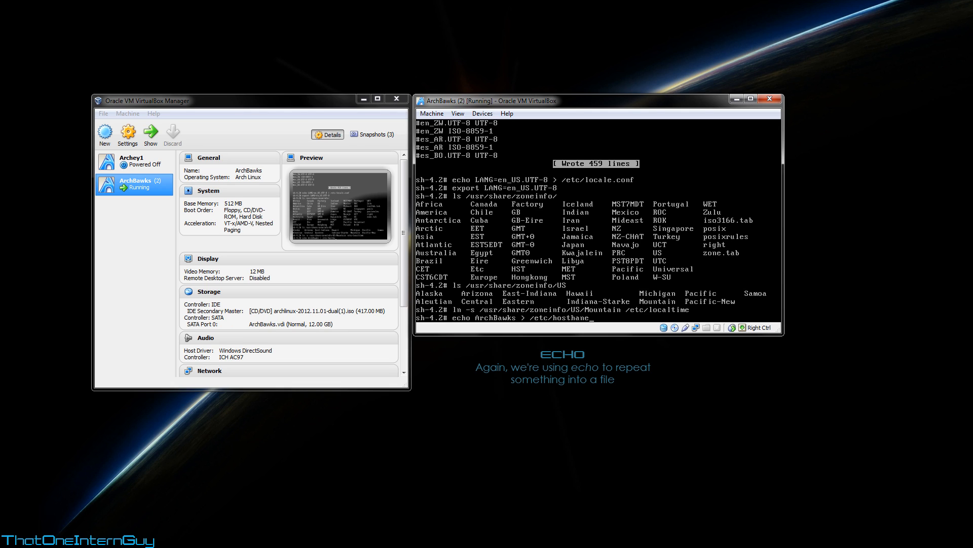
text(name)
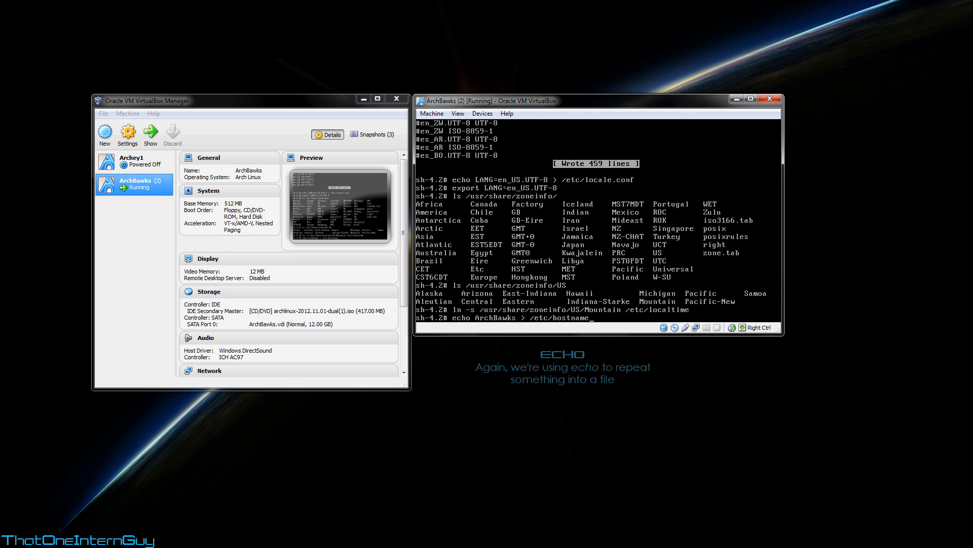
key(Return)
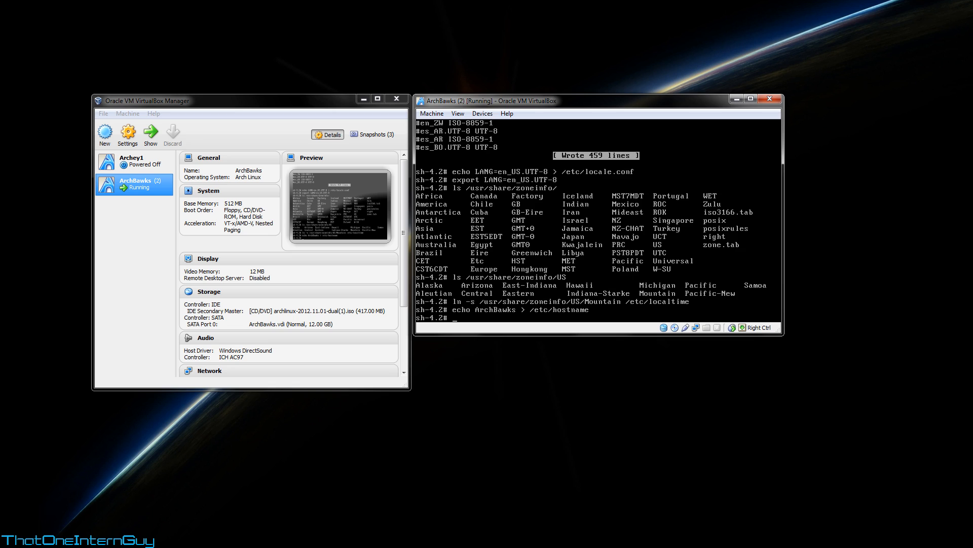
text(wifi-)
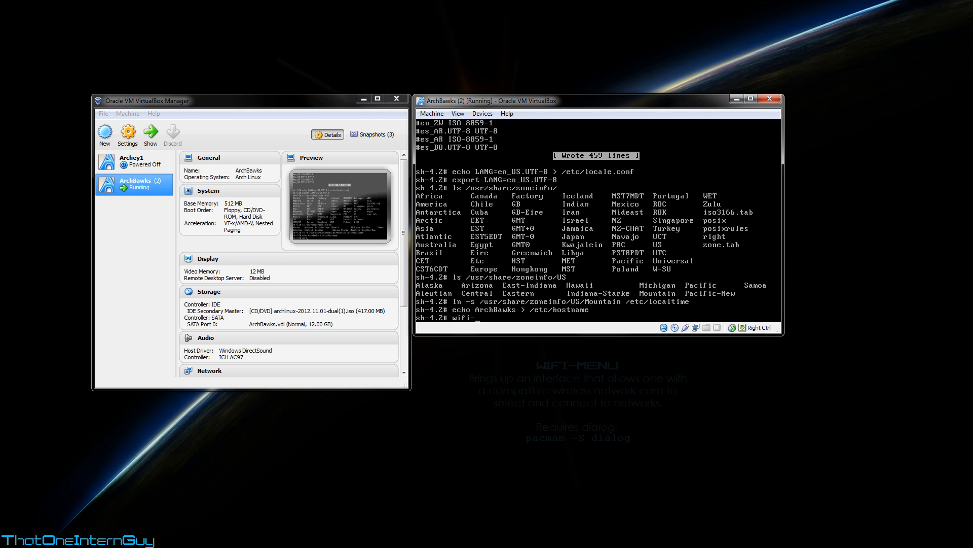
text(menu)
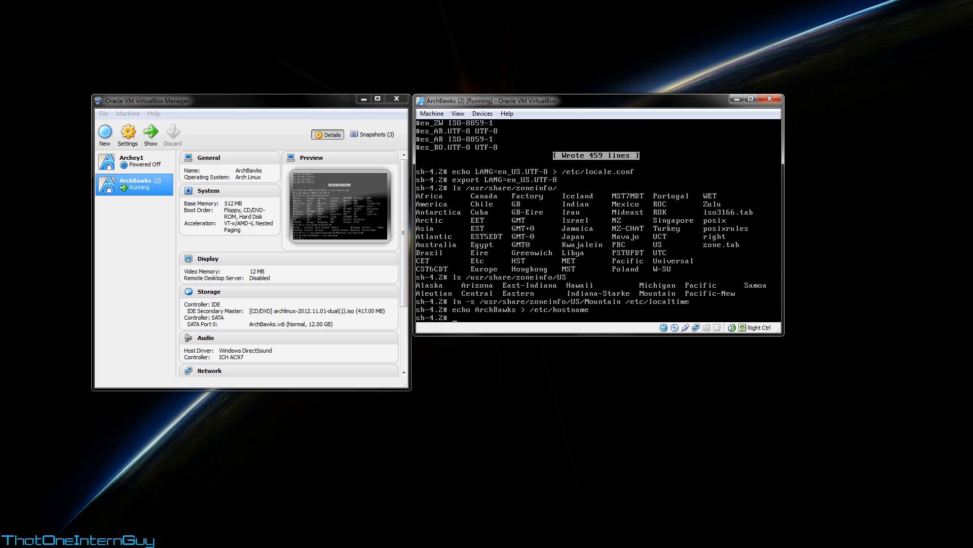
text(systemct)
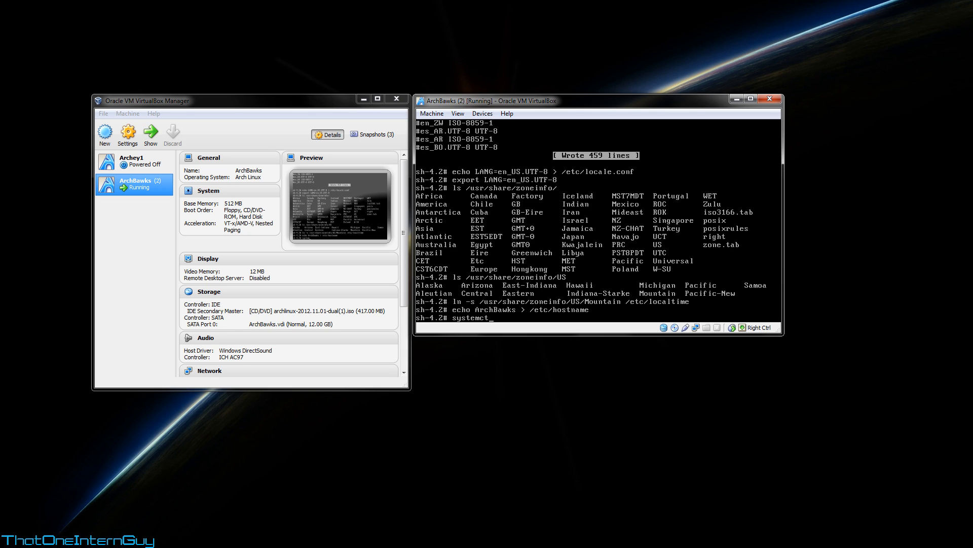
text(enable dh)
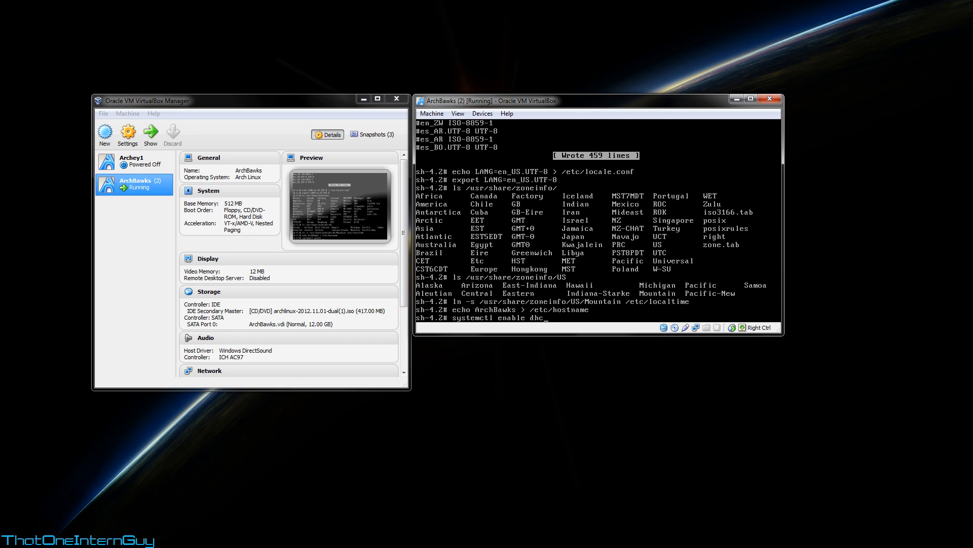
text(cd)
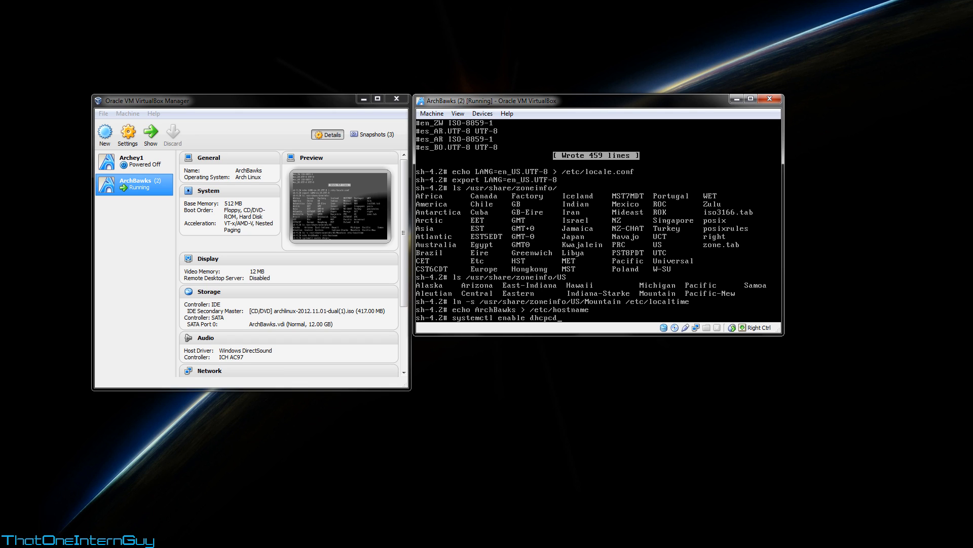
text(@eth0.ser)
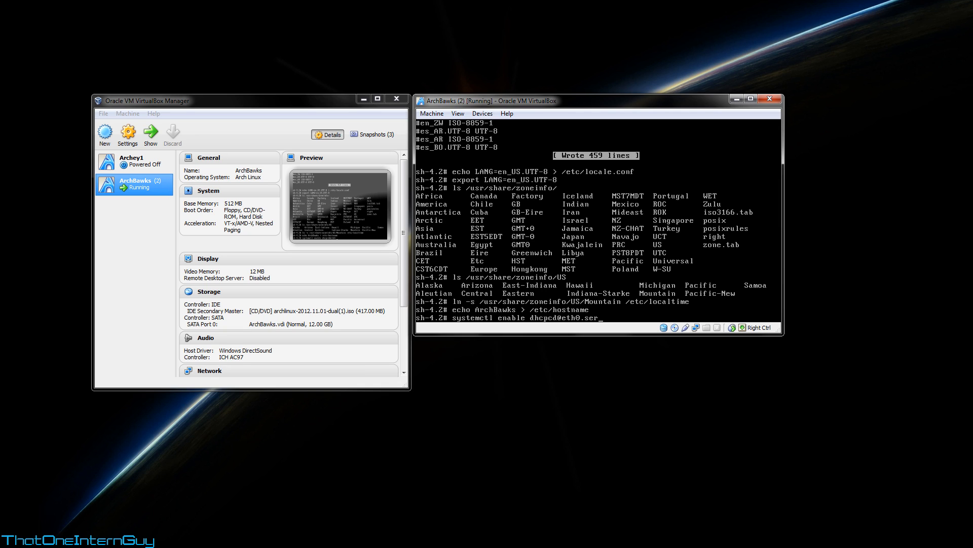
text(vice)
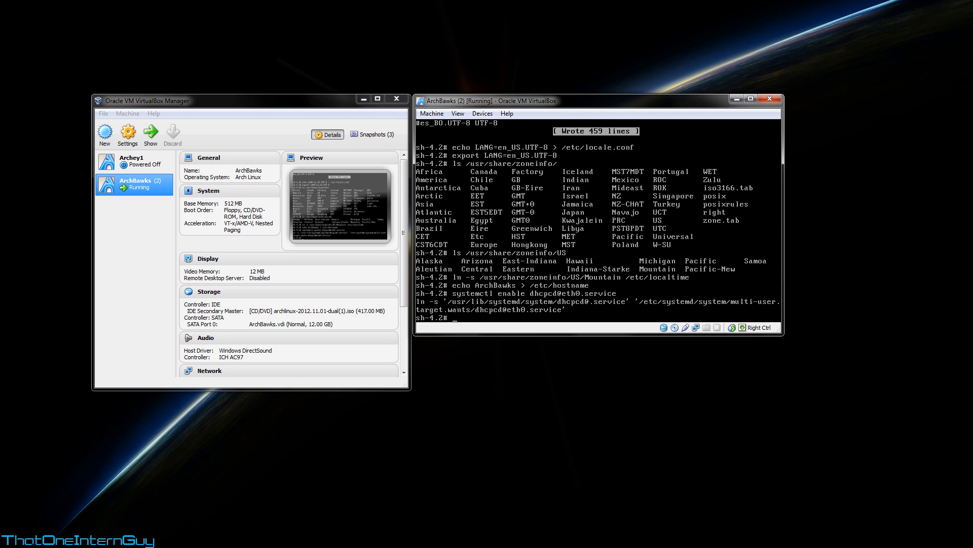
Step: Add an ILoveCandy line under Misc options in /etc/pacman.conf and save it
text(nano /etc/)
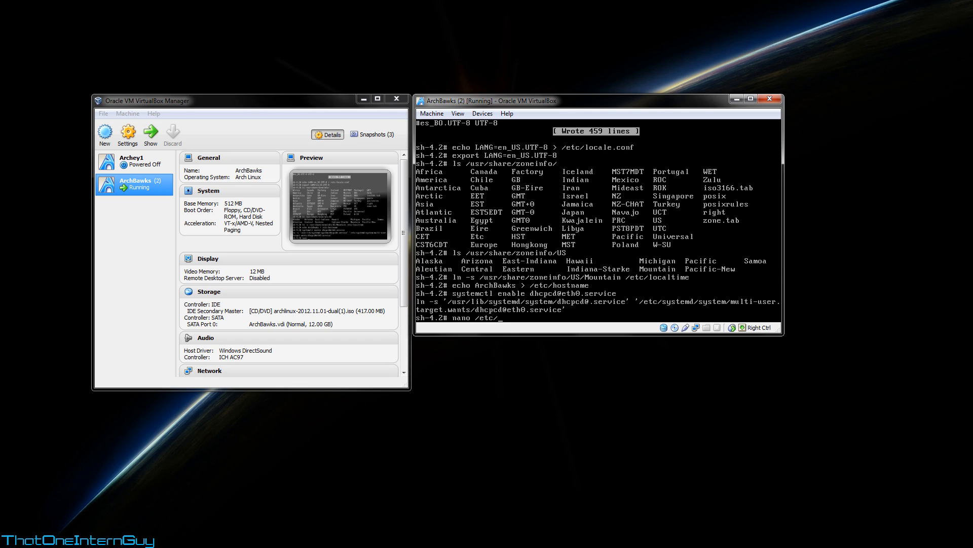
text(p)
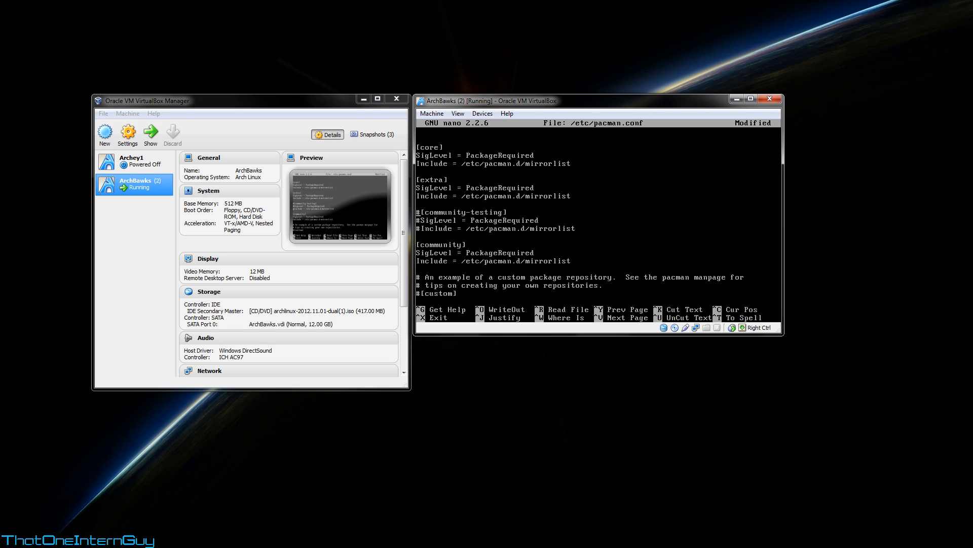
scroll(down, 3)
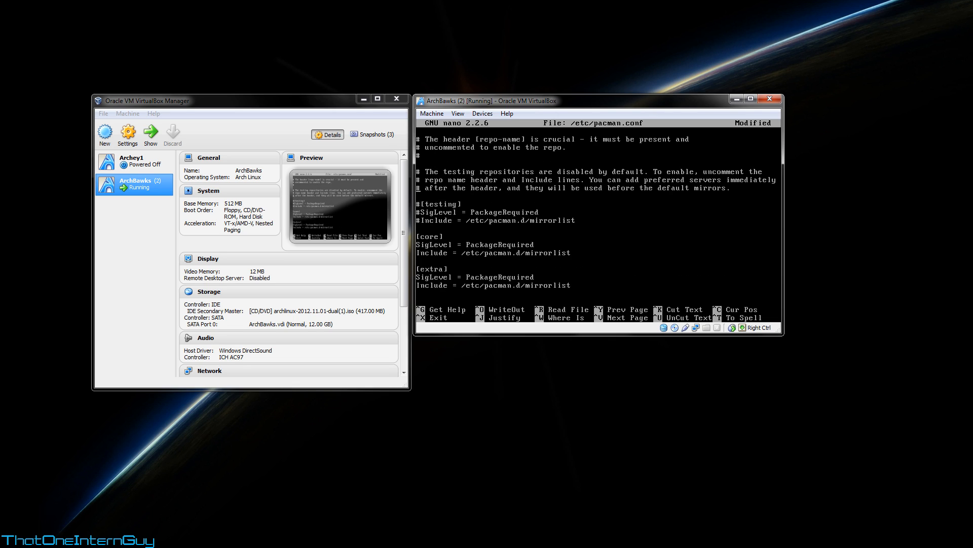
scroll(down, 3)
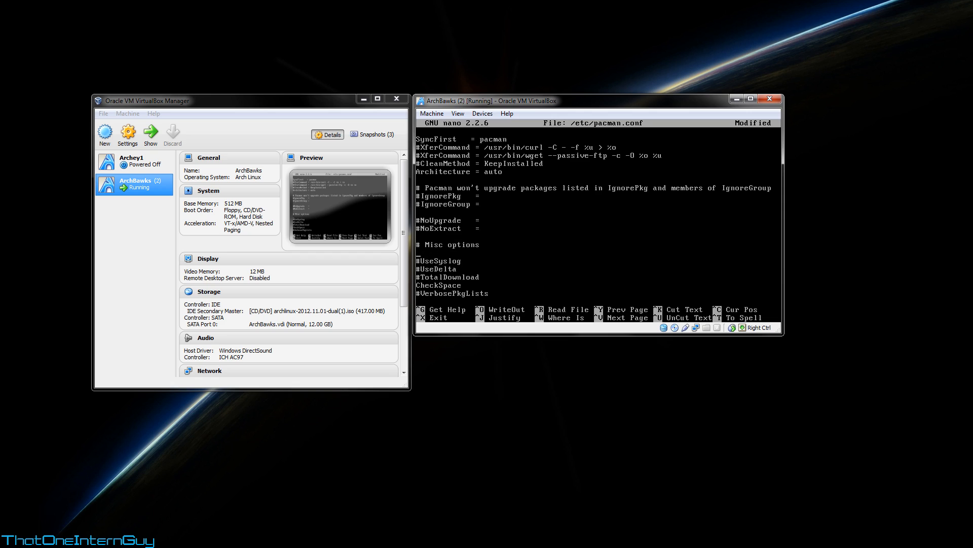
text(ILoveCa)
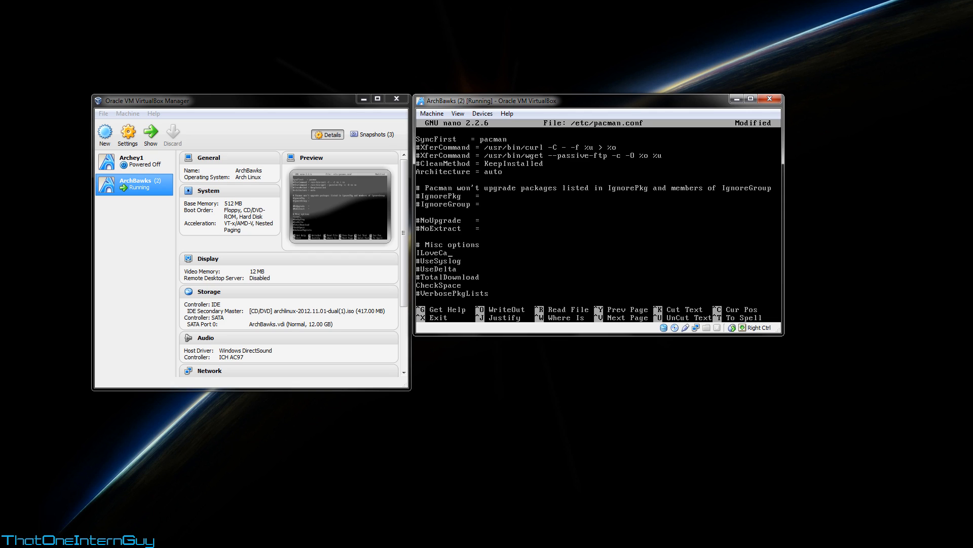
text(ndy)
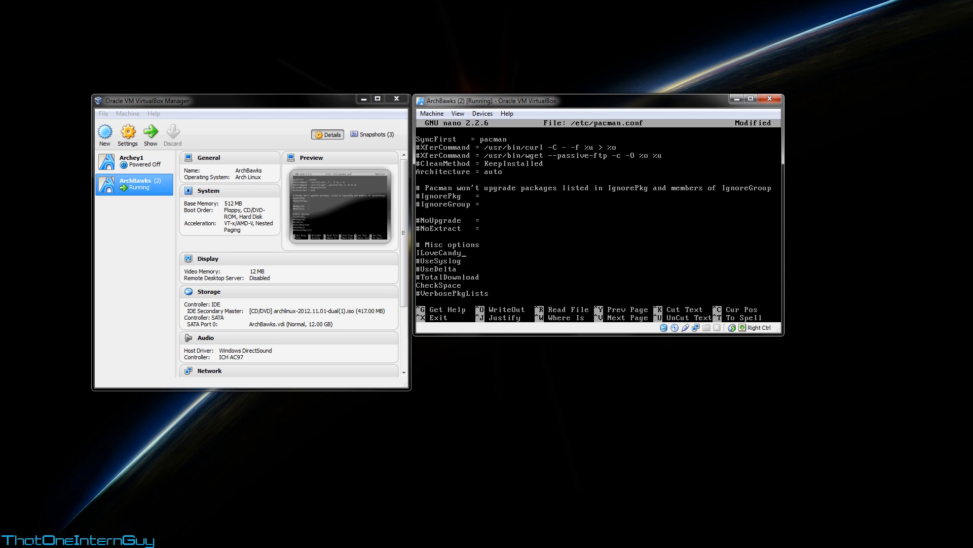
key(ctrl+x)
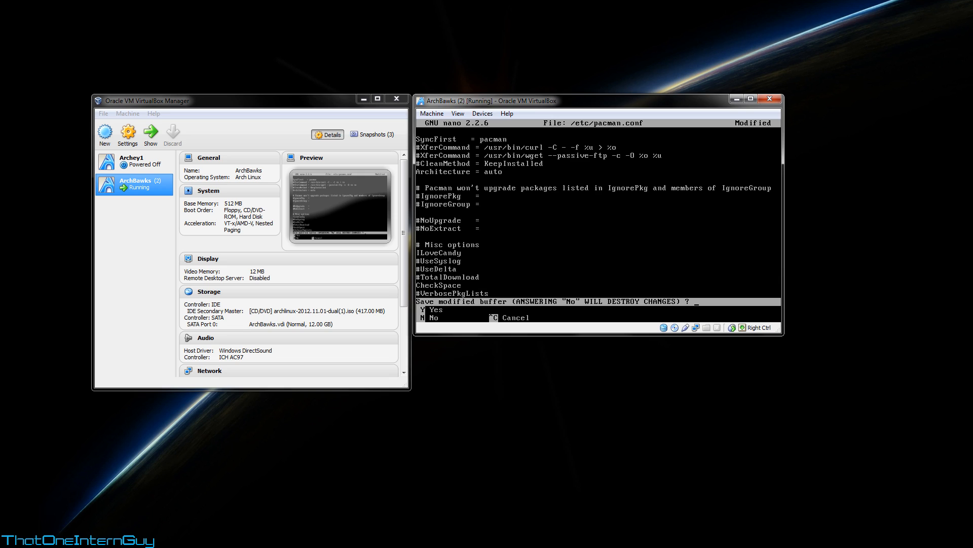
key(y)
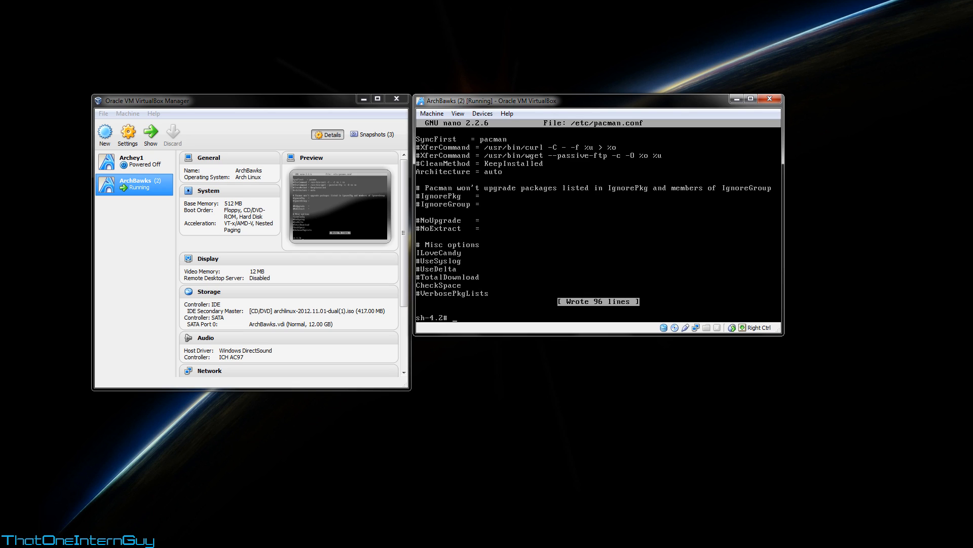
Step: Set the root password with passwd, entering it twice
text(pass)
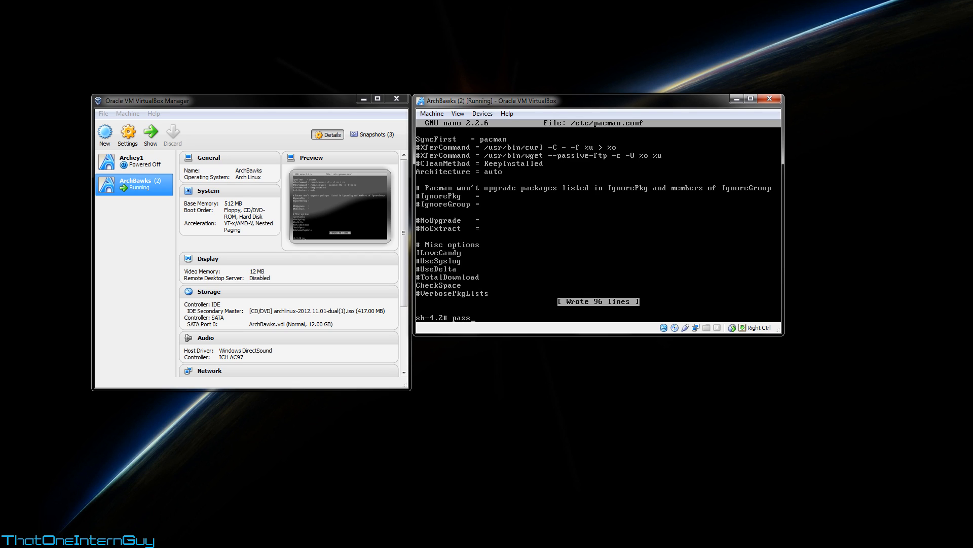
text(wd)
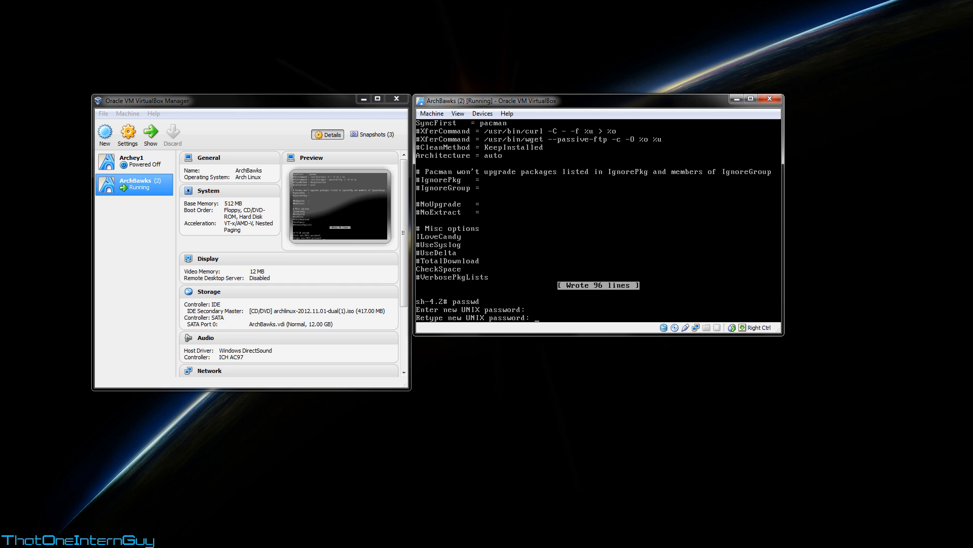
key(Enter)
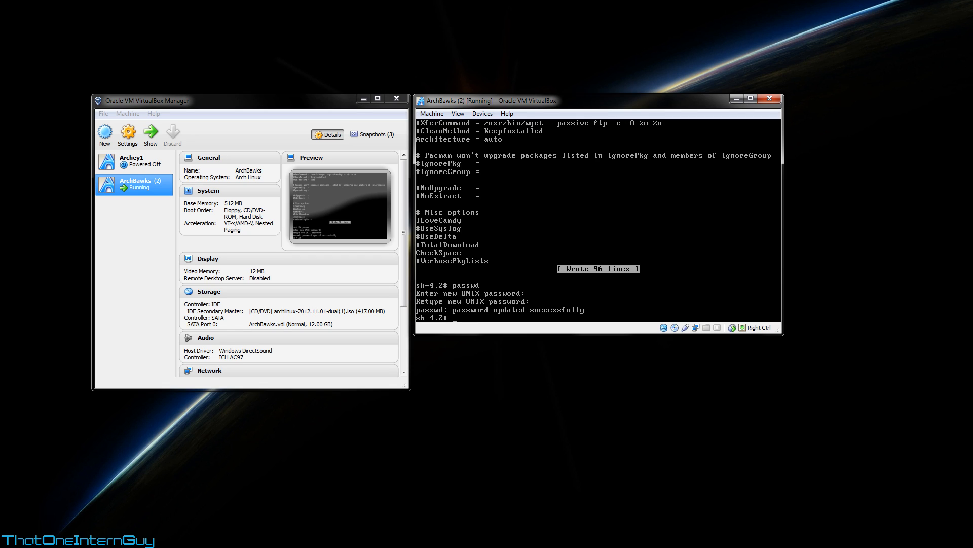
Step: Create user asshat via adduser with default settings and full name Asshat
text(adduse)
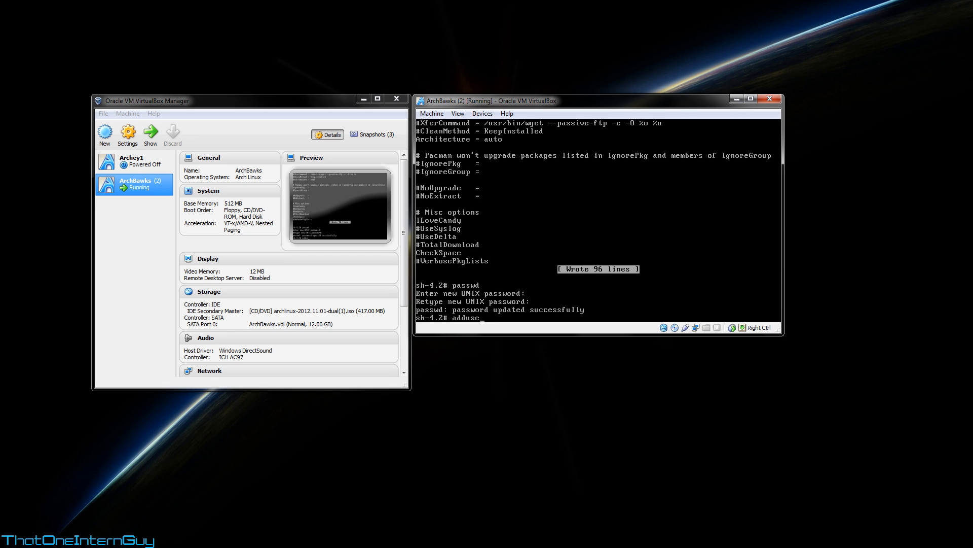
key(Return)
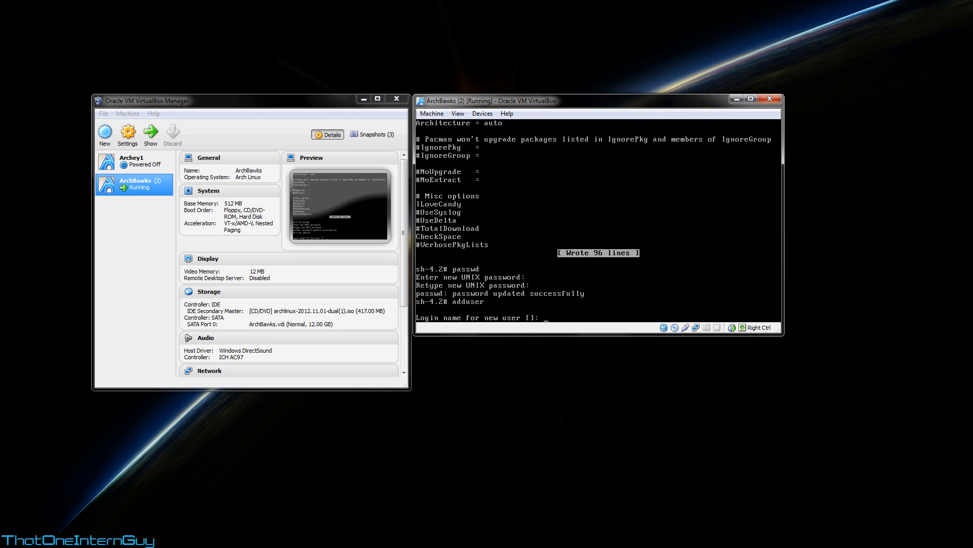
text(asshat)
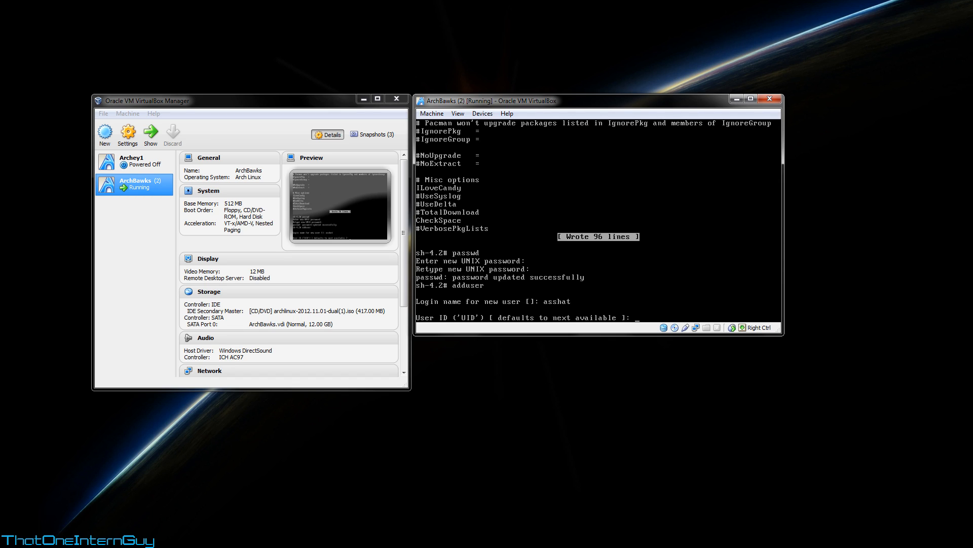
key(enter)
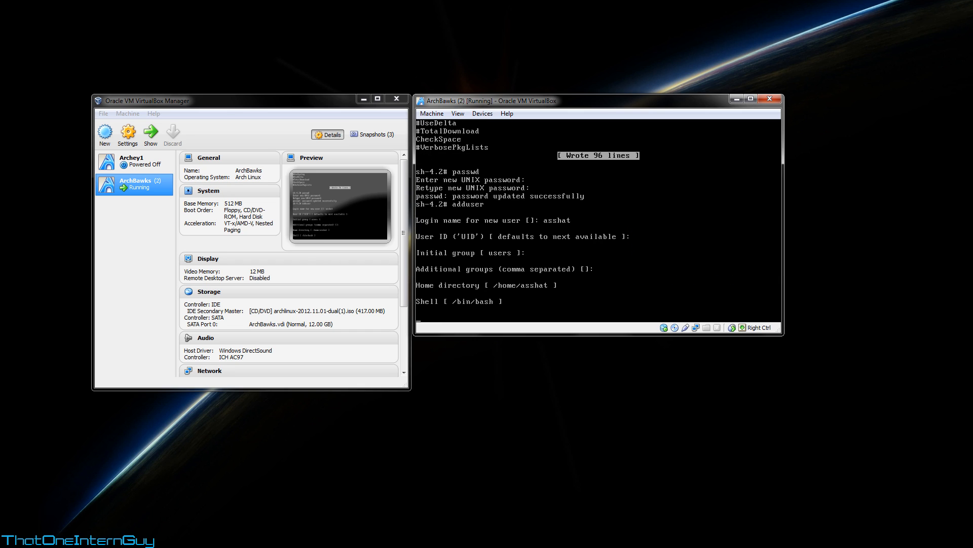
key(Return)
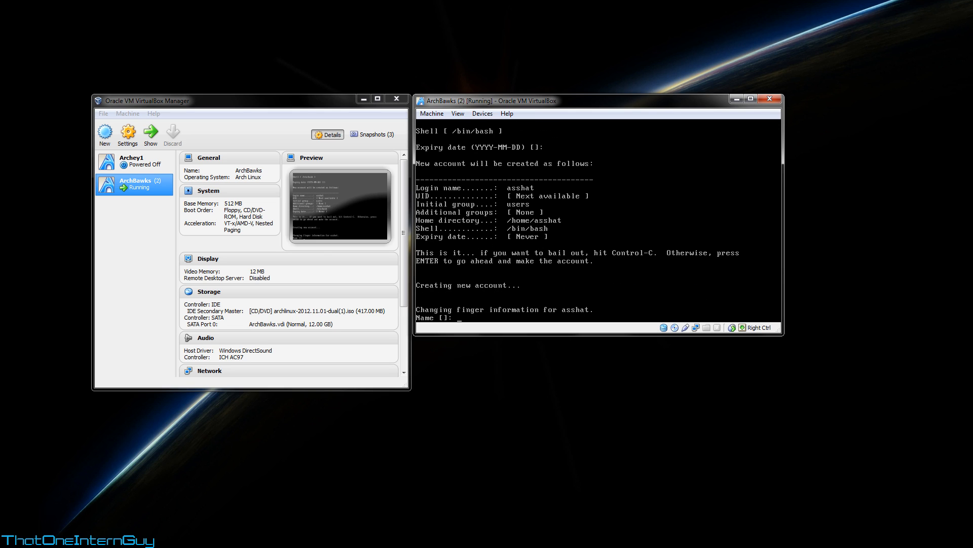
text(Asshat)
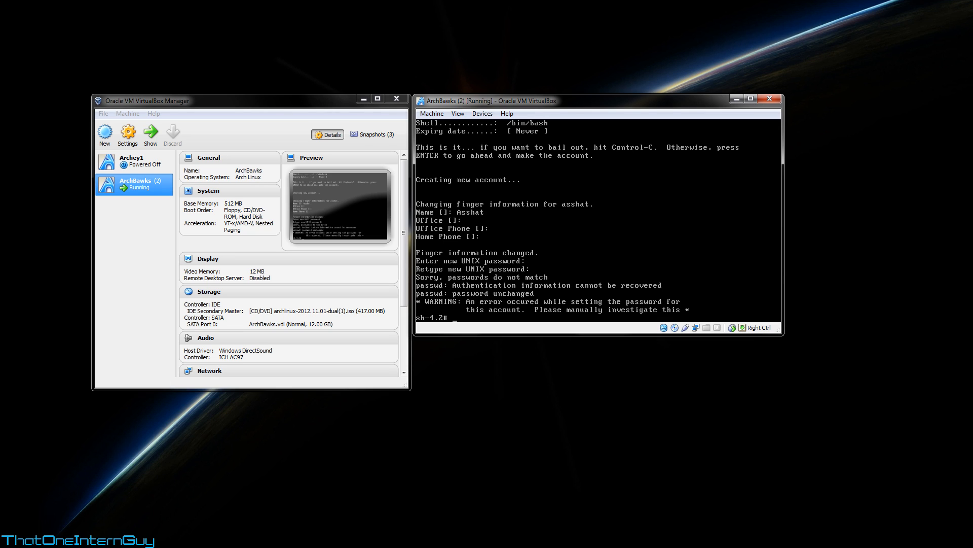
Step: Set the password for asshat with passwd, entering it twice
text(p)
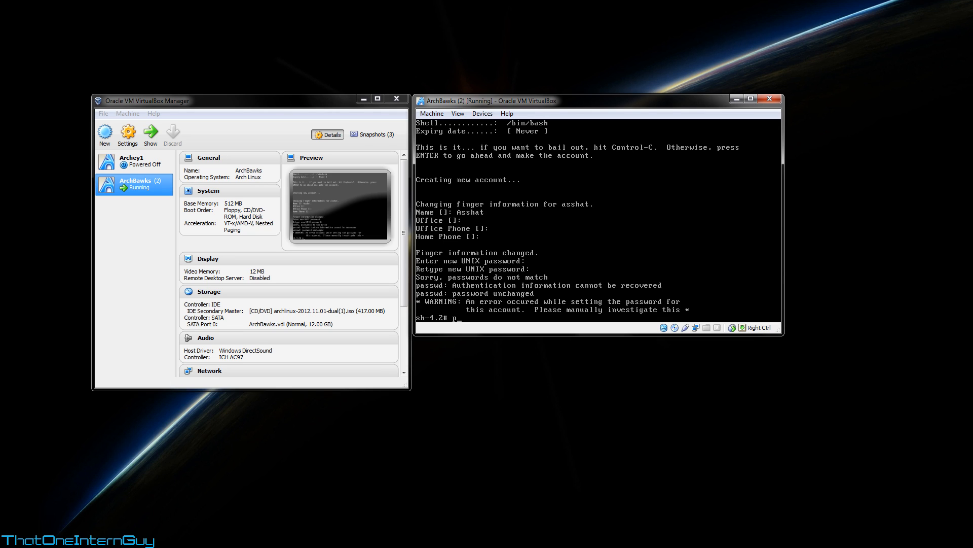
text(asswd)
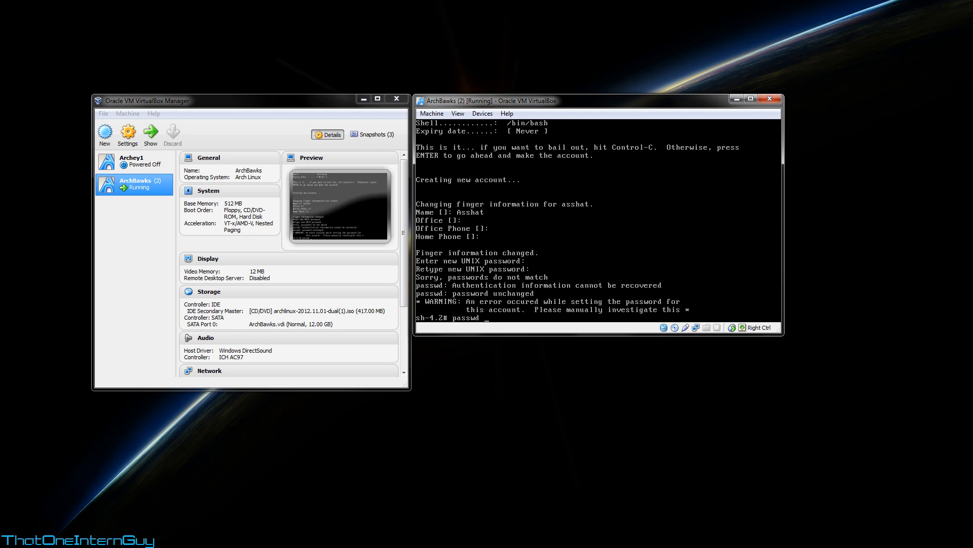
text(asshat)
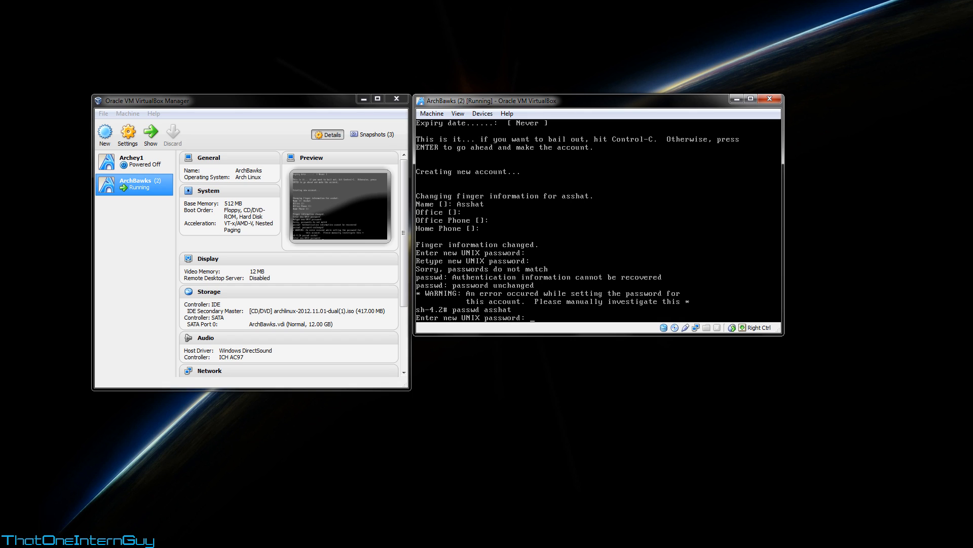
key(Return)
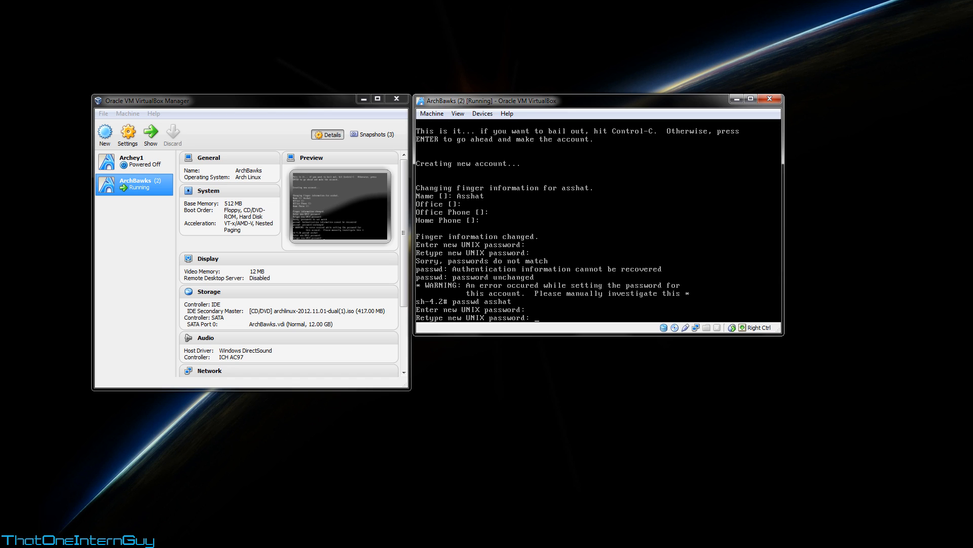
key(Return)
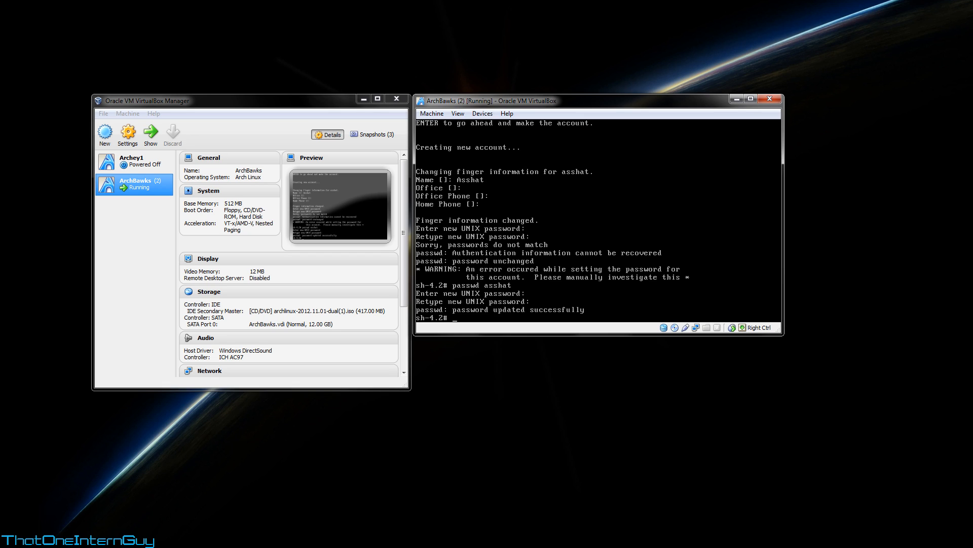
text(p)
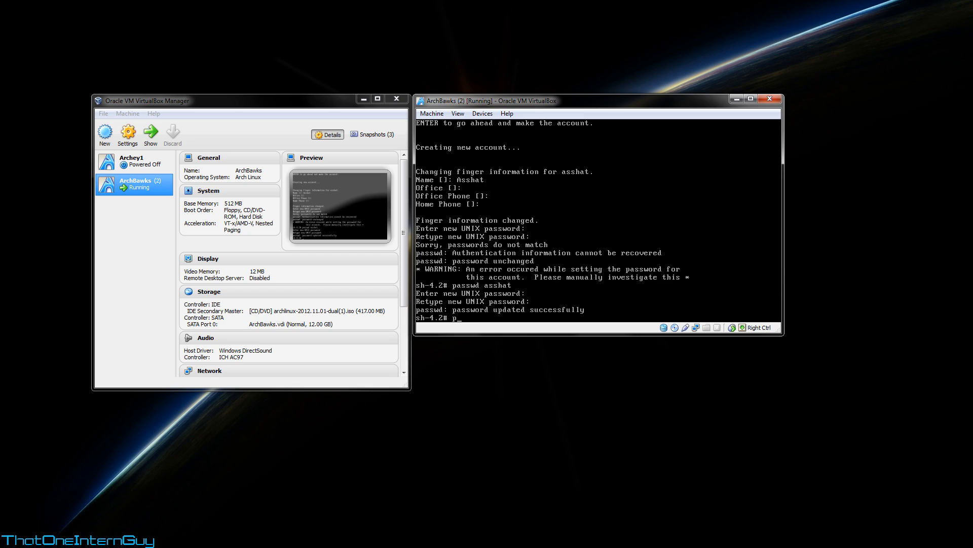
Step: Install the grub-bios package with pacman -S grub-bios
text(acman)
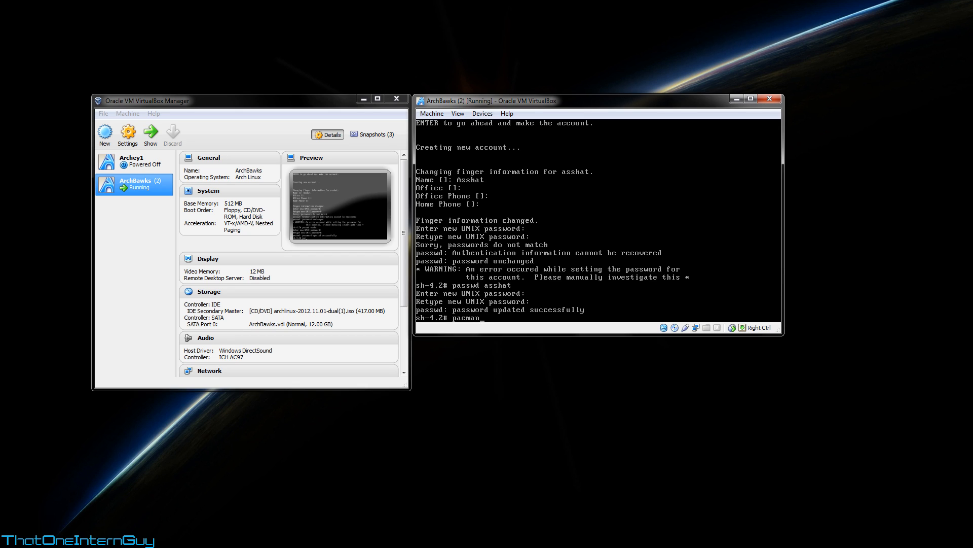
text(-S)
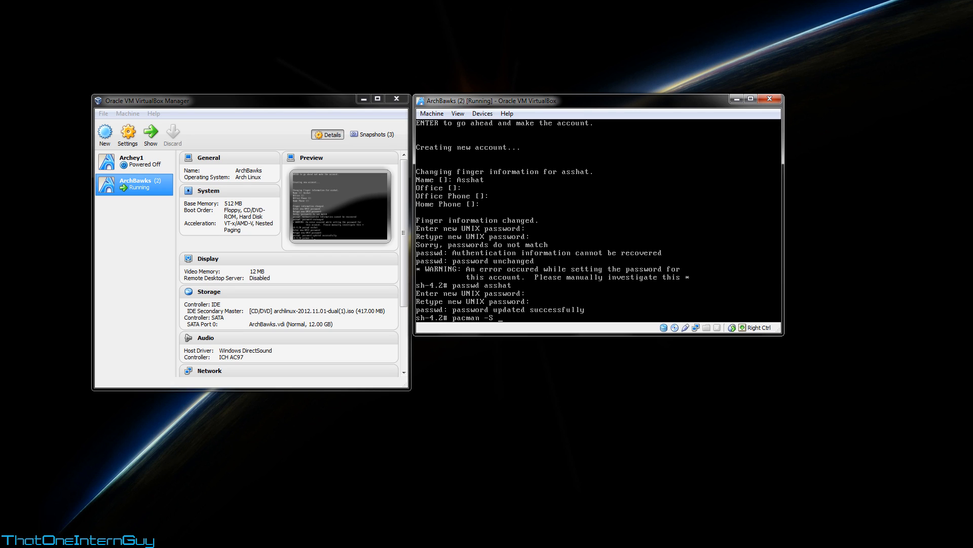
text(grub)
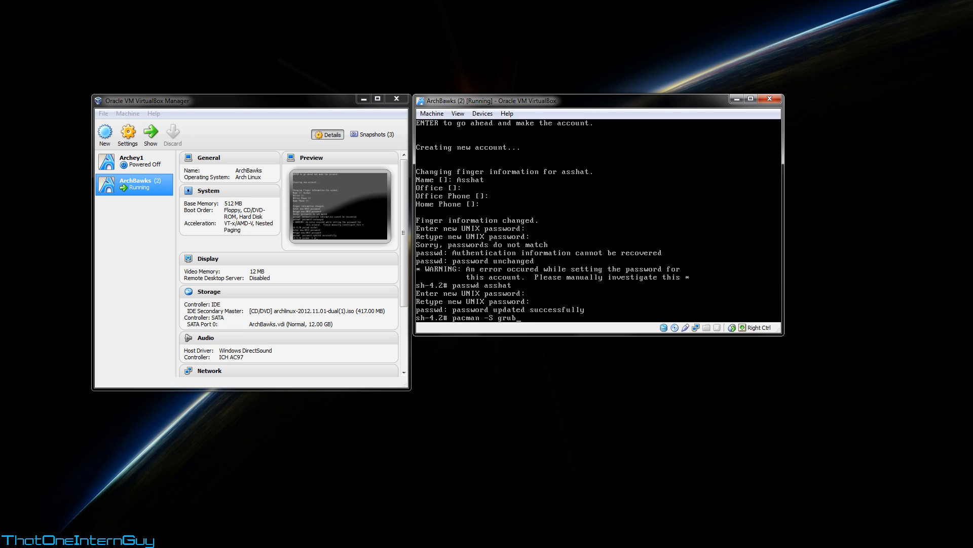
text(-bios)
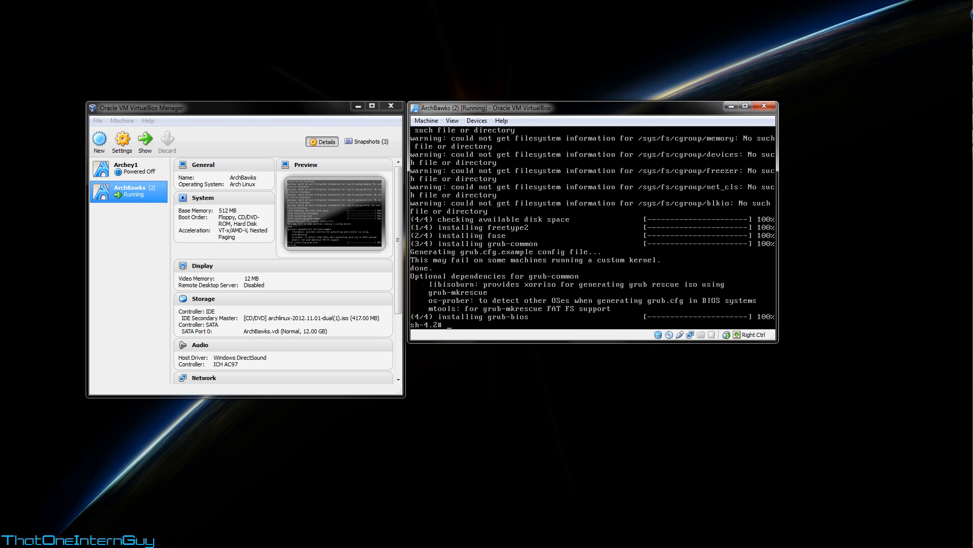
Step: Run grub-install --target=i386-pc --recheck /dev/sda to write GRUB to the disk
text(grub)
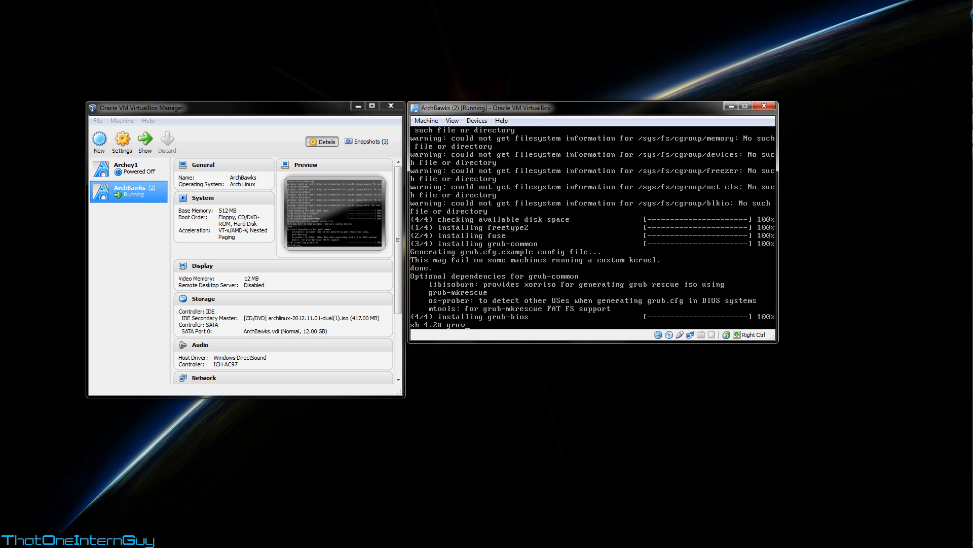
text(b-install)
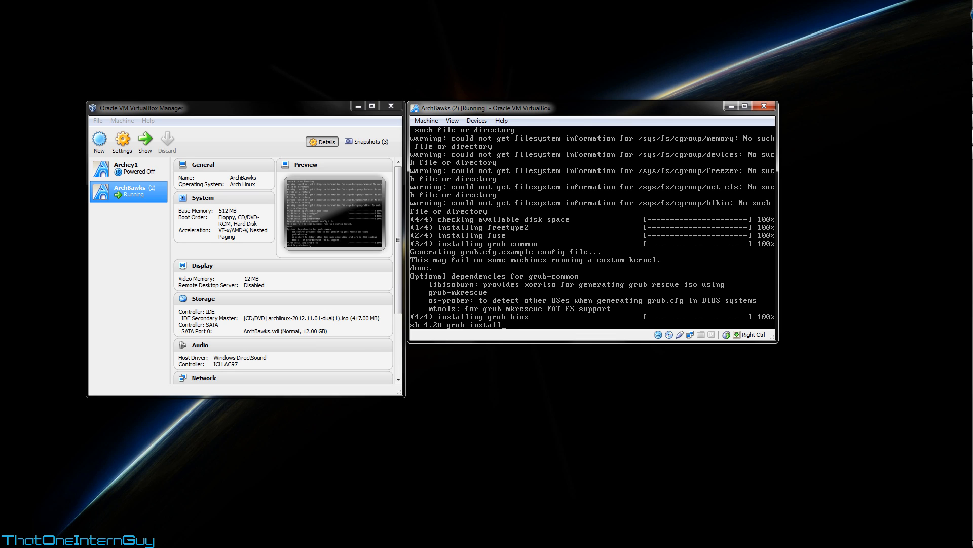
text(--targ)
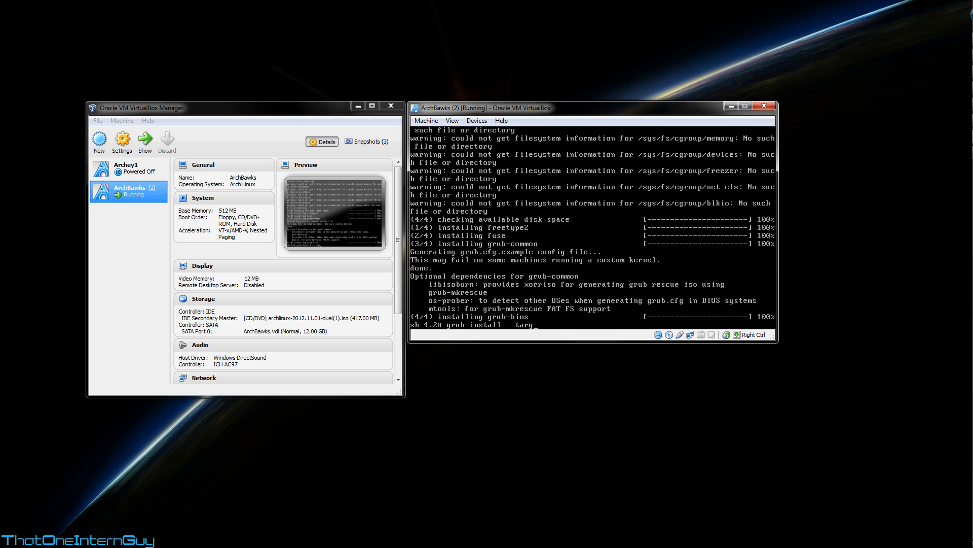
text(et)
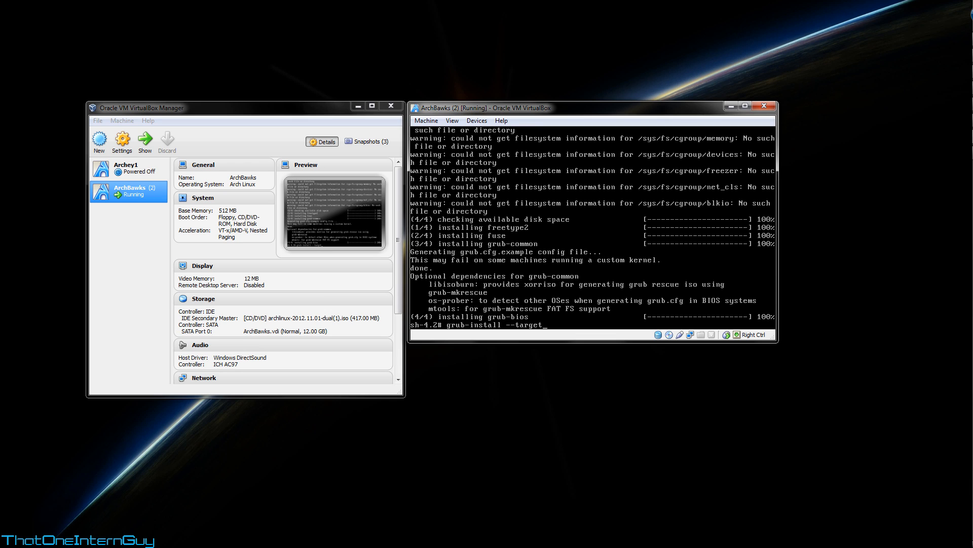
text(=)
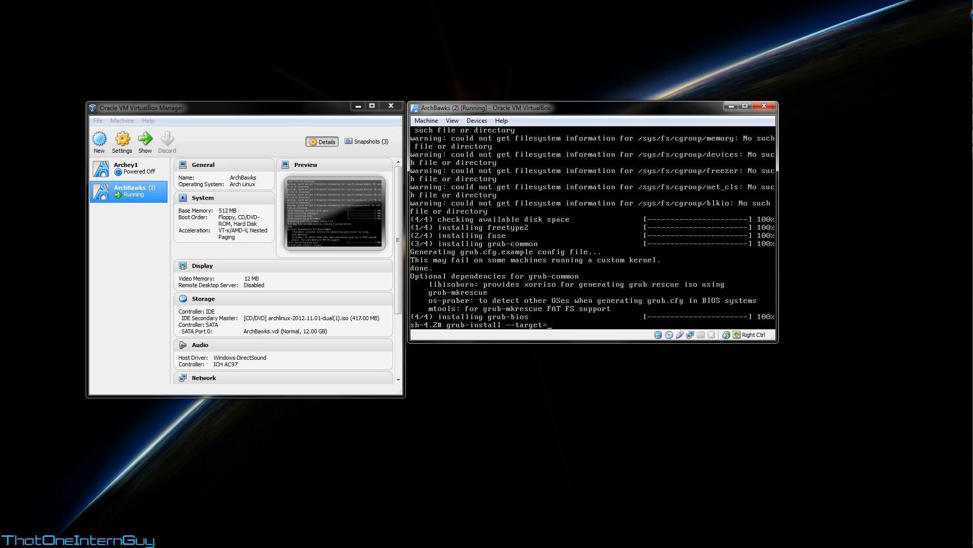
text(i38)
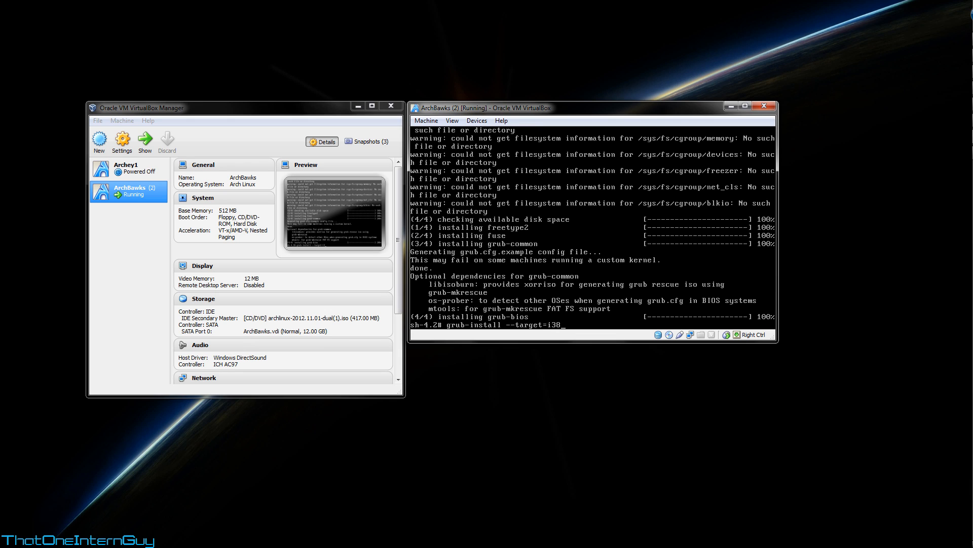
text(6-pc)
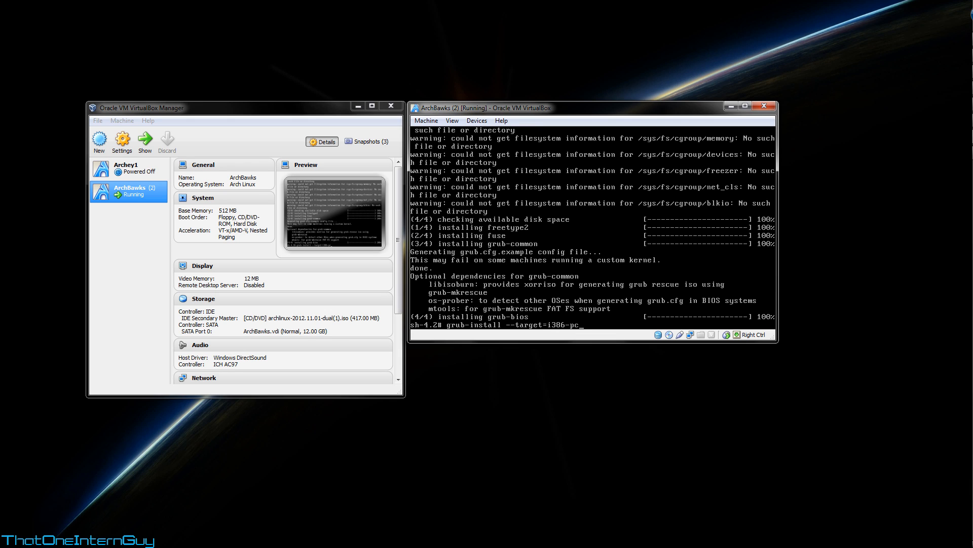
text(--recheck /dev/s)
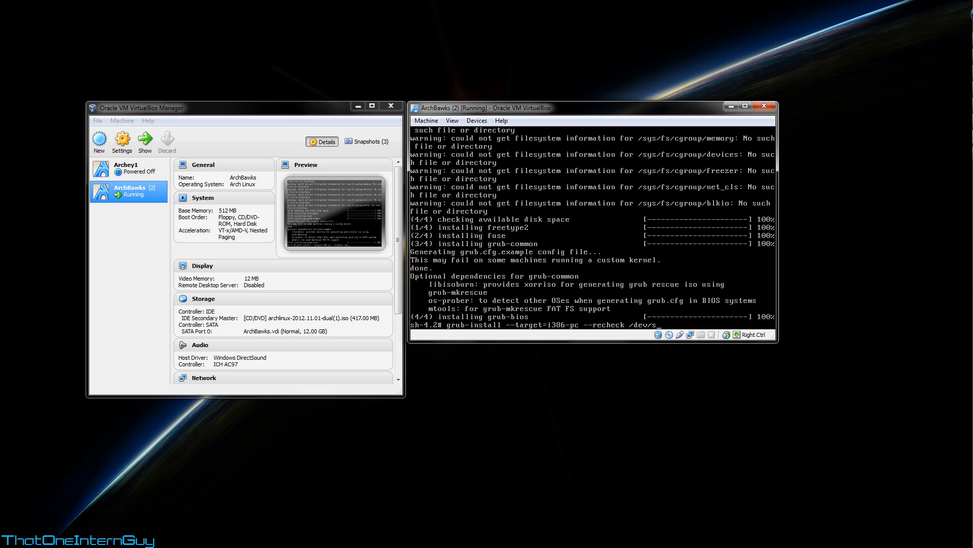
text(da)
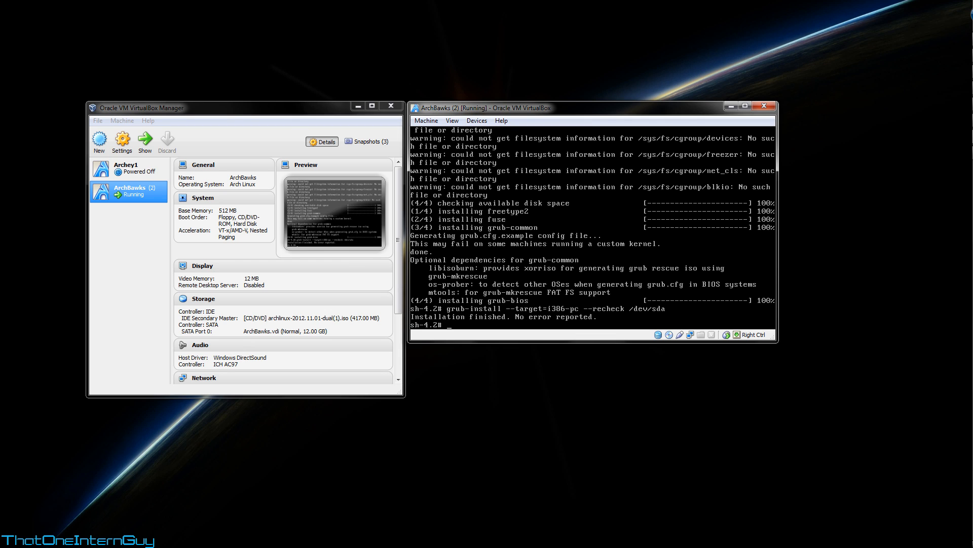
text(c)
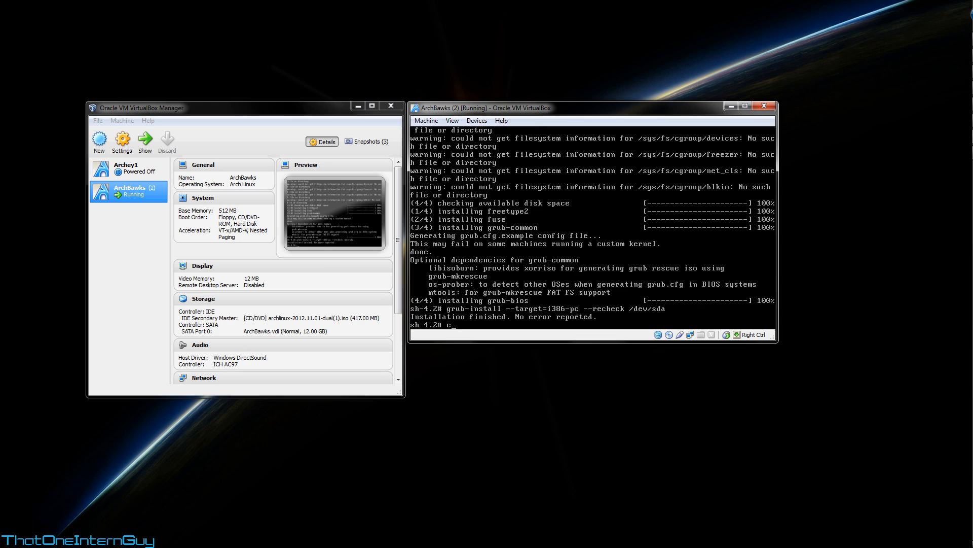
Step: Copy /usr/share/locale/en@quot/LC_MESSAGES/grub.mo to /boot/grub/locale/en.mo
text(p)
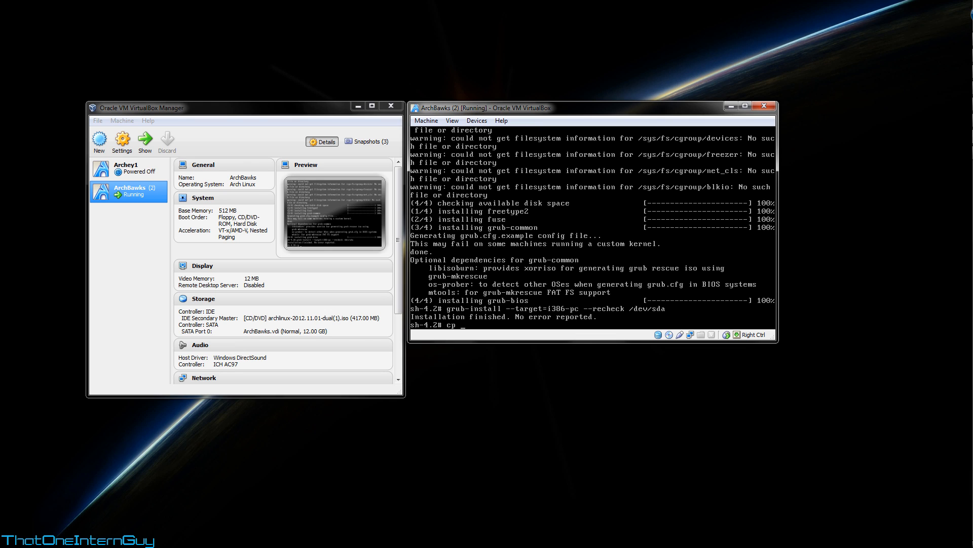
text(/usr/share/)
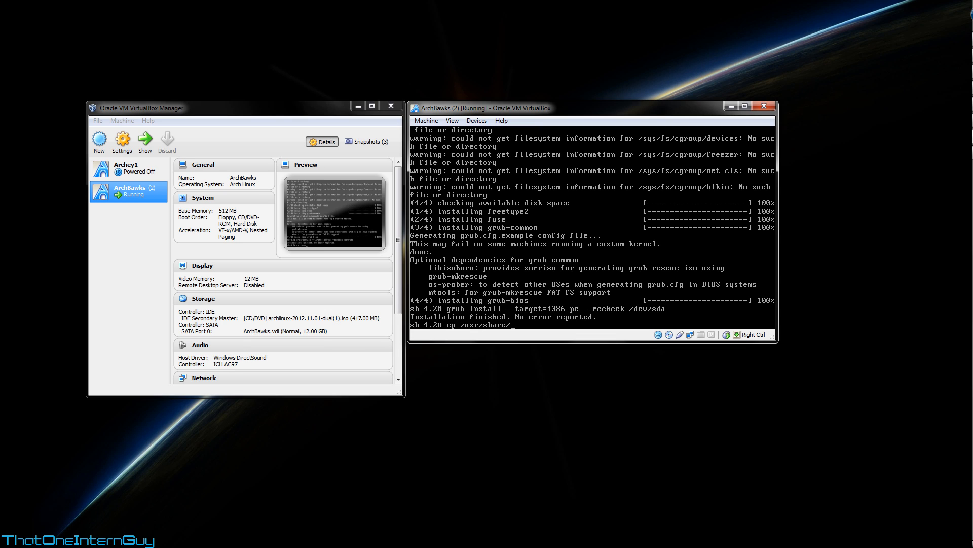
text(locale/en)
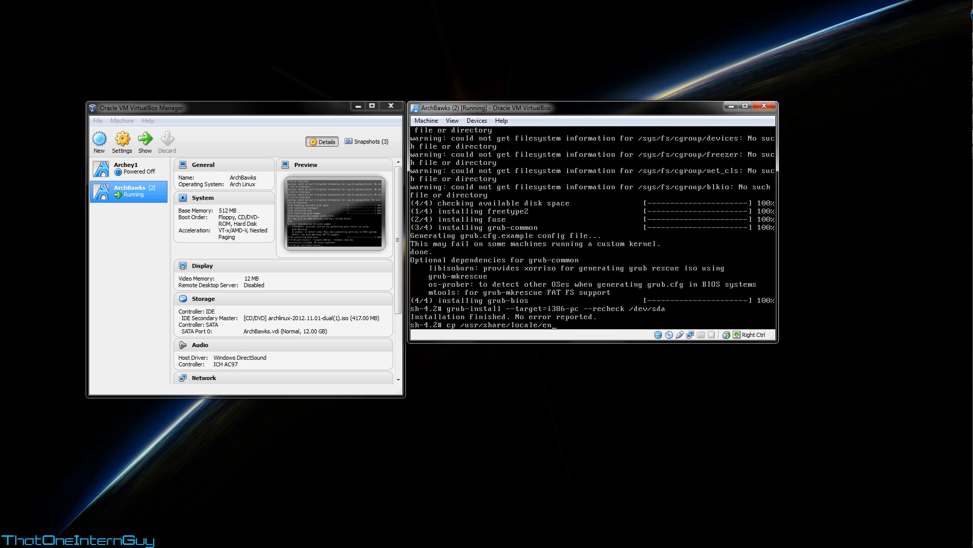
text(@)
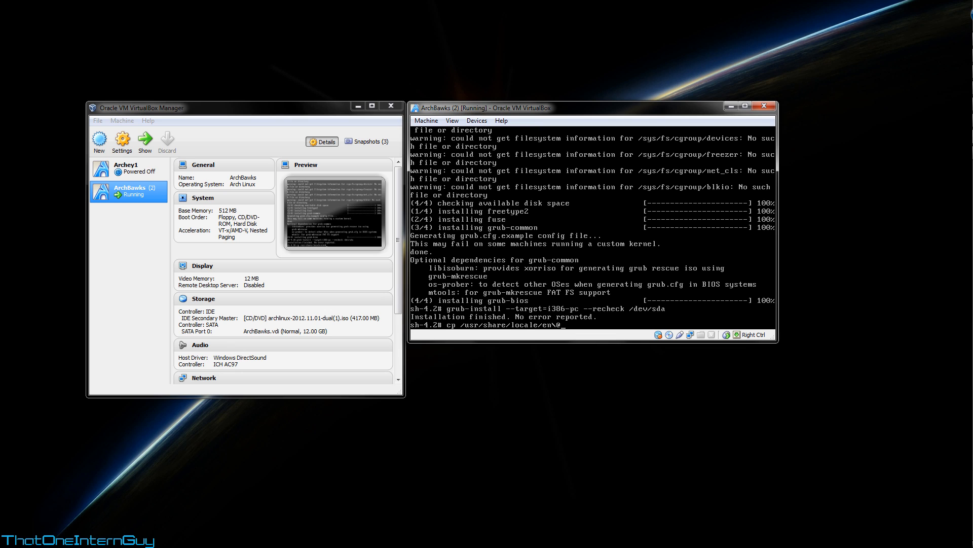
text(quot)
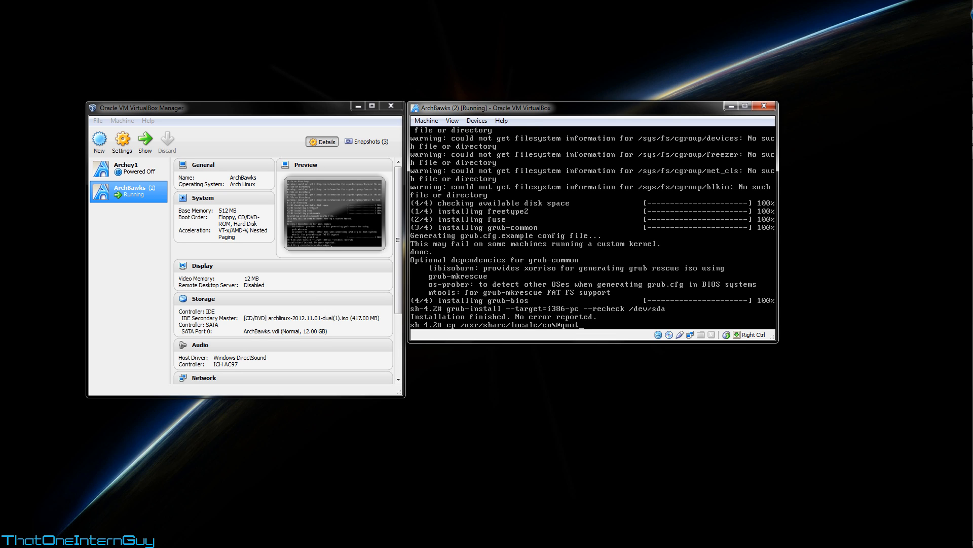
text(LC_MESSAGES/)
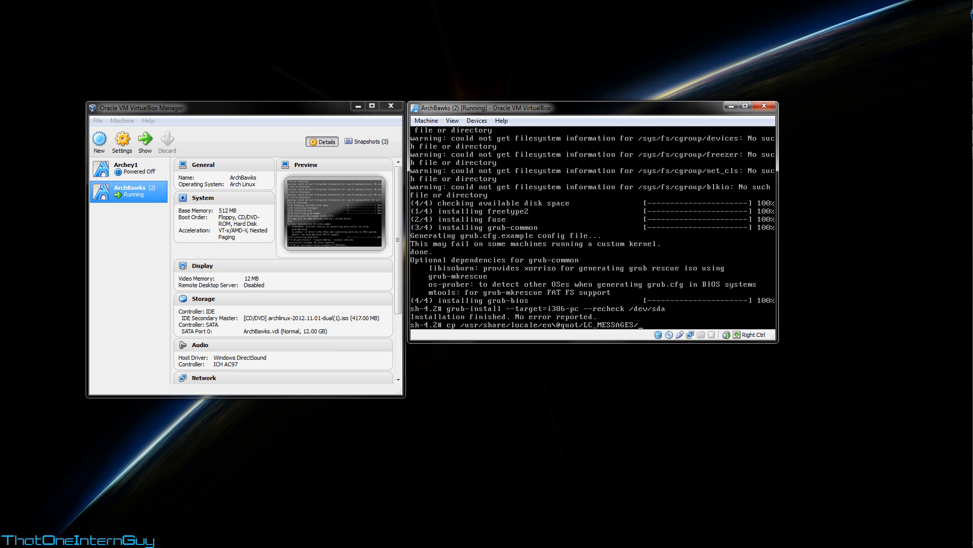
text(grub.mo)
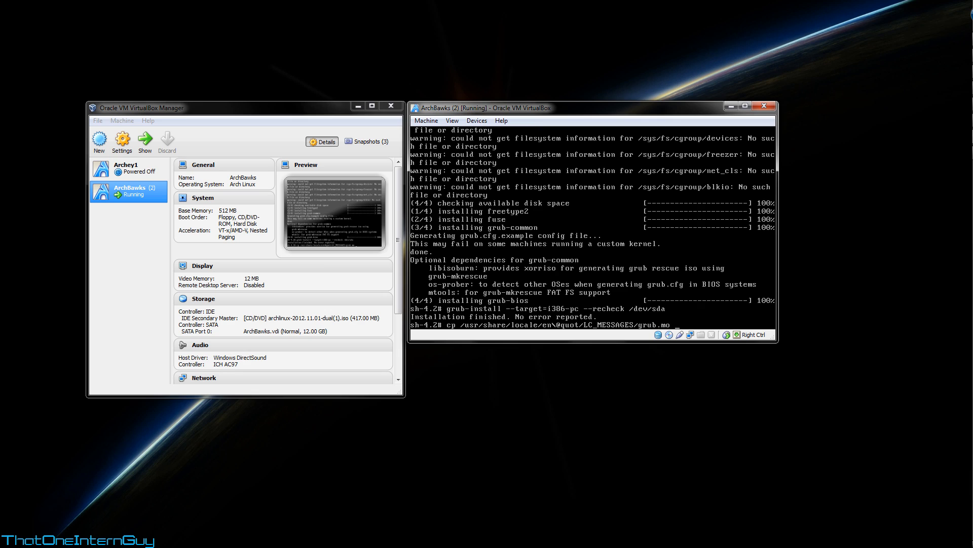
text(/boot/grub/locale/en.mo)
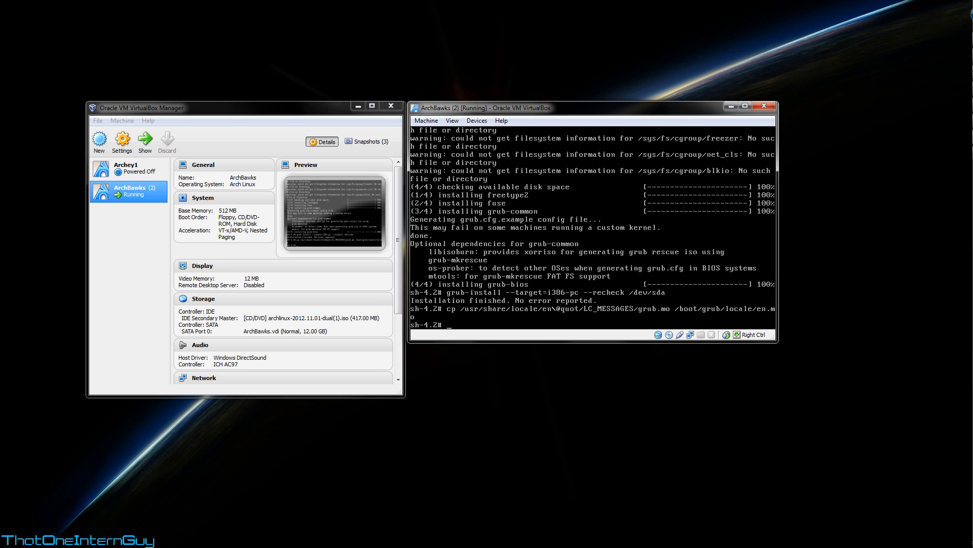
text(grub-mkconfig)
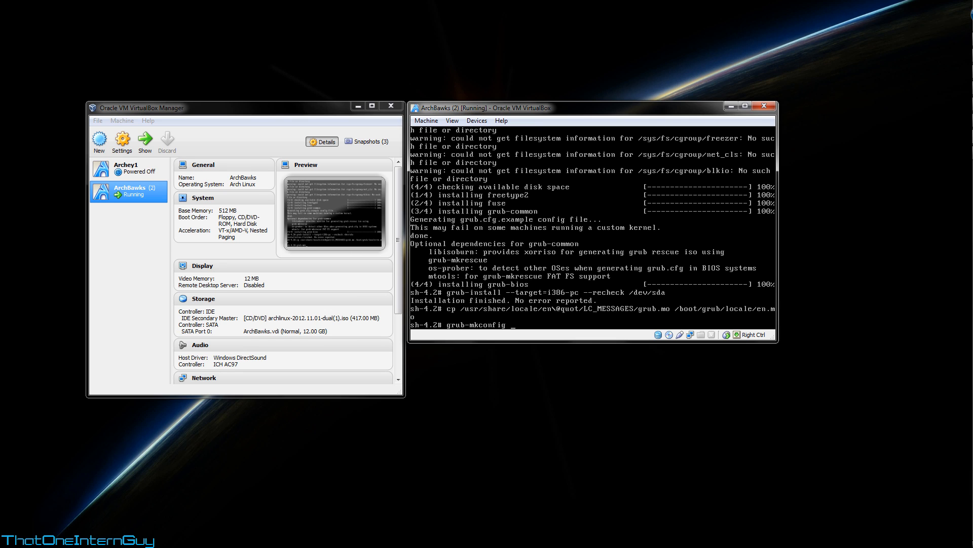
Step: Generate /boot/grub/grub.cfg with grub-mkconfig -o, then exit the chroot
text(-o)
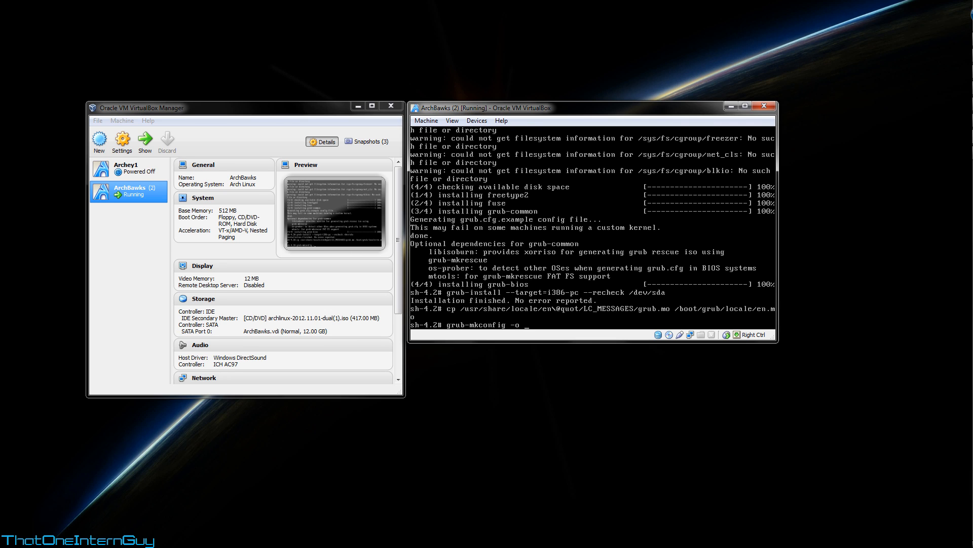
text(/boot/)
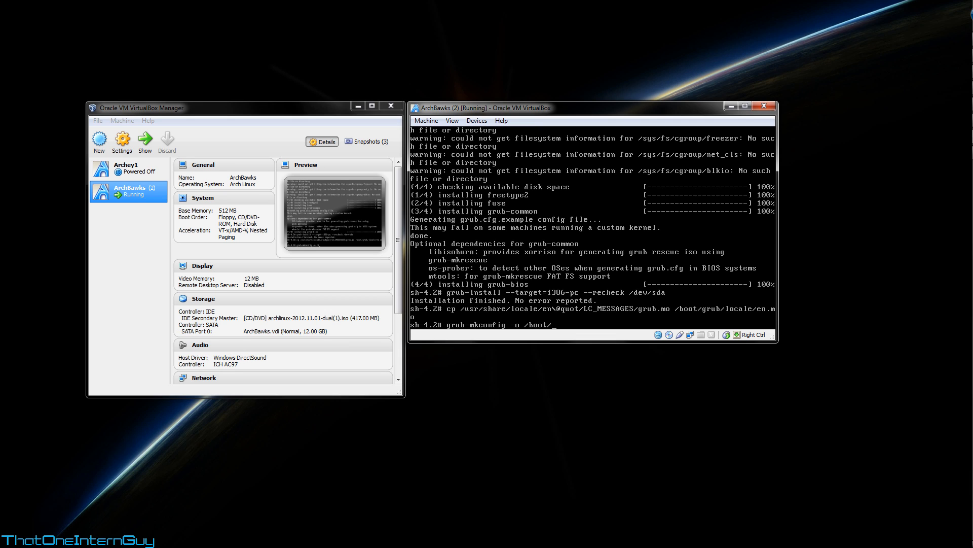
text(grub/grub.cfg)
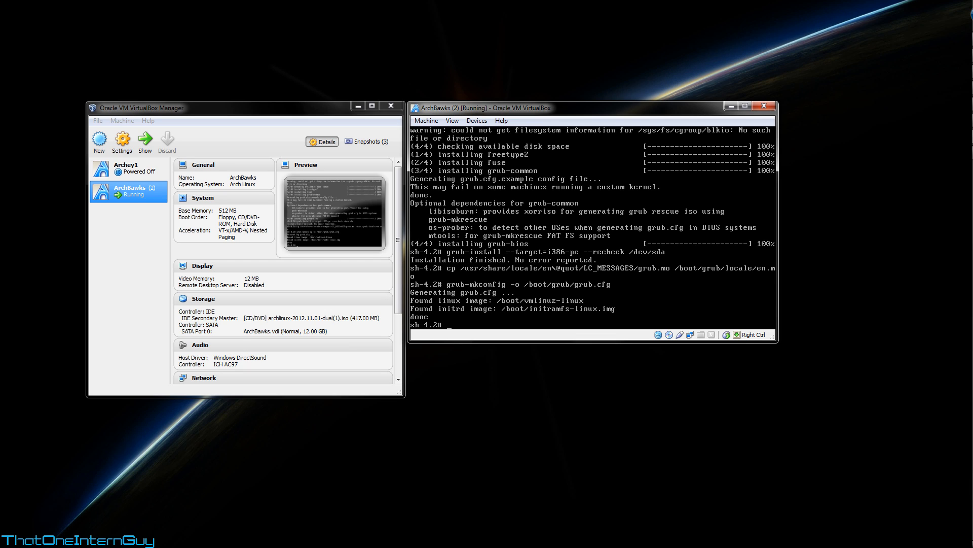
text(exit)
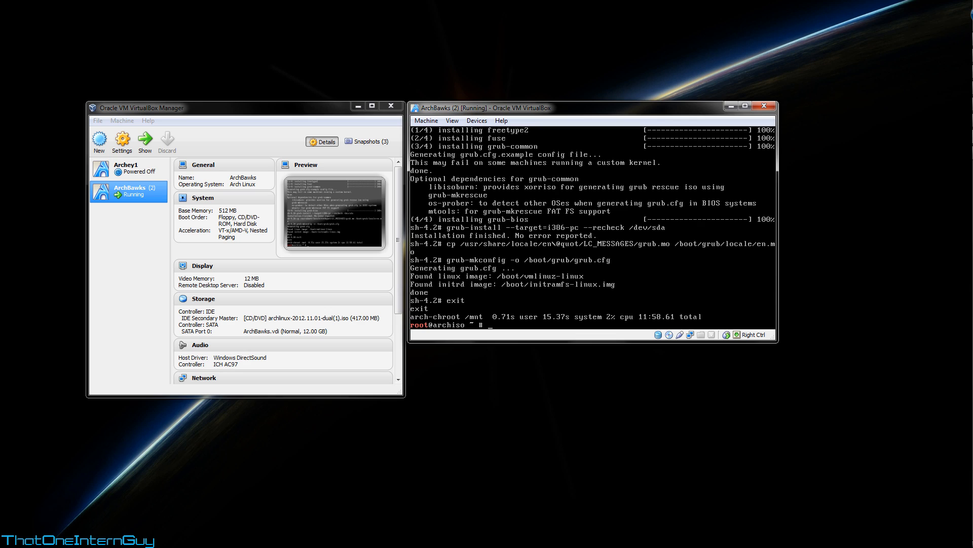
Step: Unmount /mnt/home and /mnt, then reboot the guest
text(um)
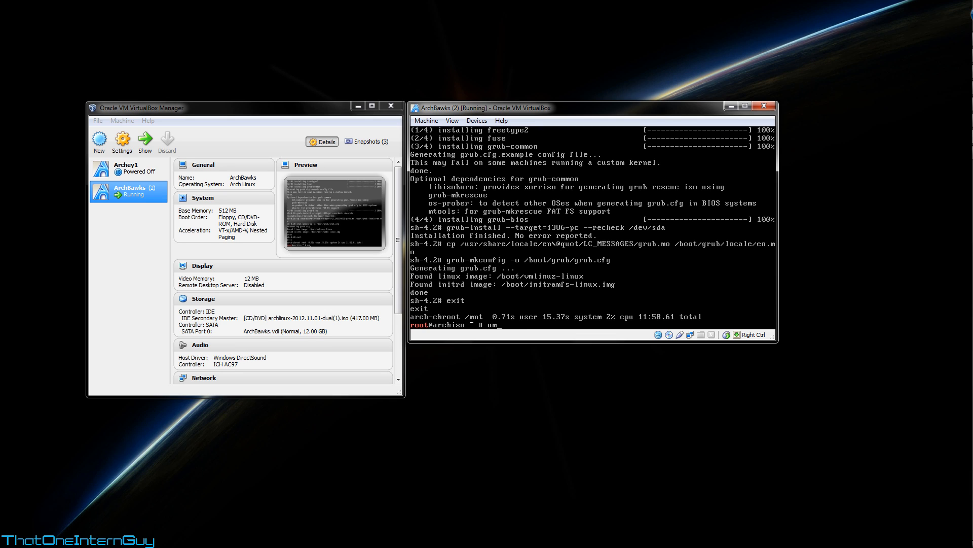
text(mount /)
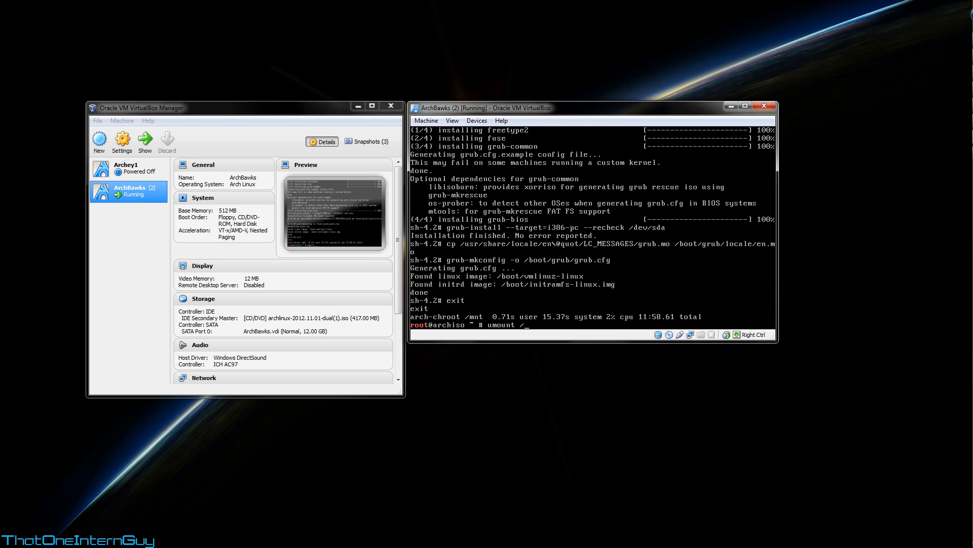
text(mnt/home)
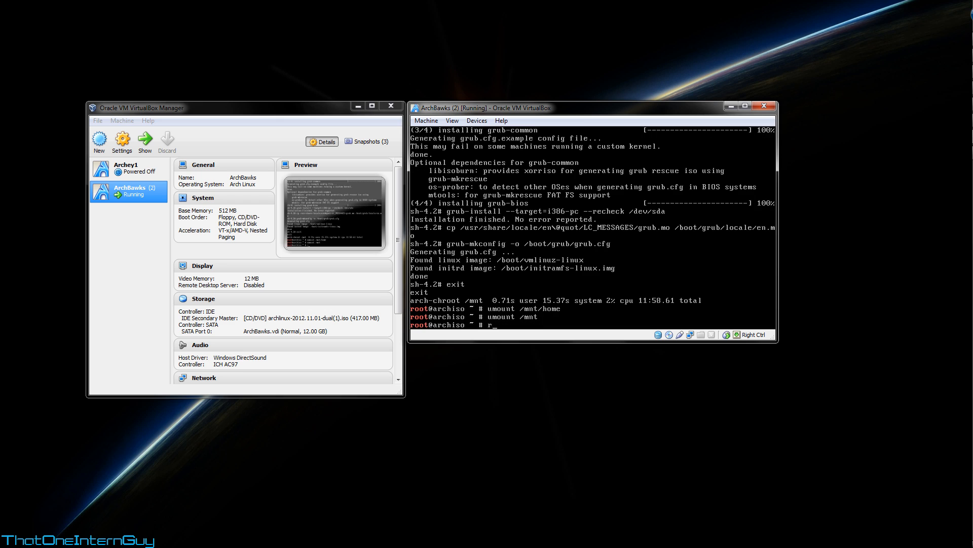
key(Return)
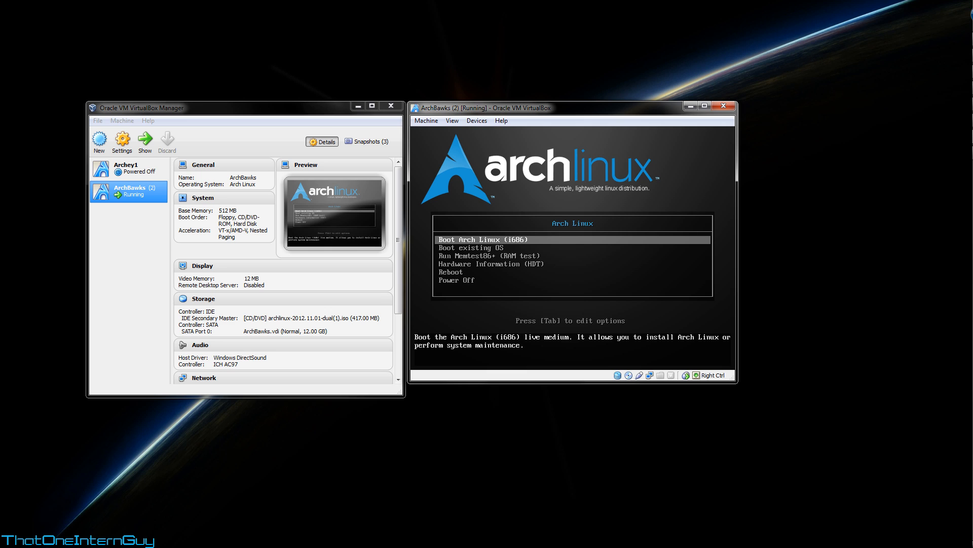
Step: Power off ArchBawks and remove the Arch ISO from its optical drive in Storage settings
key(Down)
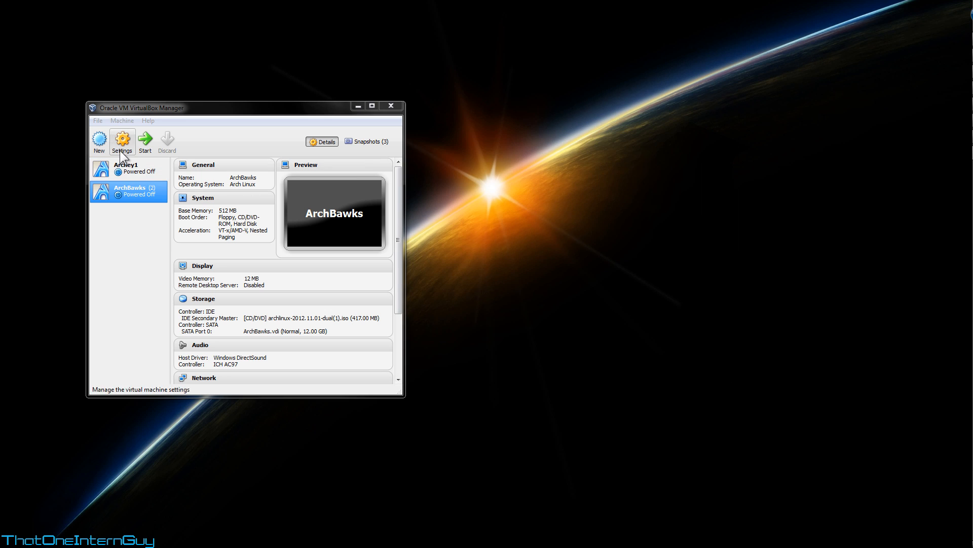
click(122, 140)
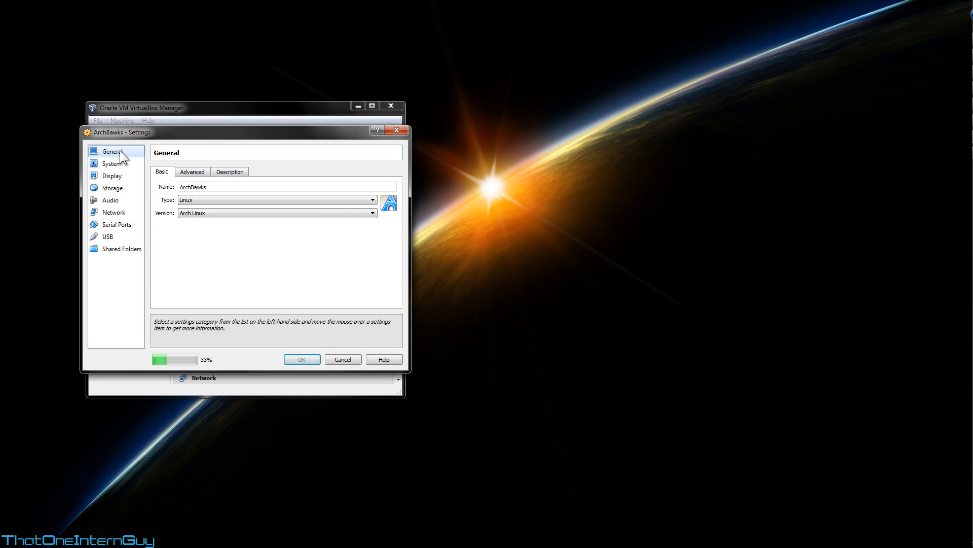
click(114, 187)
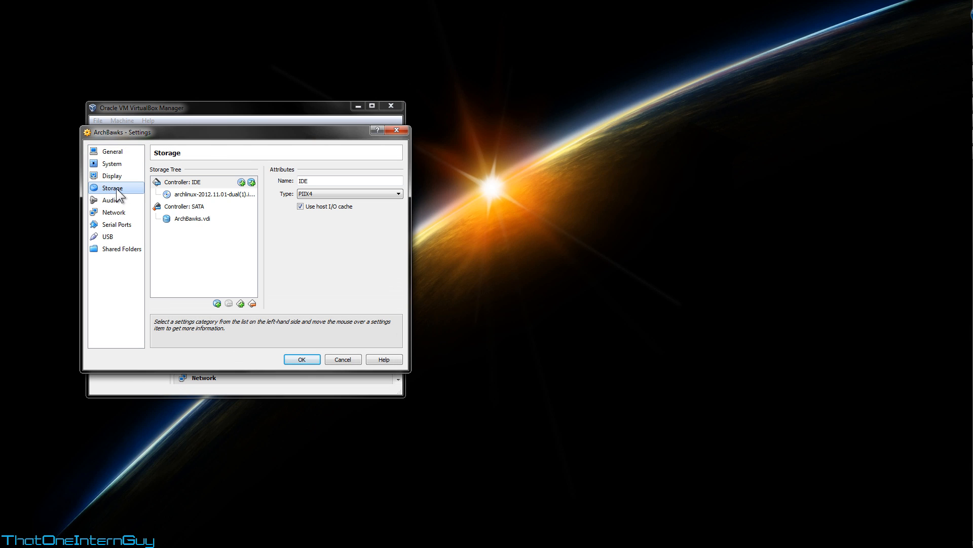
click(214, 193)
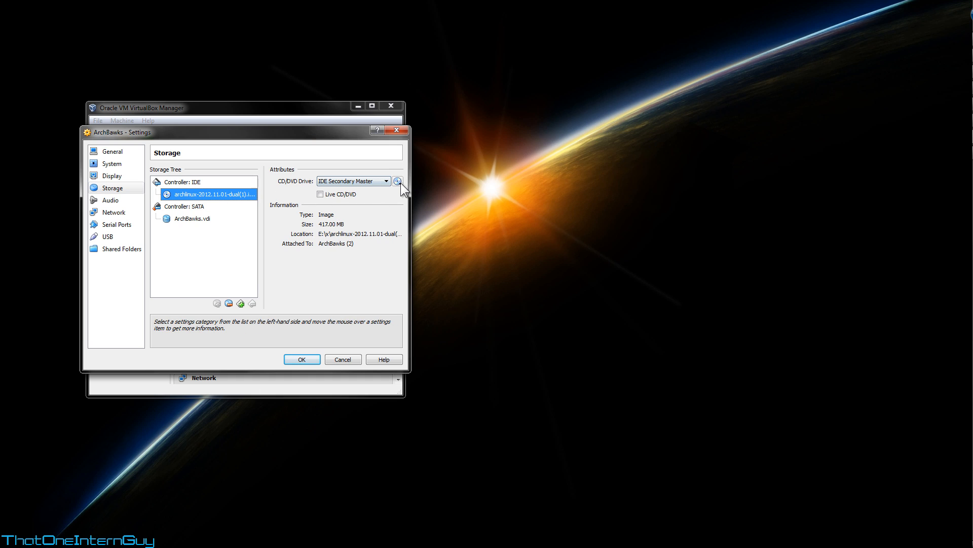
click(398, 181)
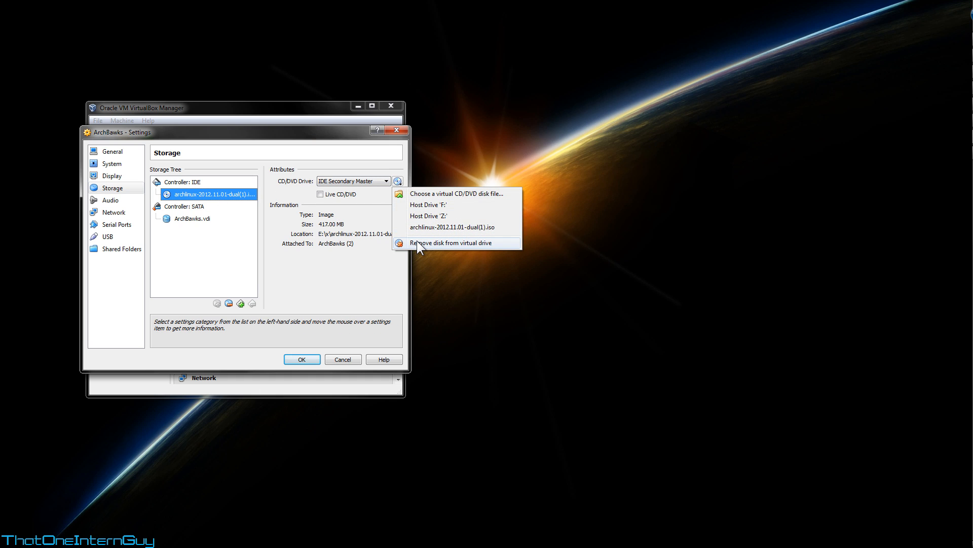
click(451, 243)
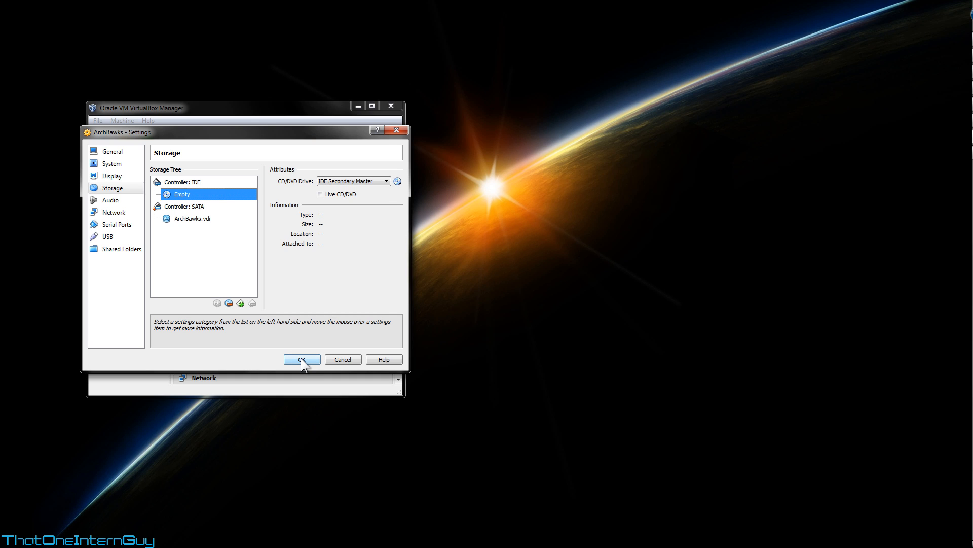
click(302, 359)
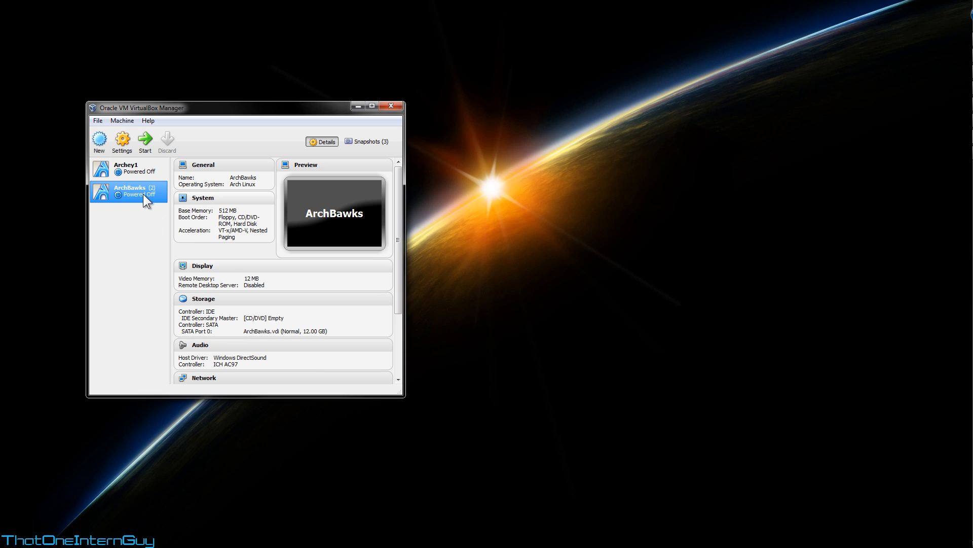
click(145, 139)
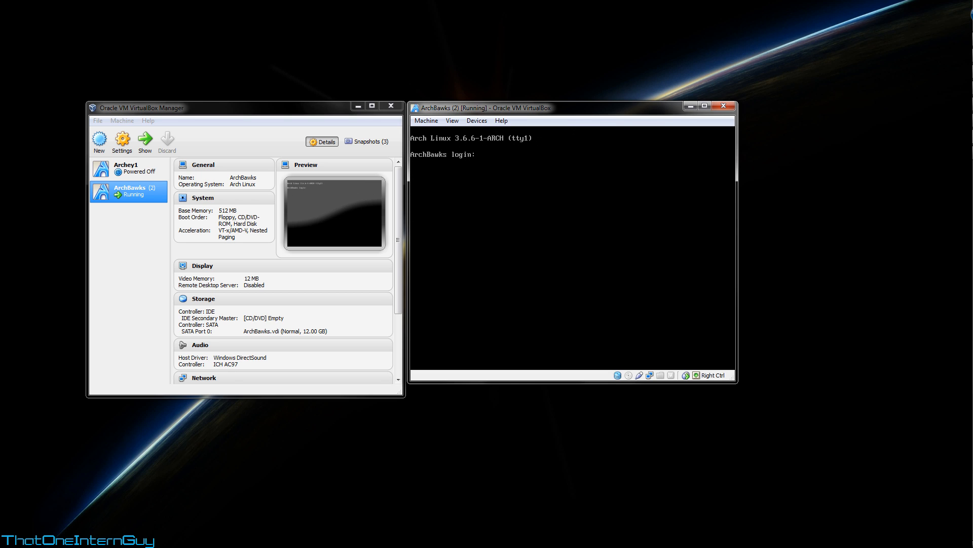
Step: Log in as root on the installed ArchBawks system and start editing sudoers in vi
text(a)
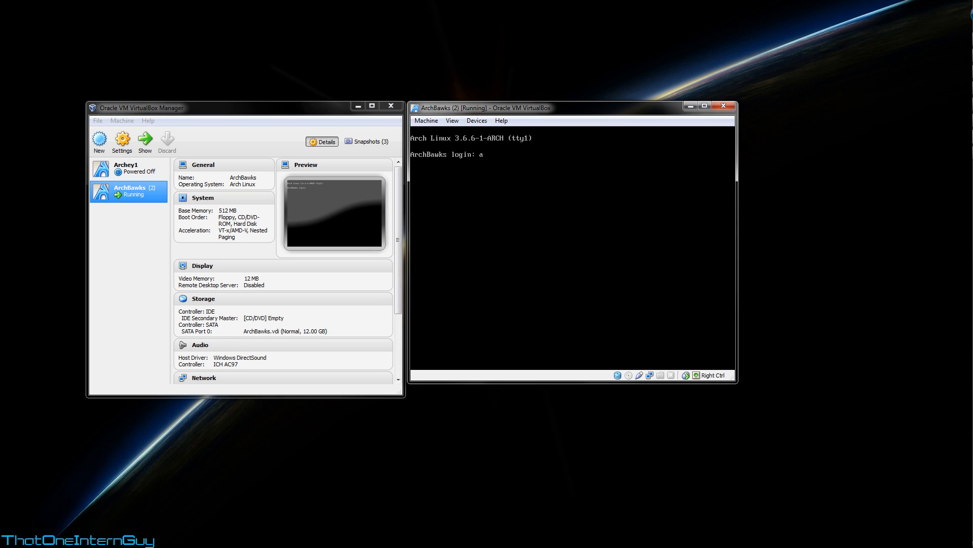
text(root)
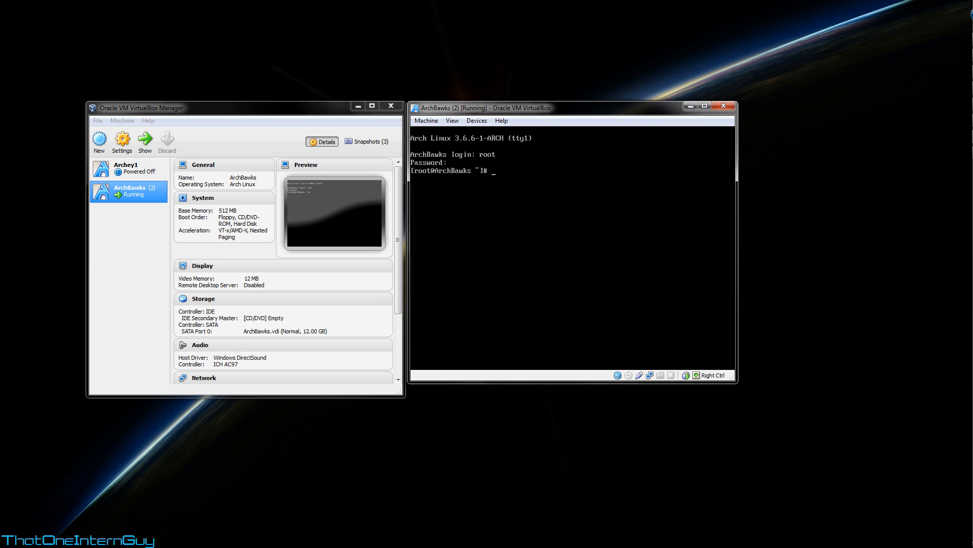
text(vi)
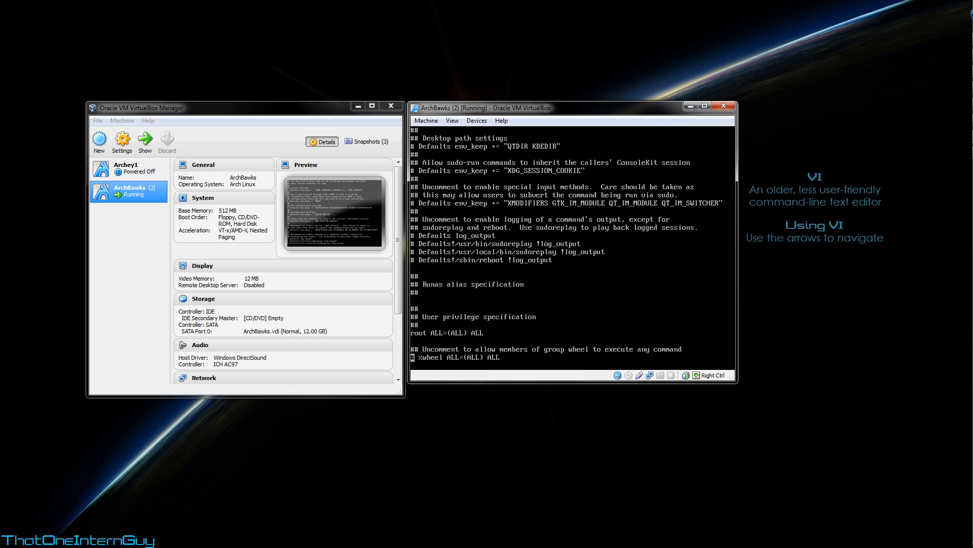
Step: Add 'asshat ALL=(ALL) ALL' to the sudoers file and save with :wq
scroll(down, 3)
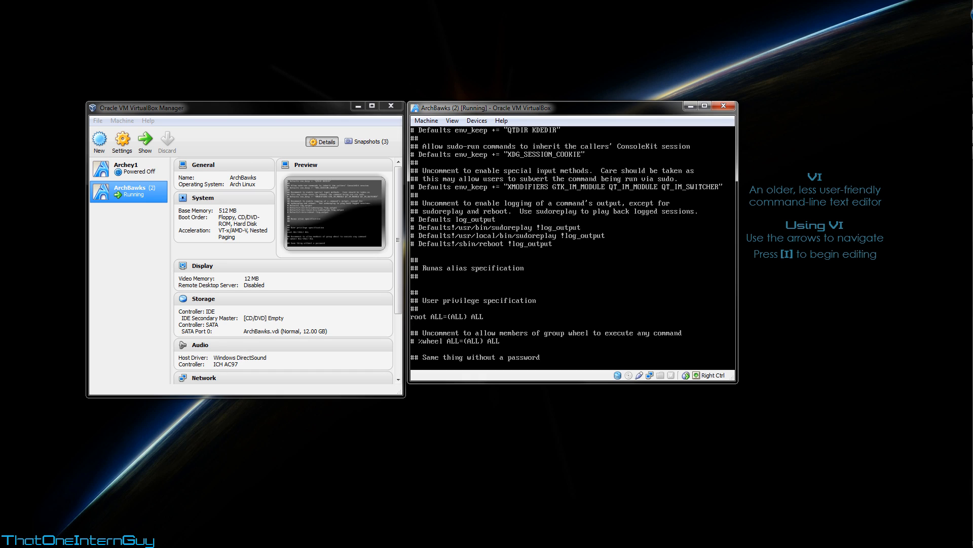
text(a)
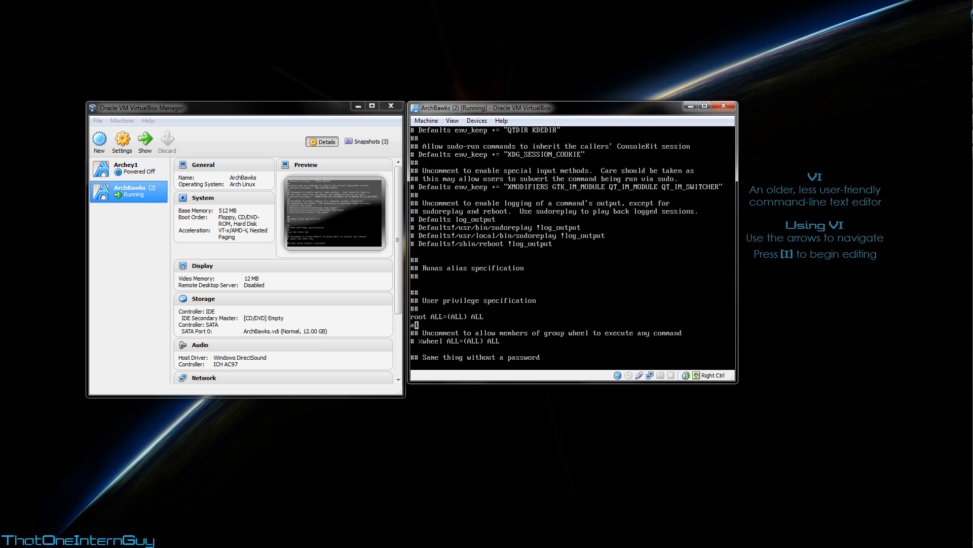
text(sshart)
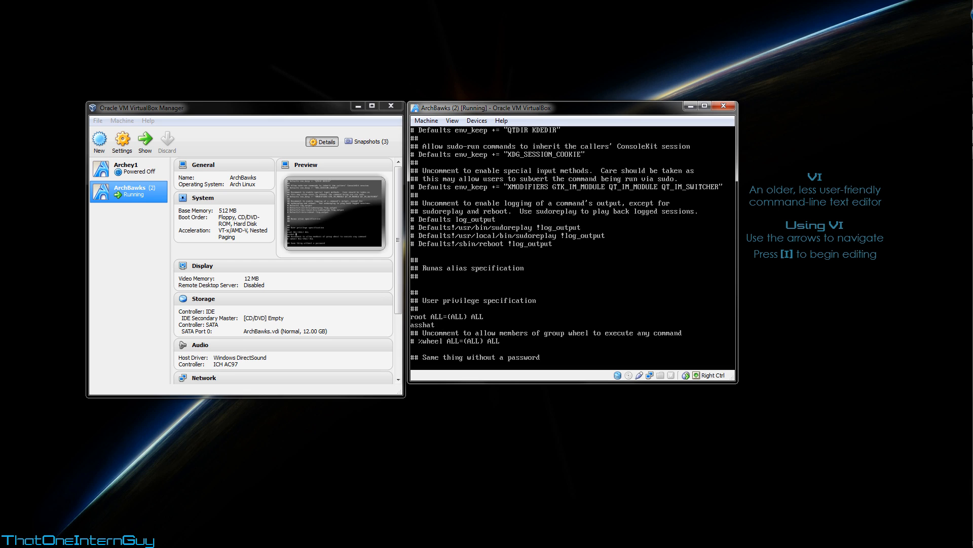
text(ALL)
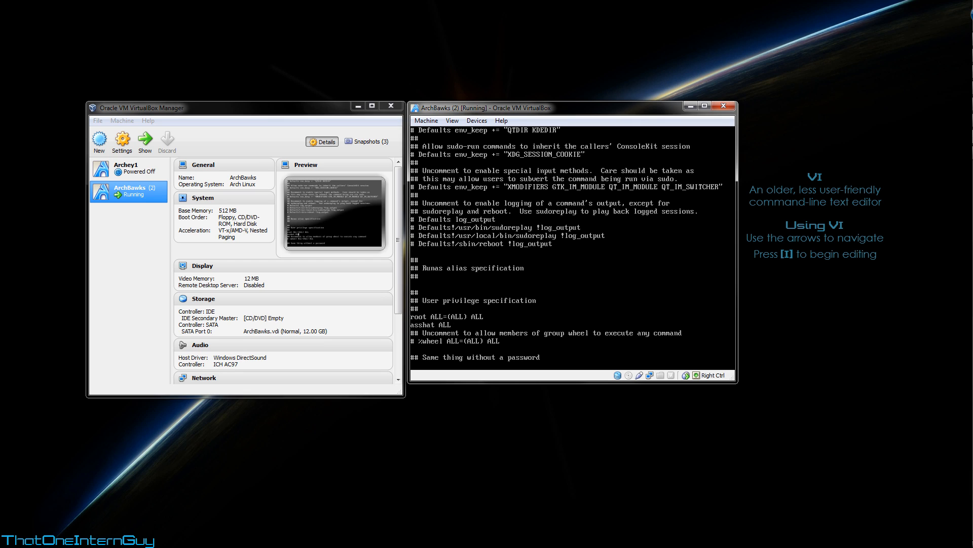
text(=)
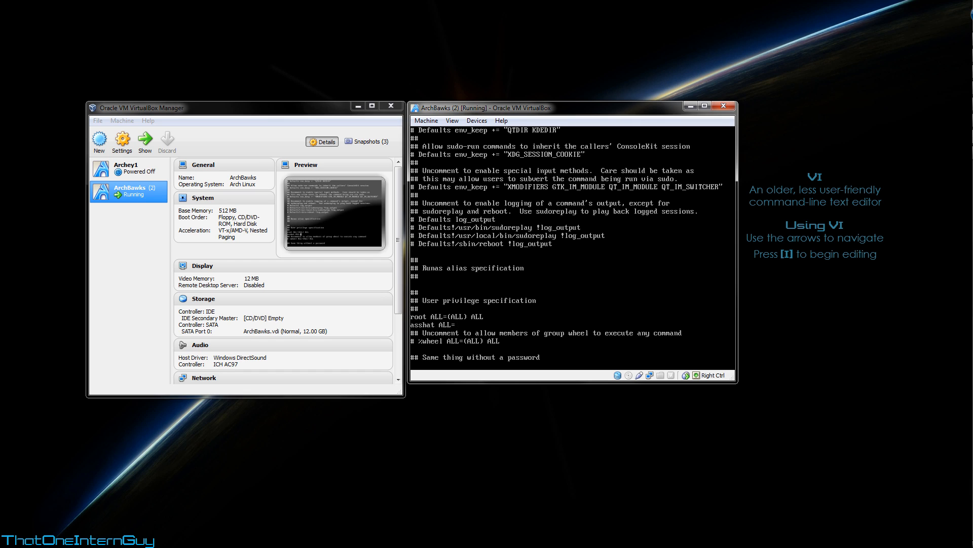
text((ALL) A)
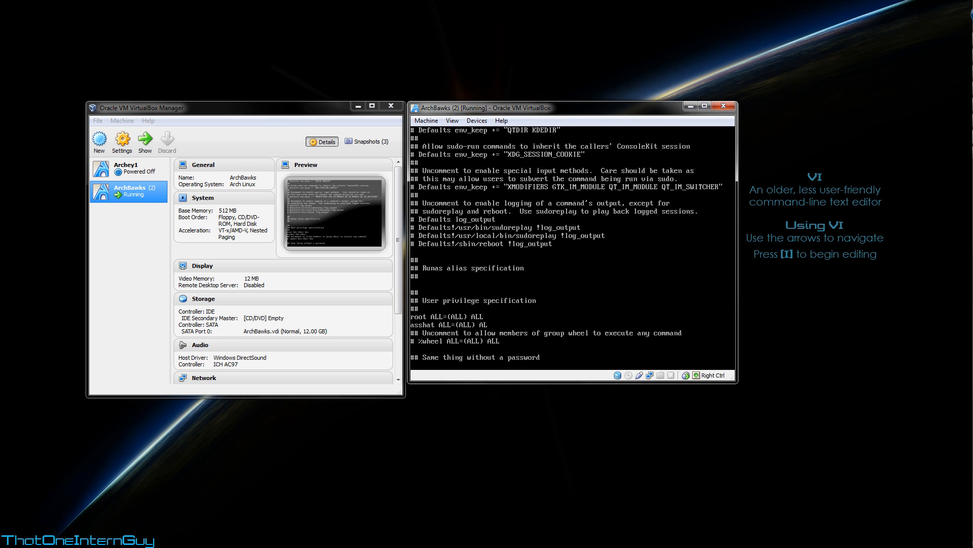
text(L)
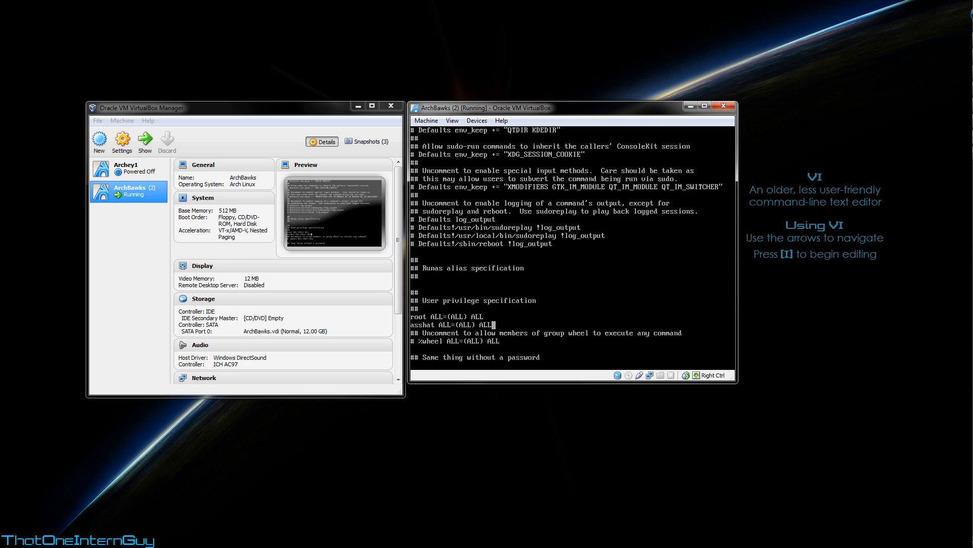
key(i)
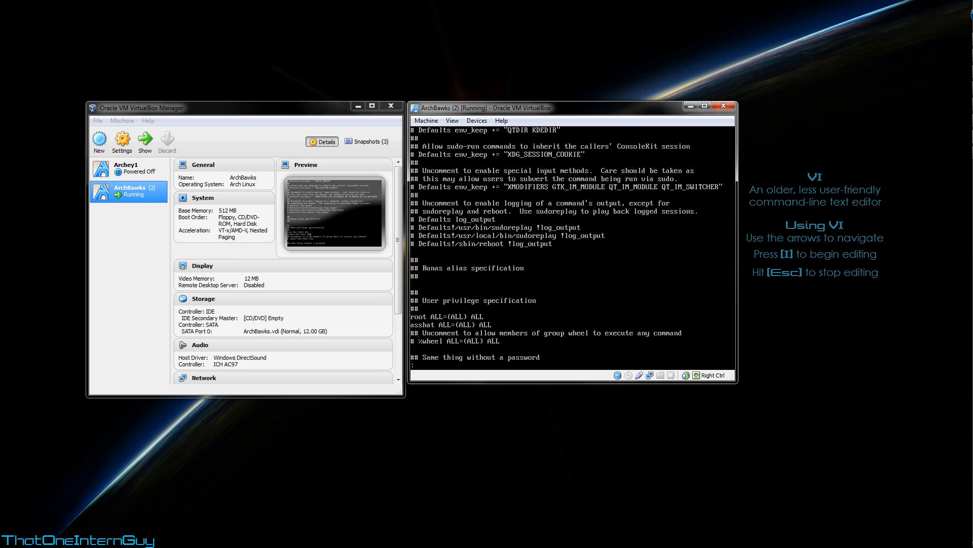
text(:w)
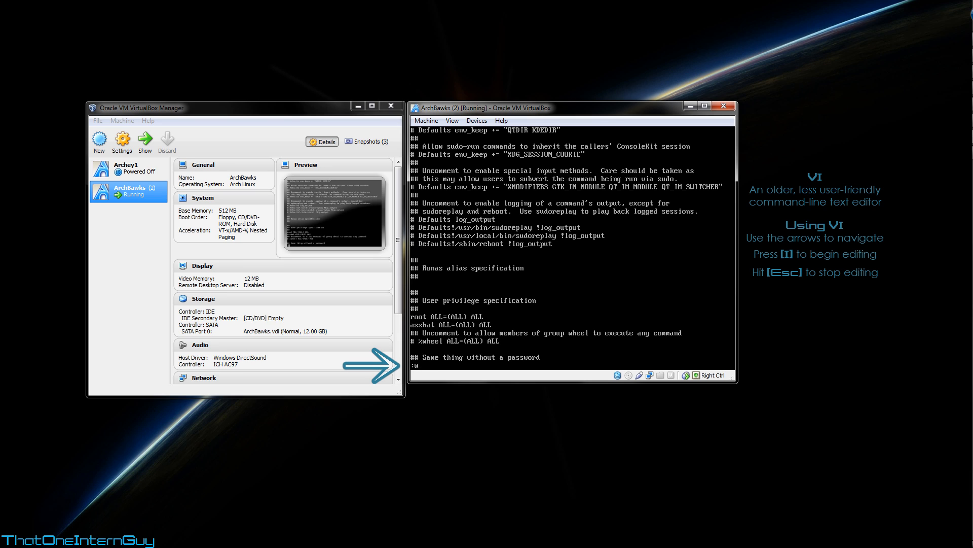
text(q)
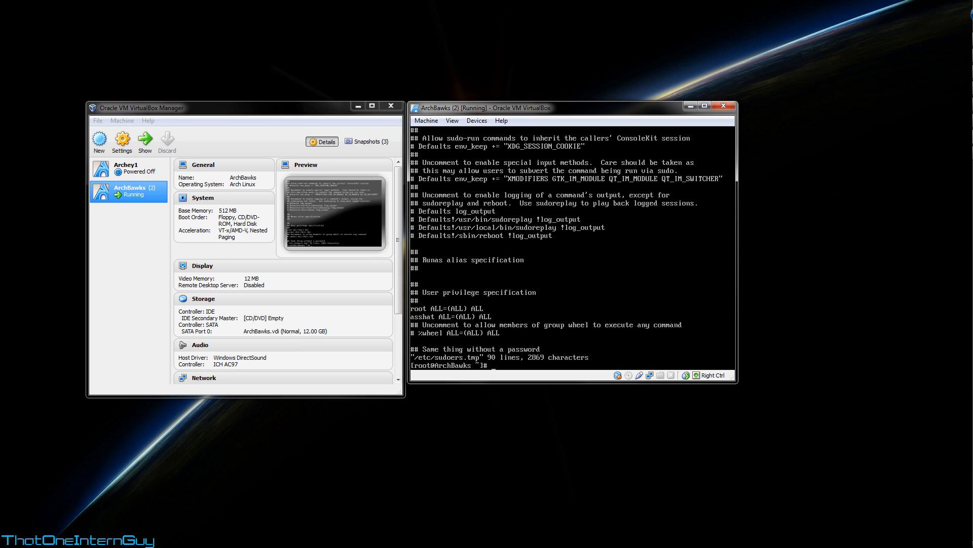
text(exi)
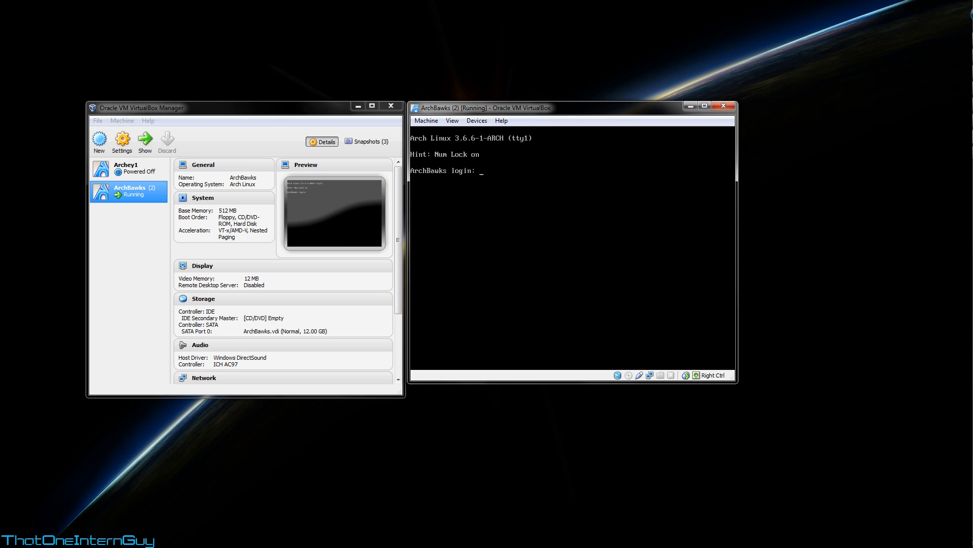
Step: Log in at the console as user asshat with its password
text(asshat)
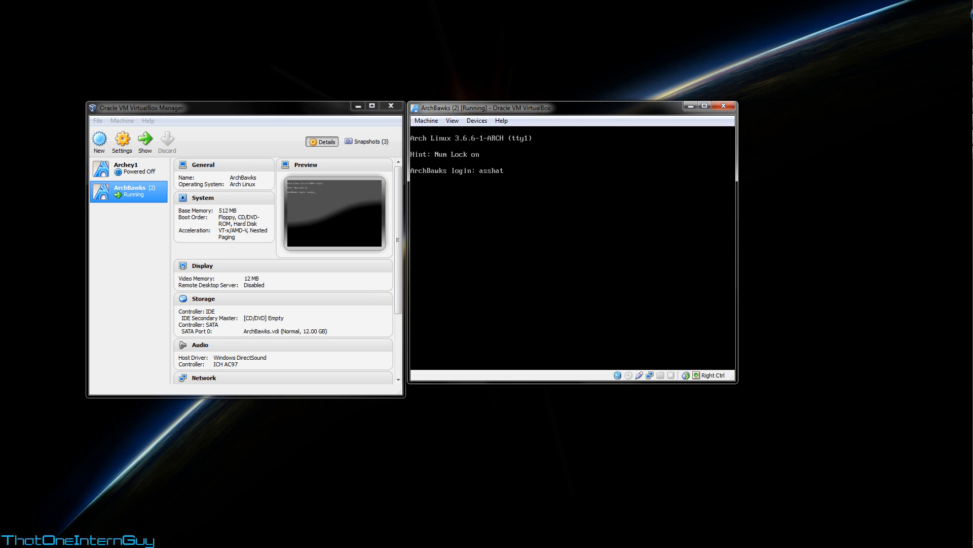
key(Return)
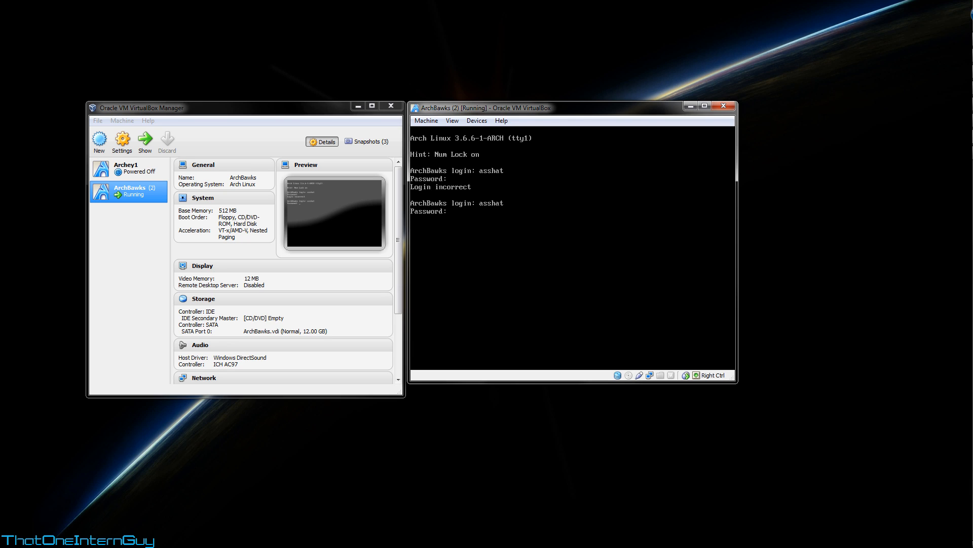
key(Return)
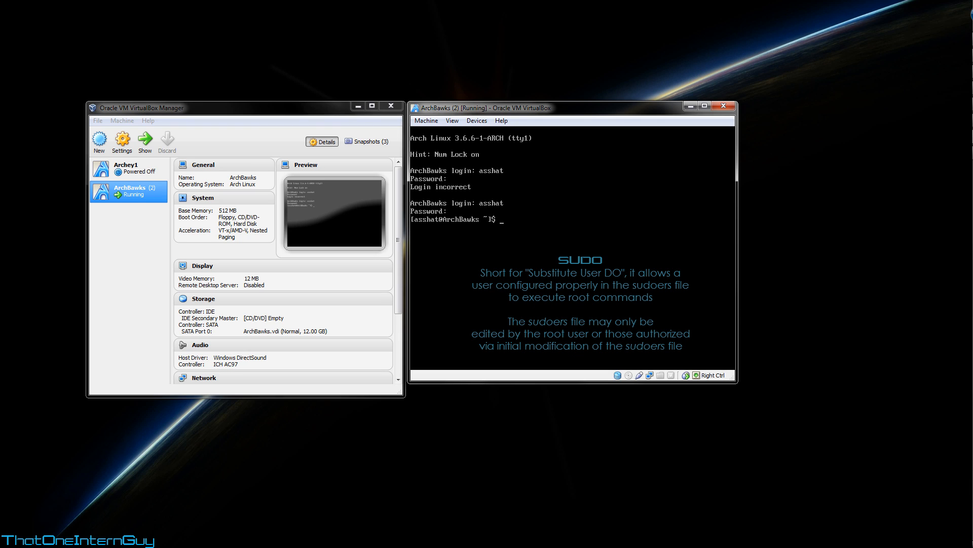
Step: Run sudo pacman -S ttf-dejavu ttf-ubuntu-font-family ttf-droid and enter the sudo password
text(s)
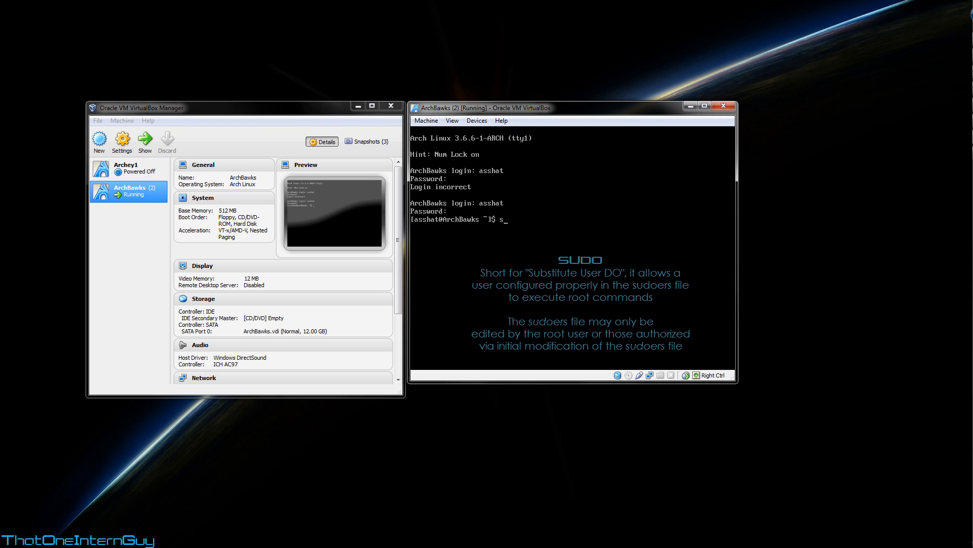
text(udo)
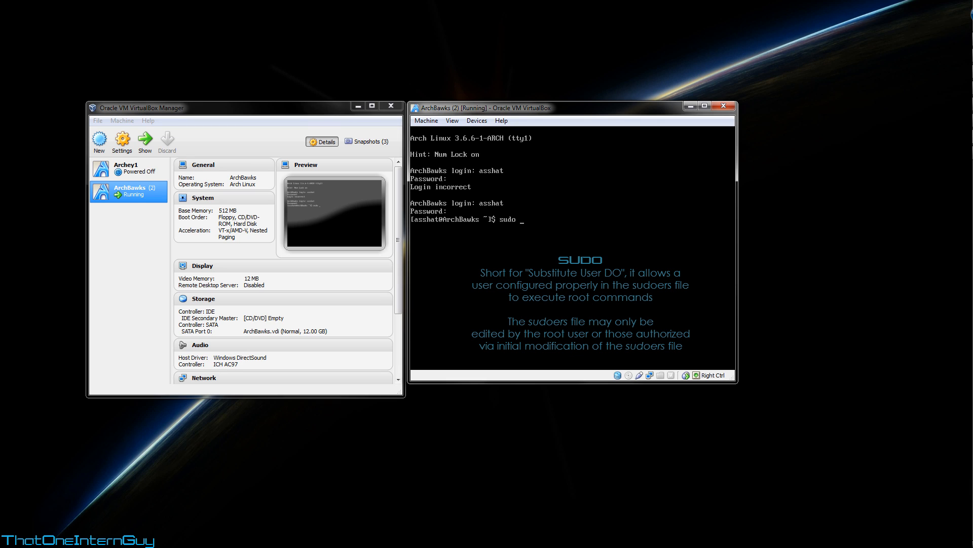
text(pa)
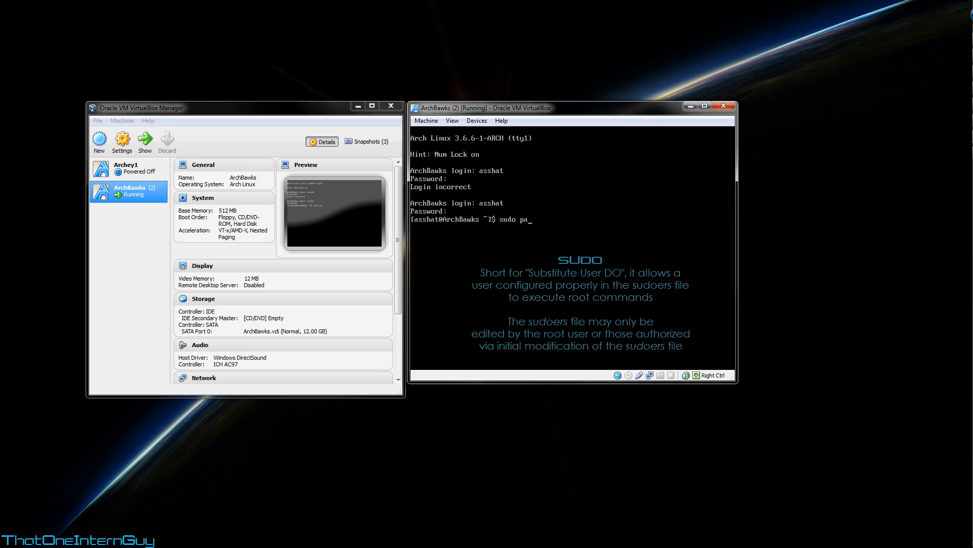
text(c)
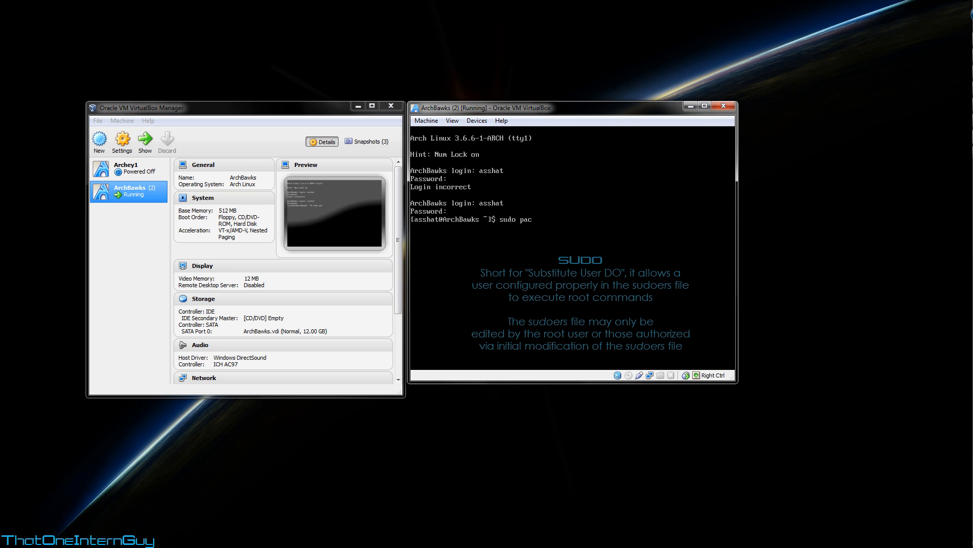
text(man -S)
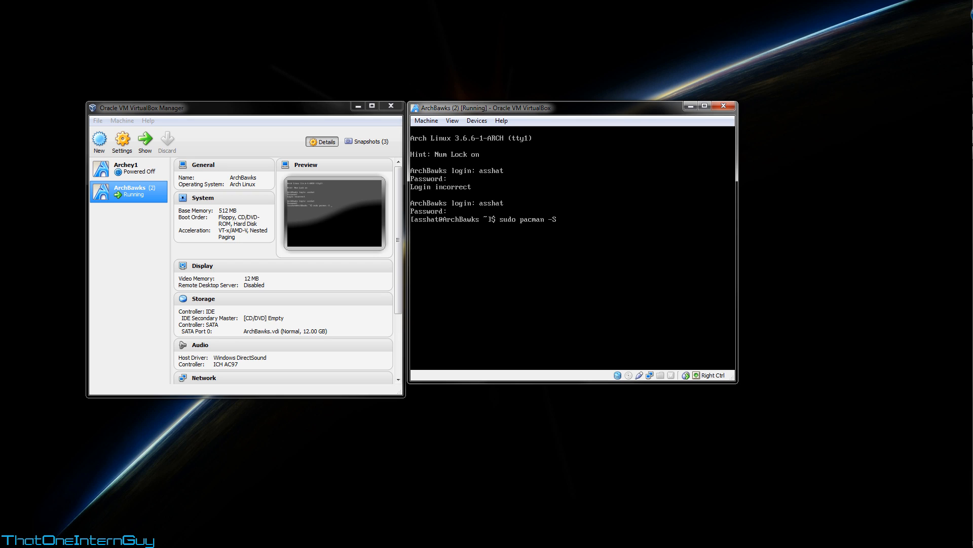
text(tt)
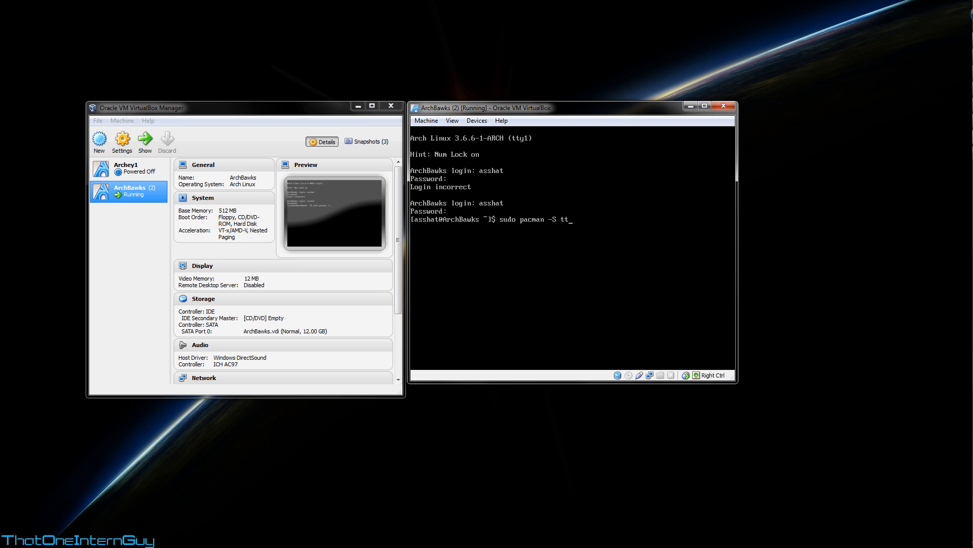
text(f-)
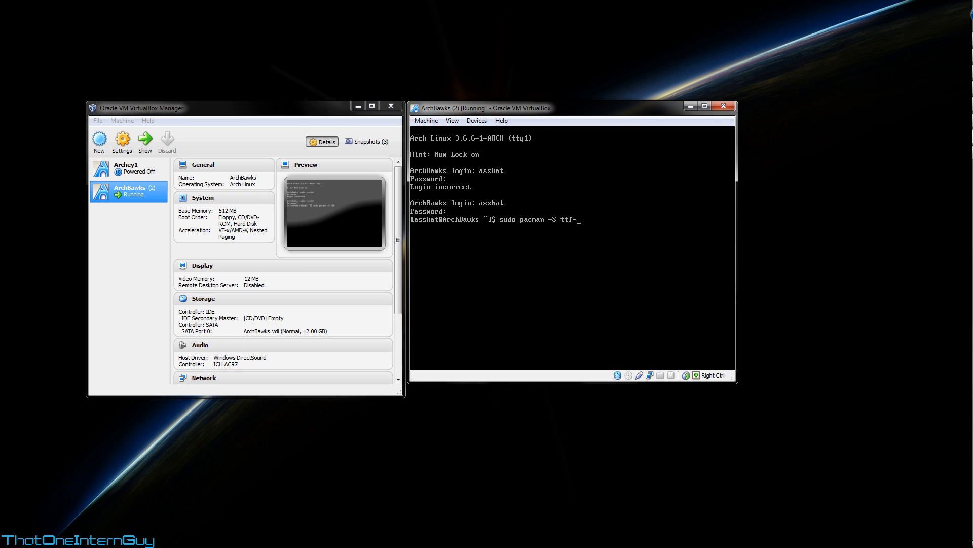
text(de)
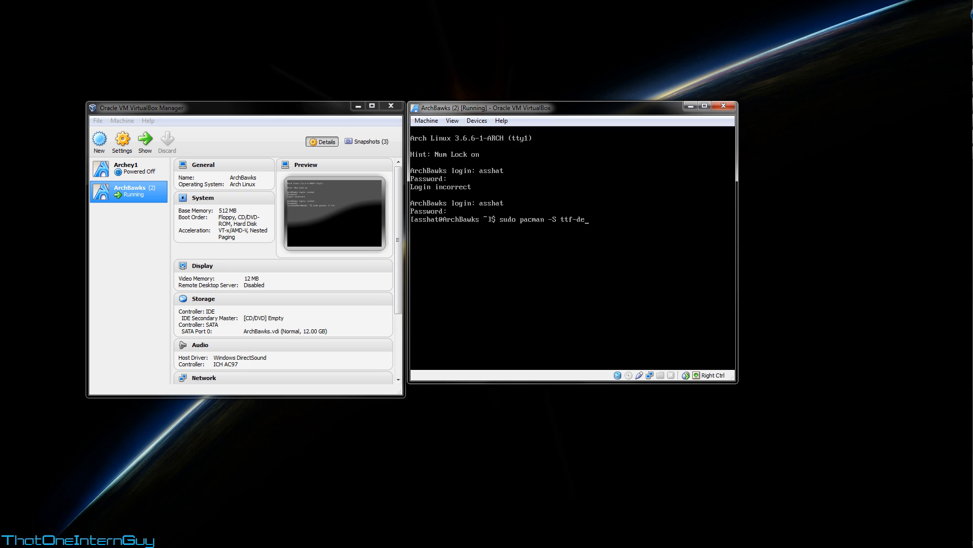
text(javu)
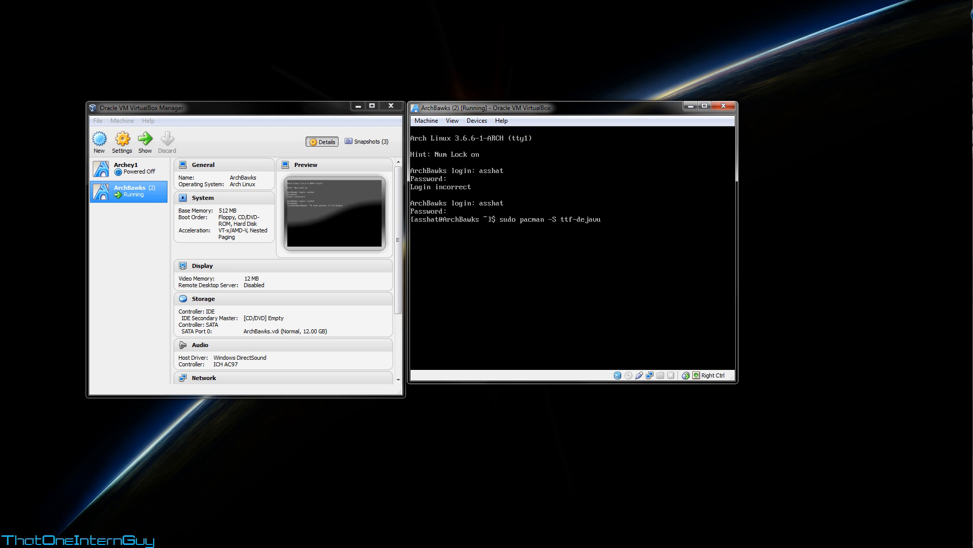
text(ttf-)
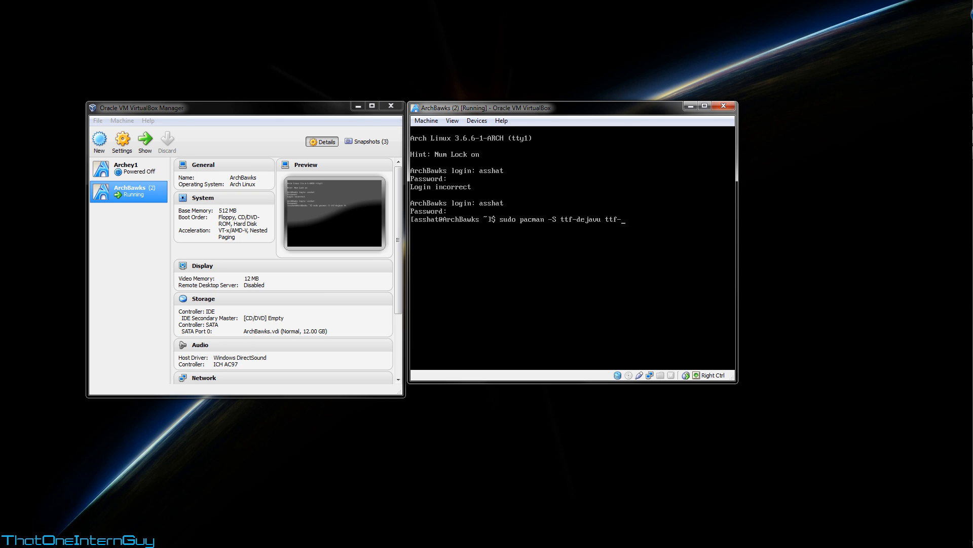
text(ubunt)
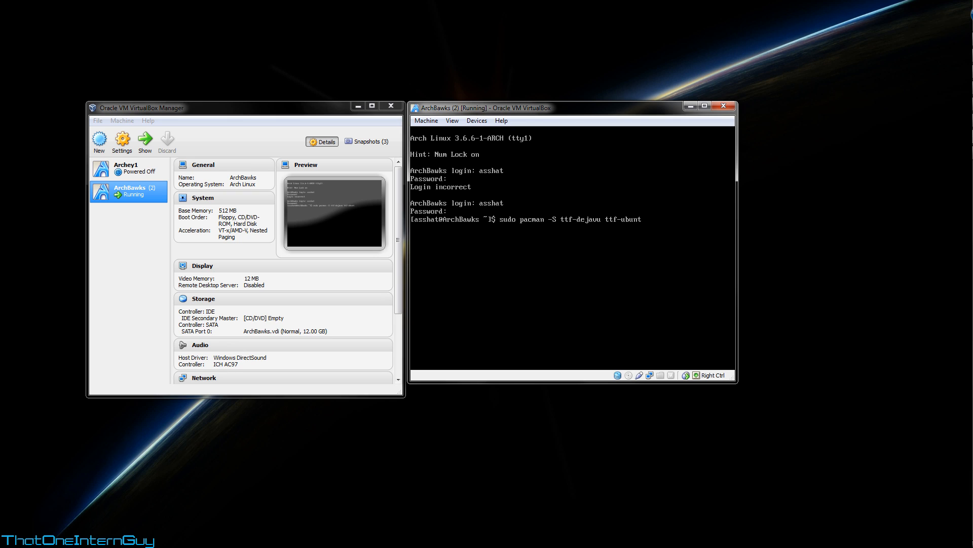
text(u-fon)
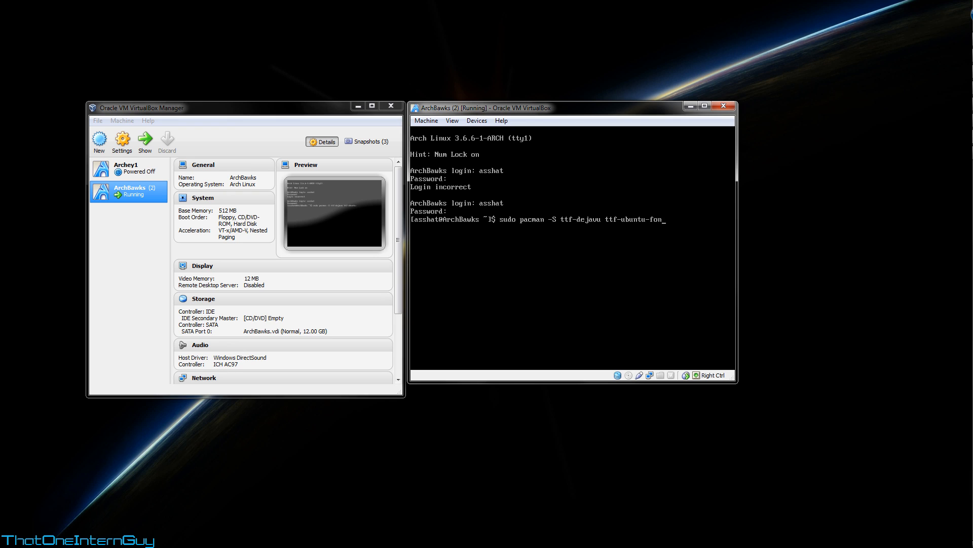
text(t-famu)
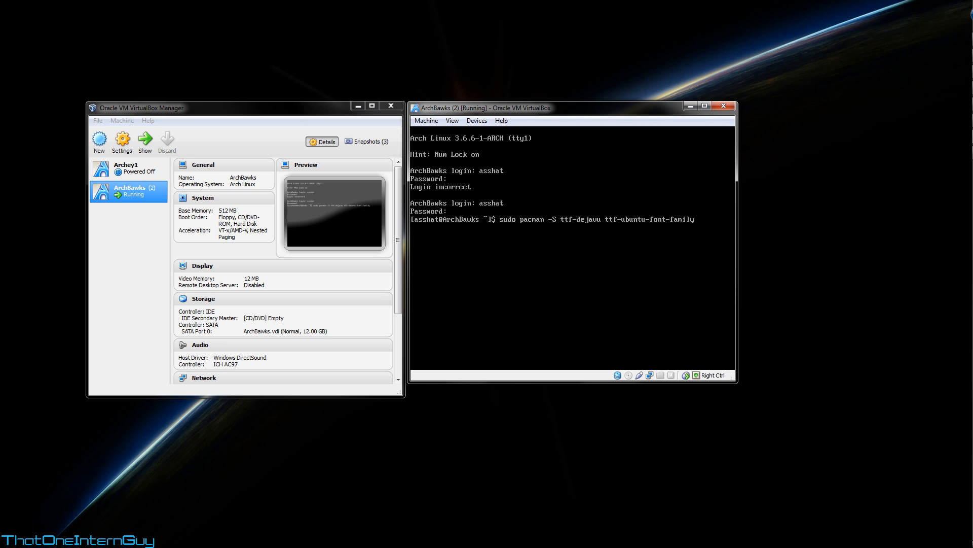
text(tt-f)
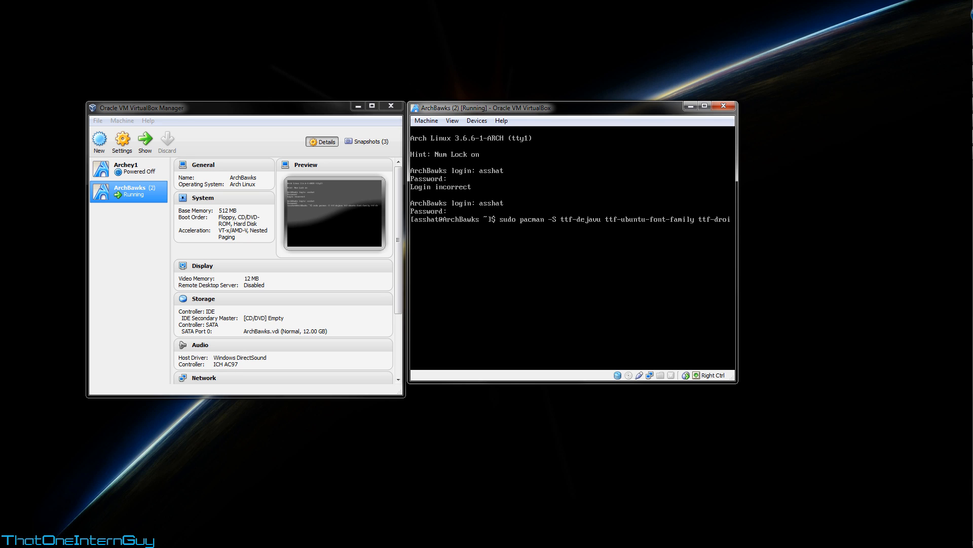
key(enter)
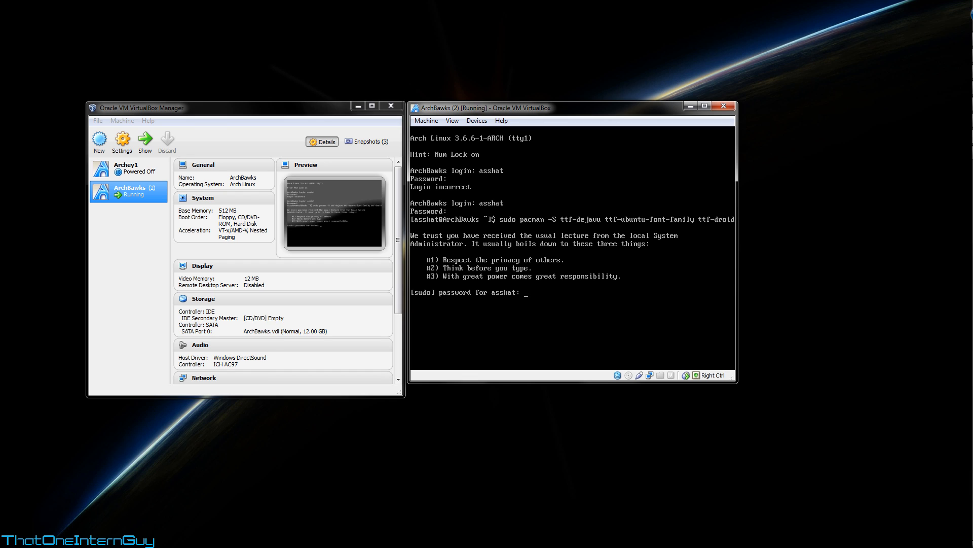
key(Return)
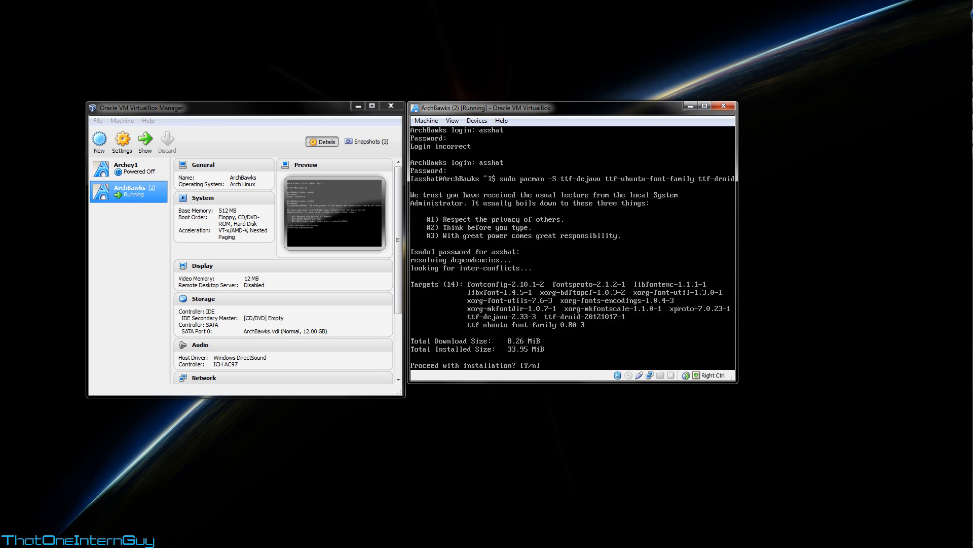